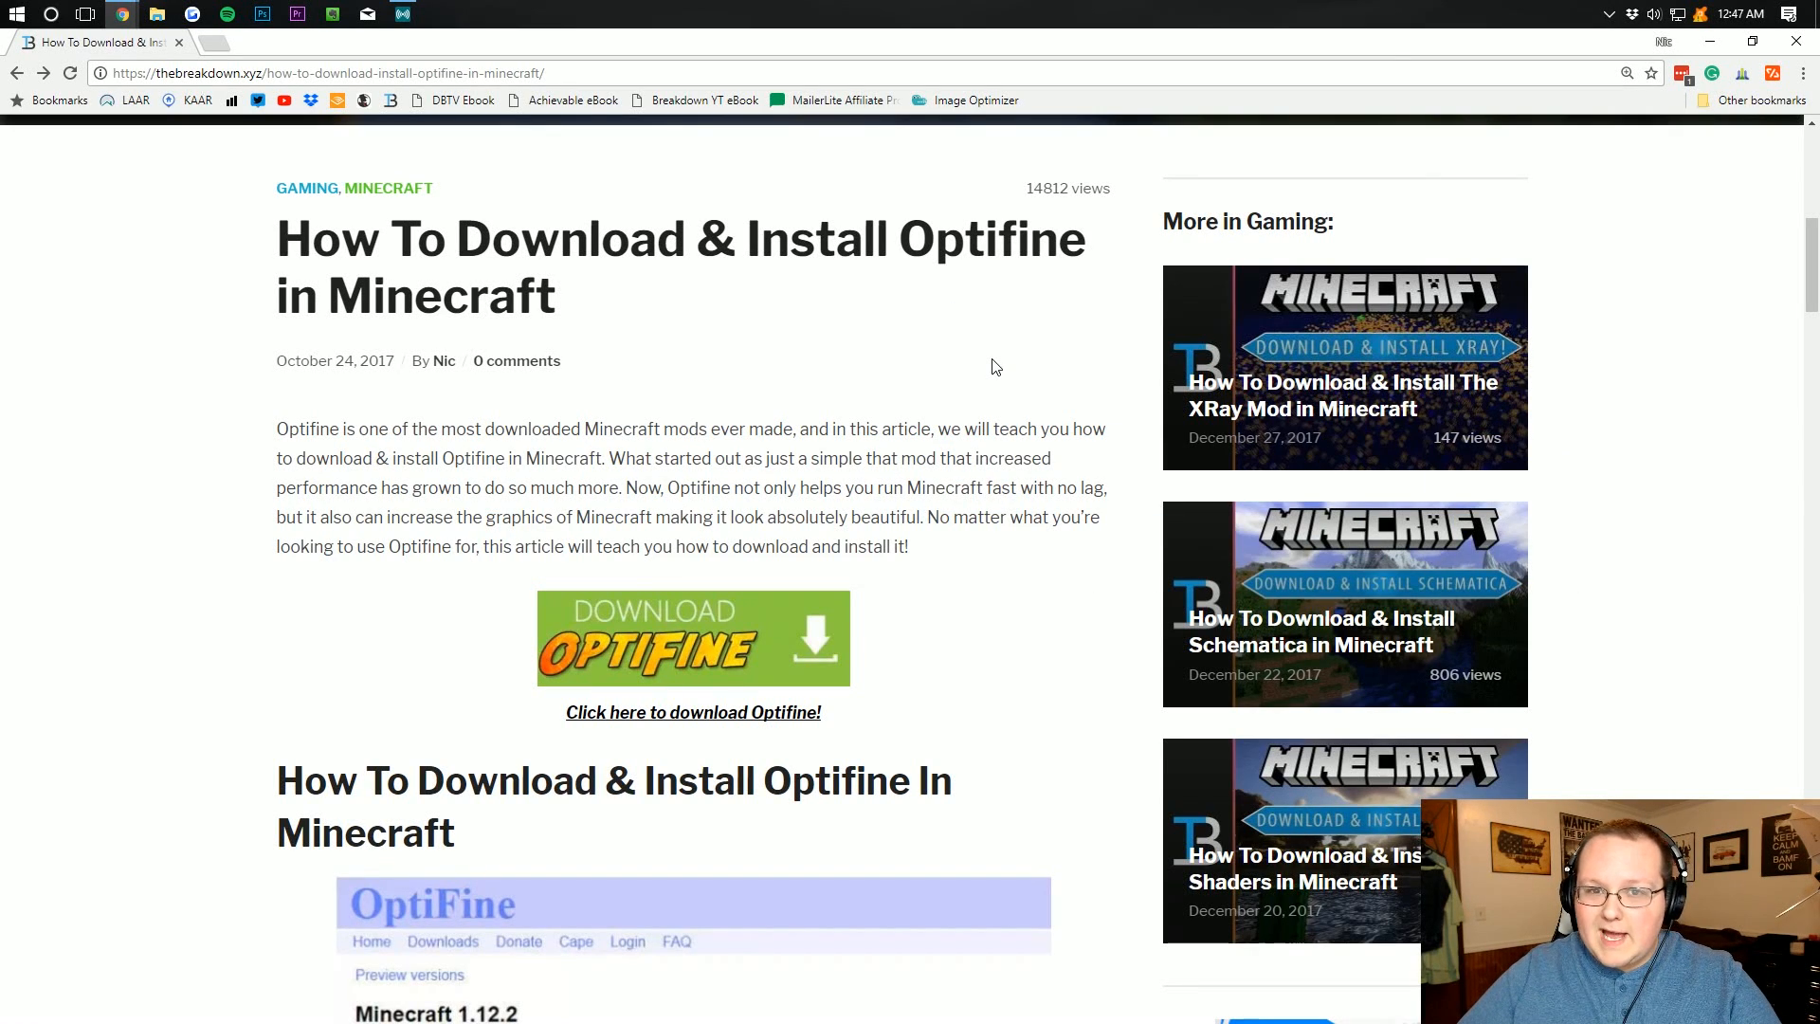
mouse_move(960, 394)
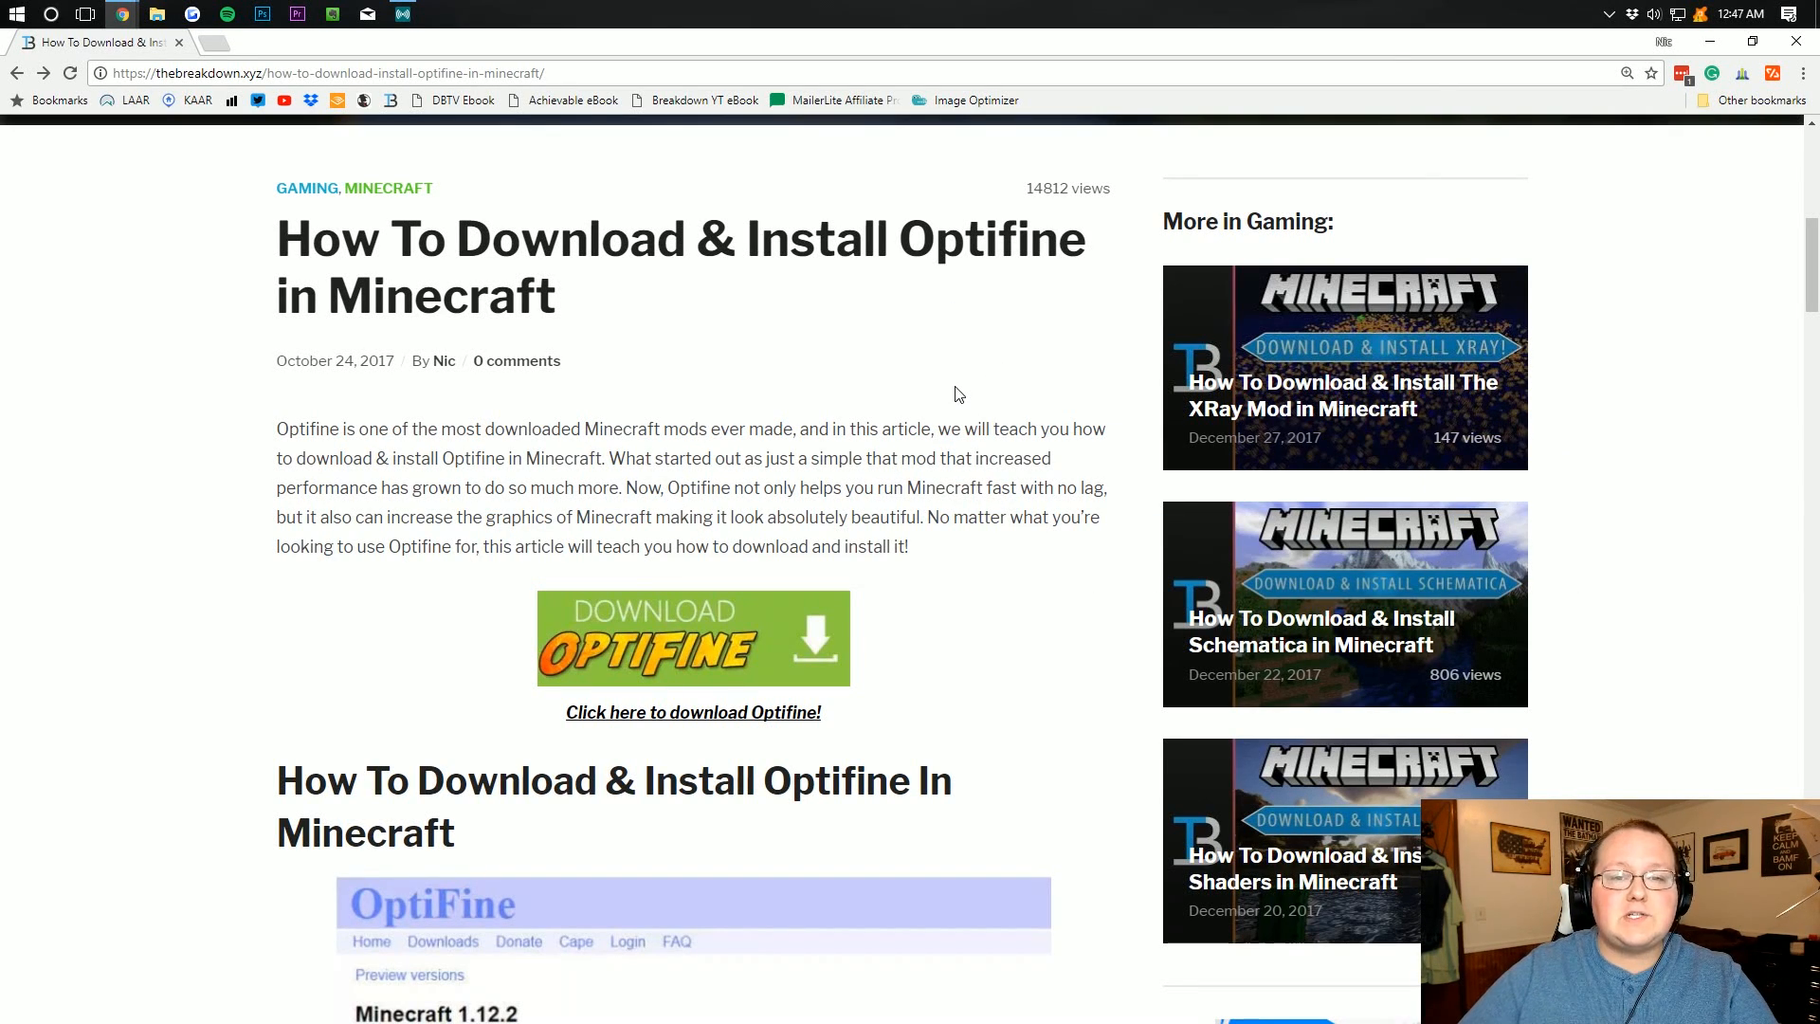
mouse_move(918, 387)
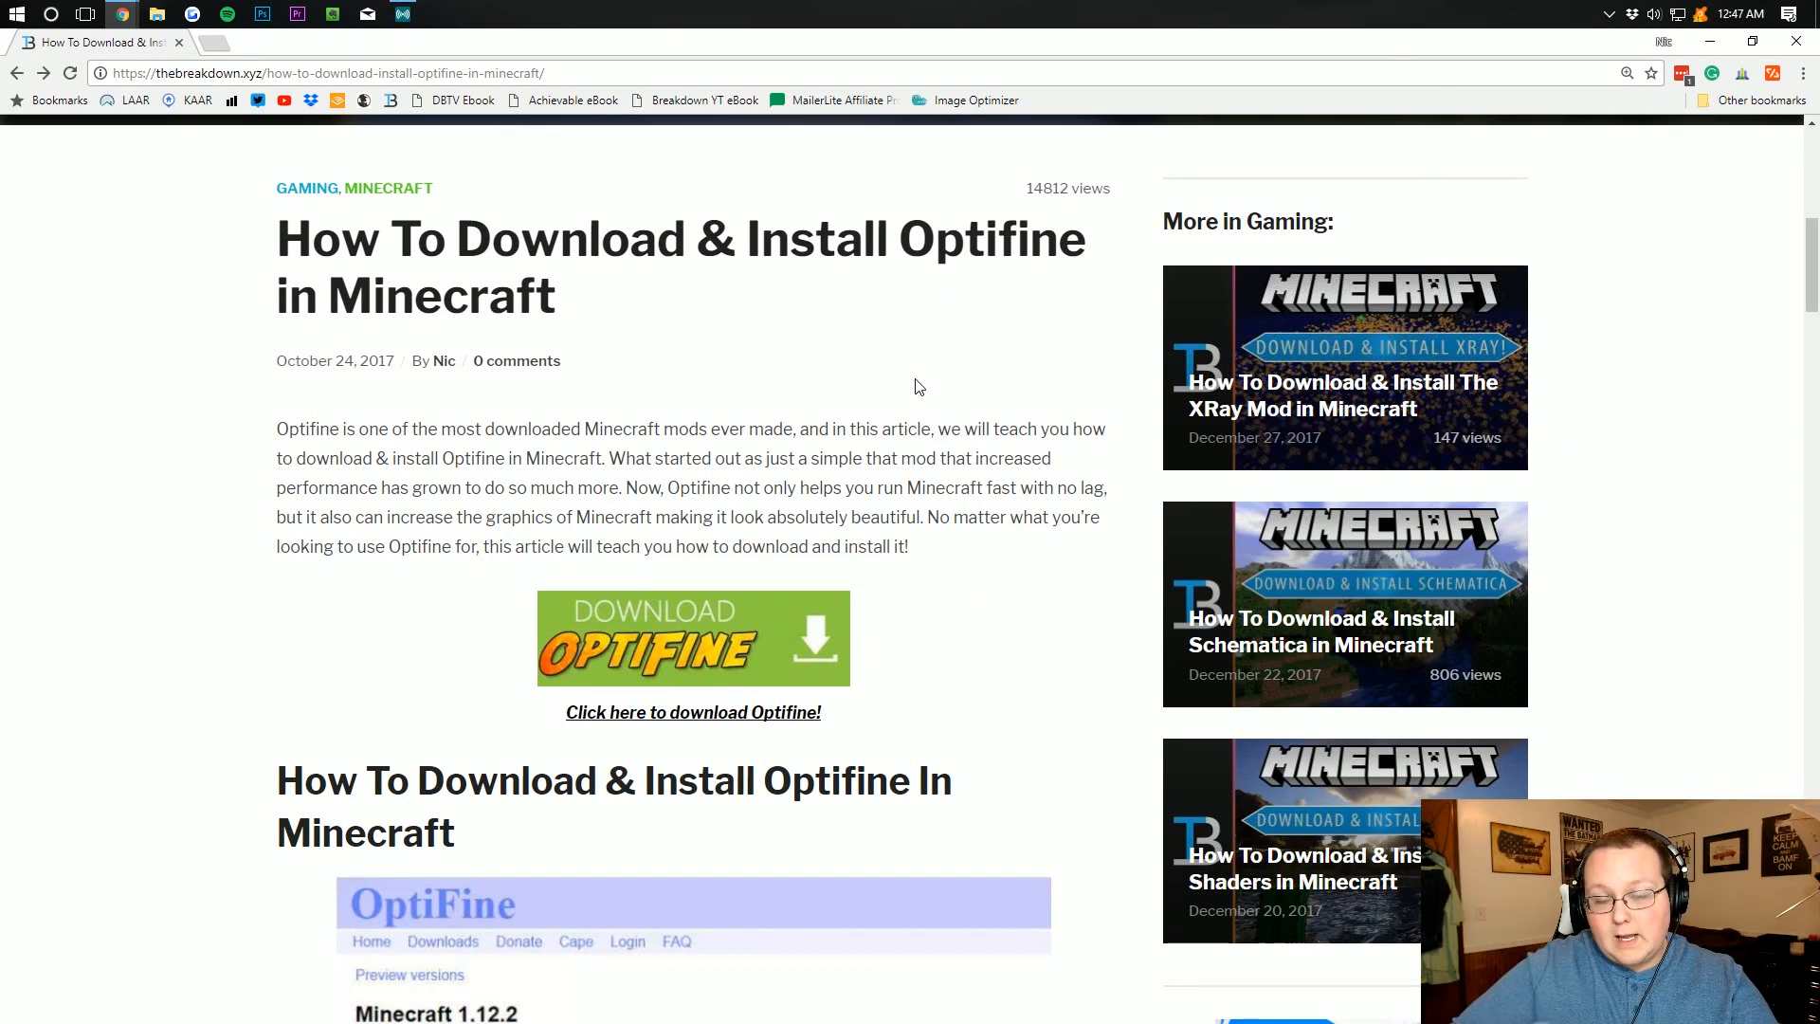
mouse_move(551, 358)
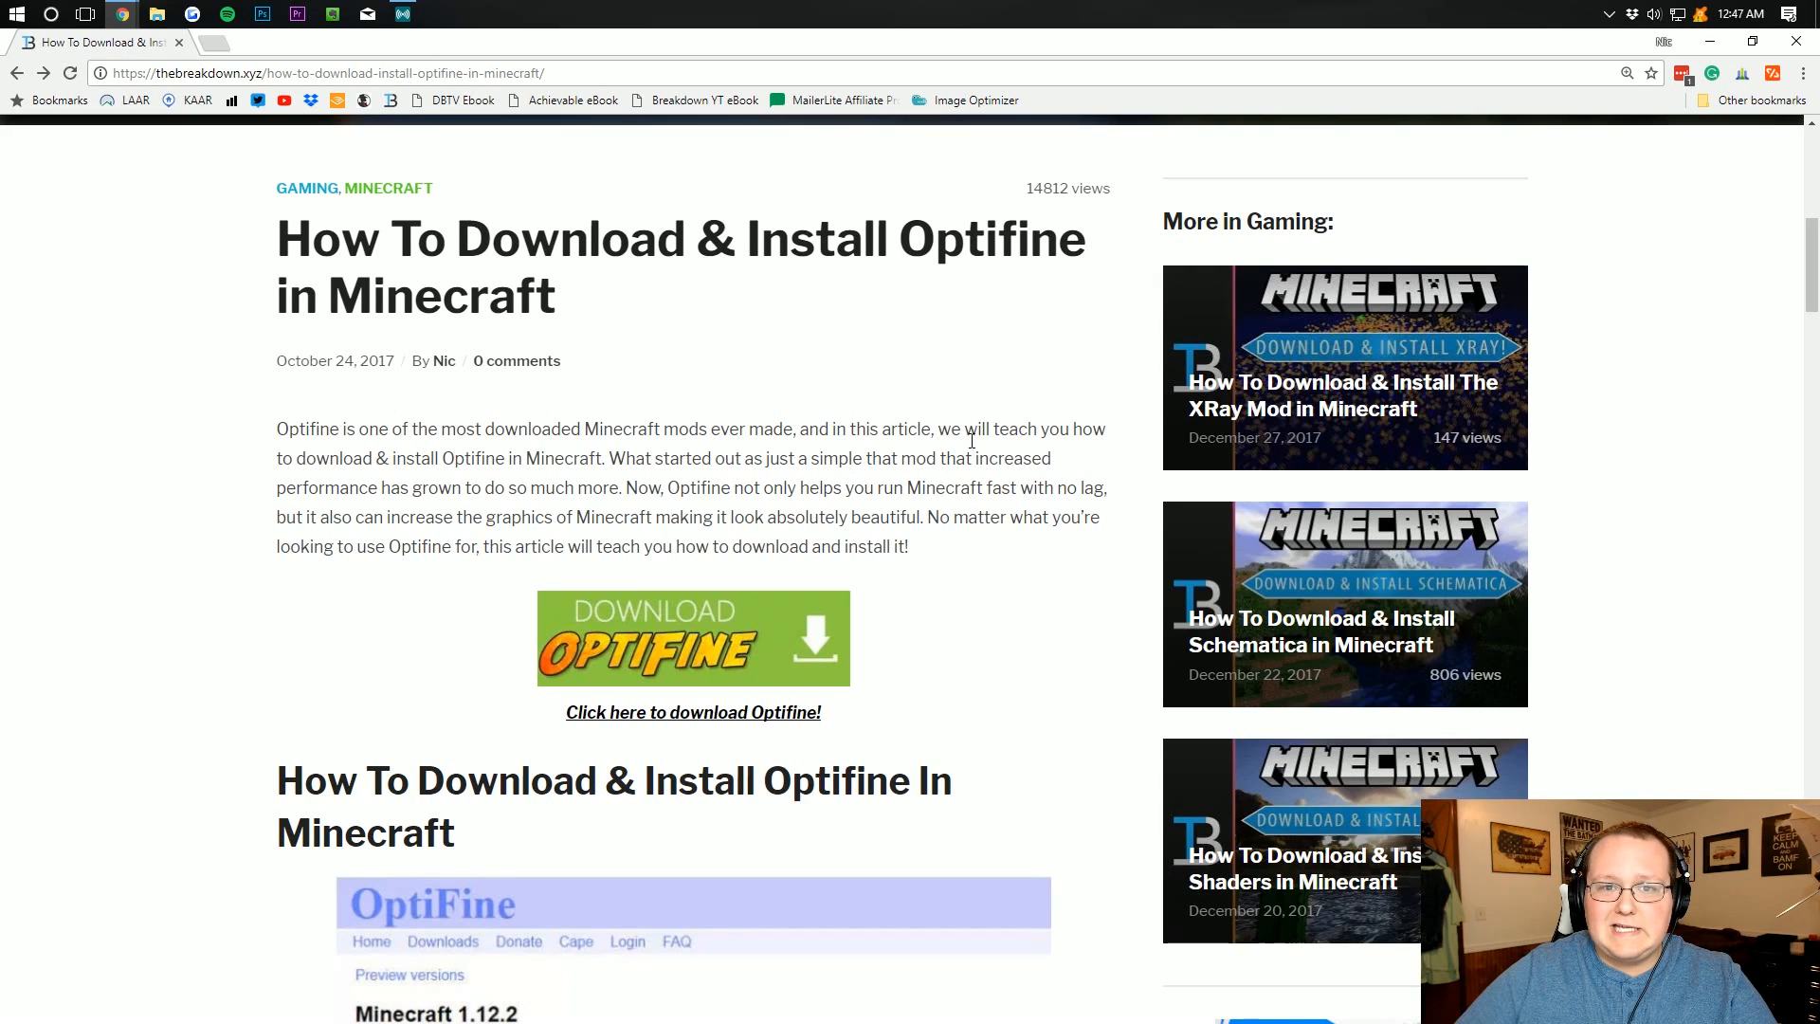
mouse_move(683, 438)
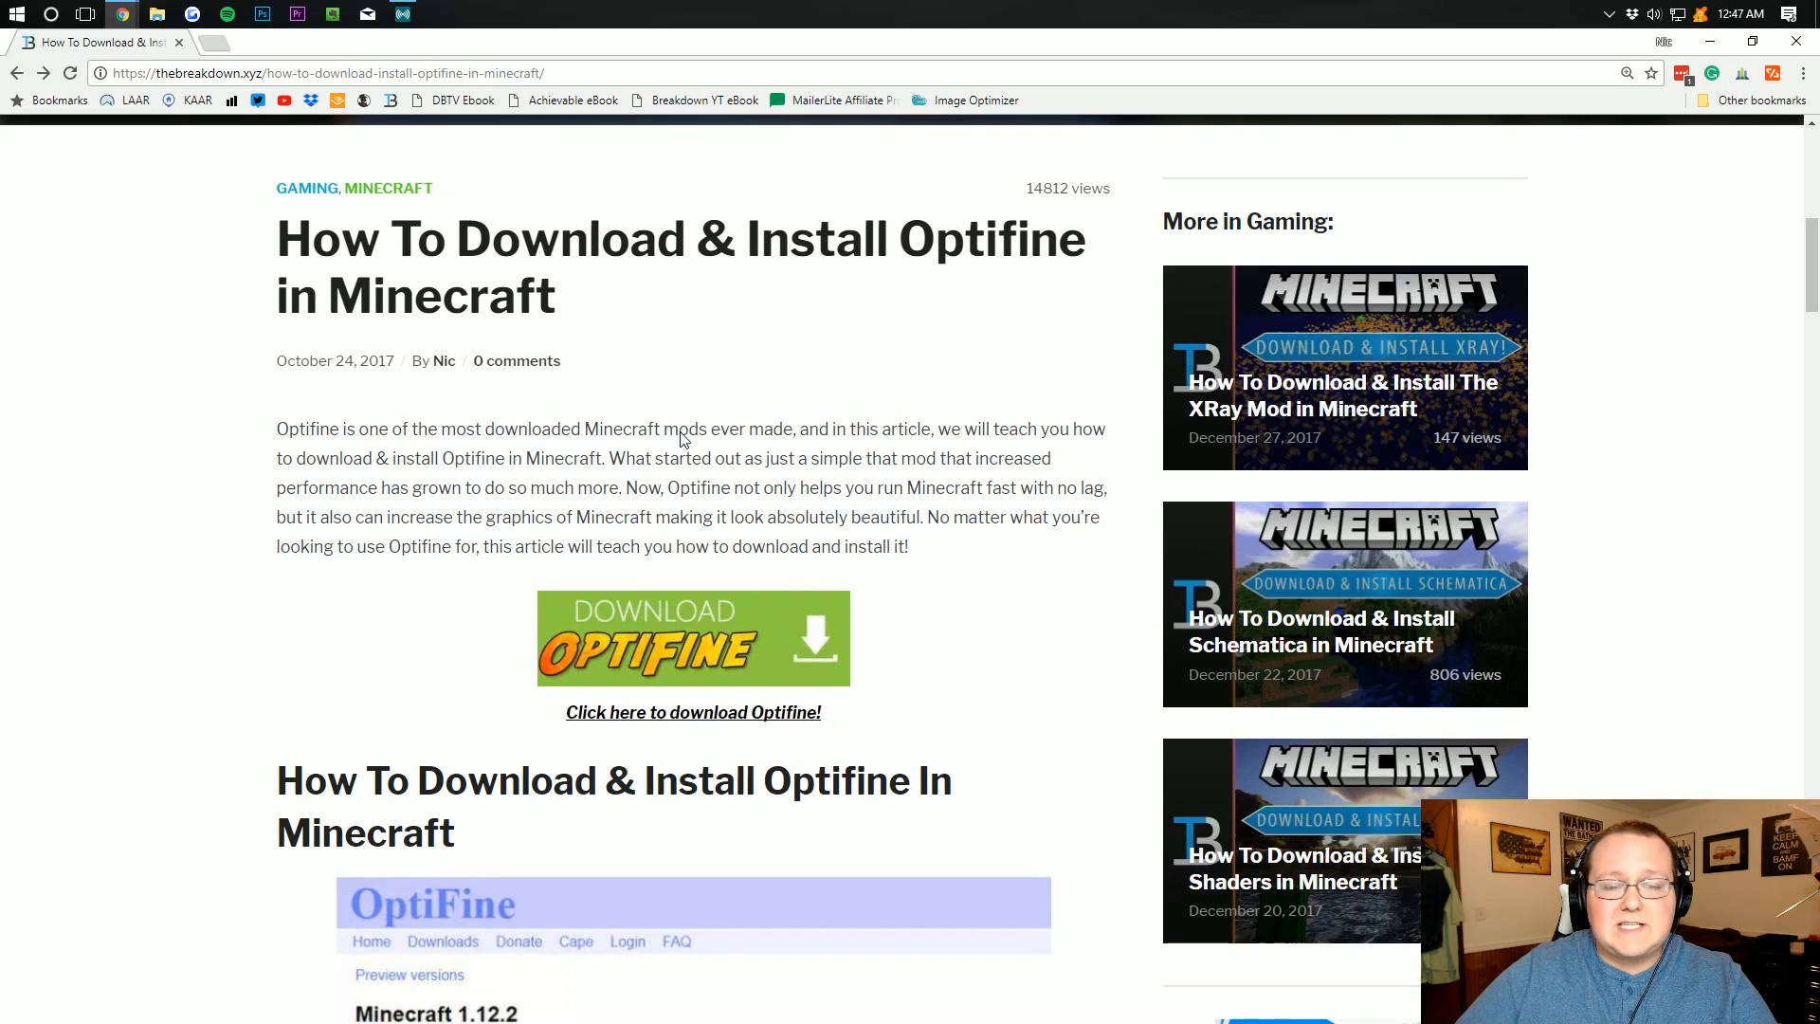
- Scroll the article and follow the Download OptiFine banner to optifine.net/downloads in a new tab
scroll("down", 3)
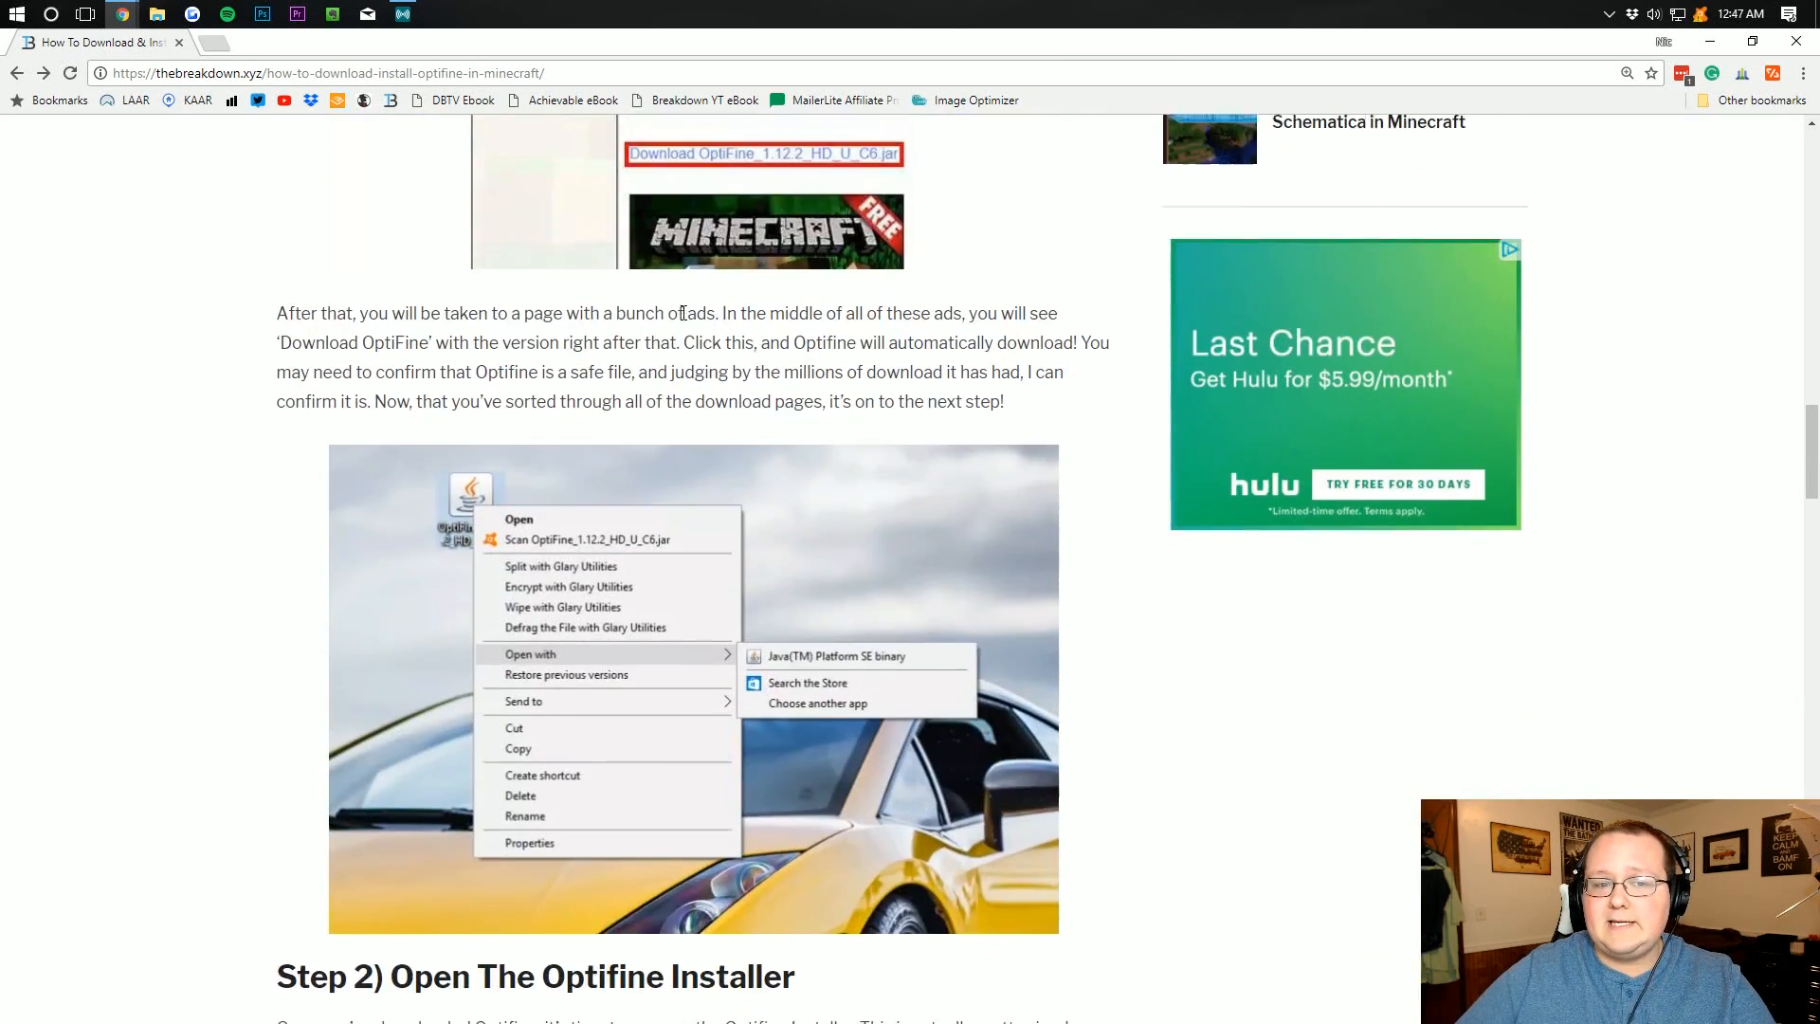
scroll("down", 3)
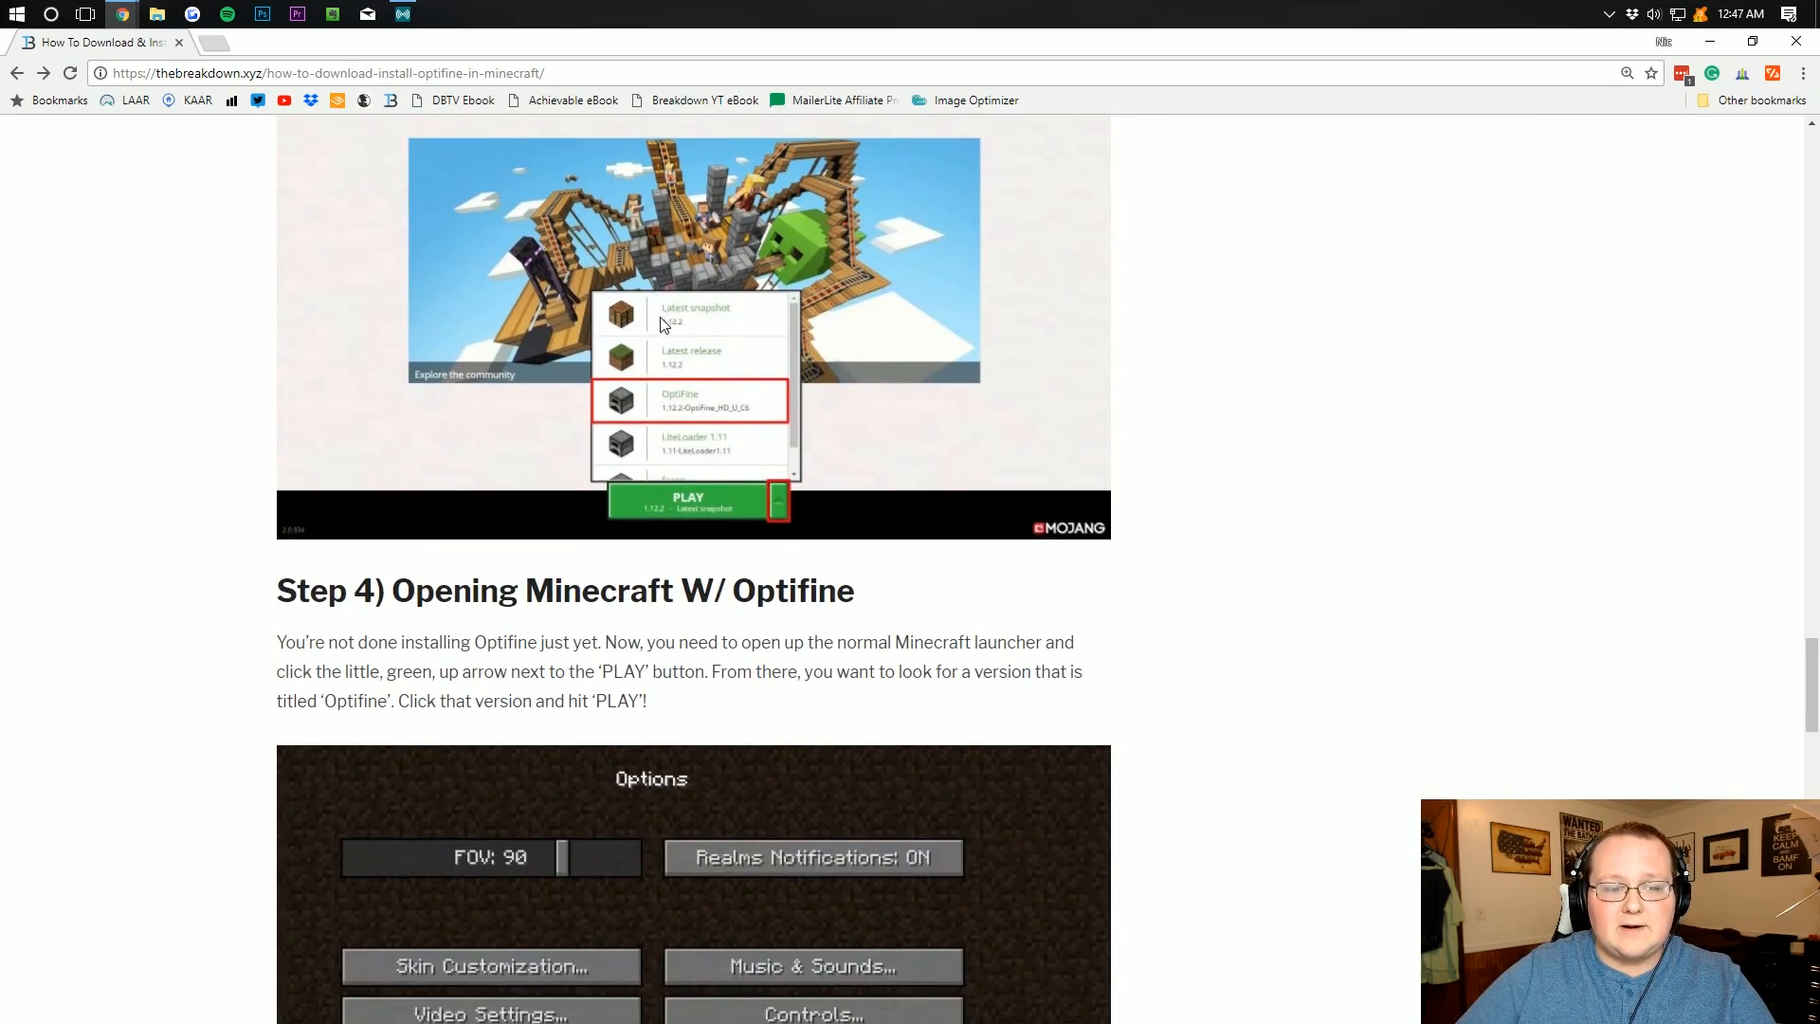
scroll("up", 3)
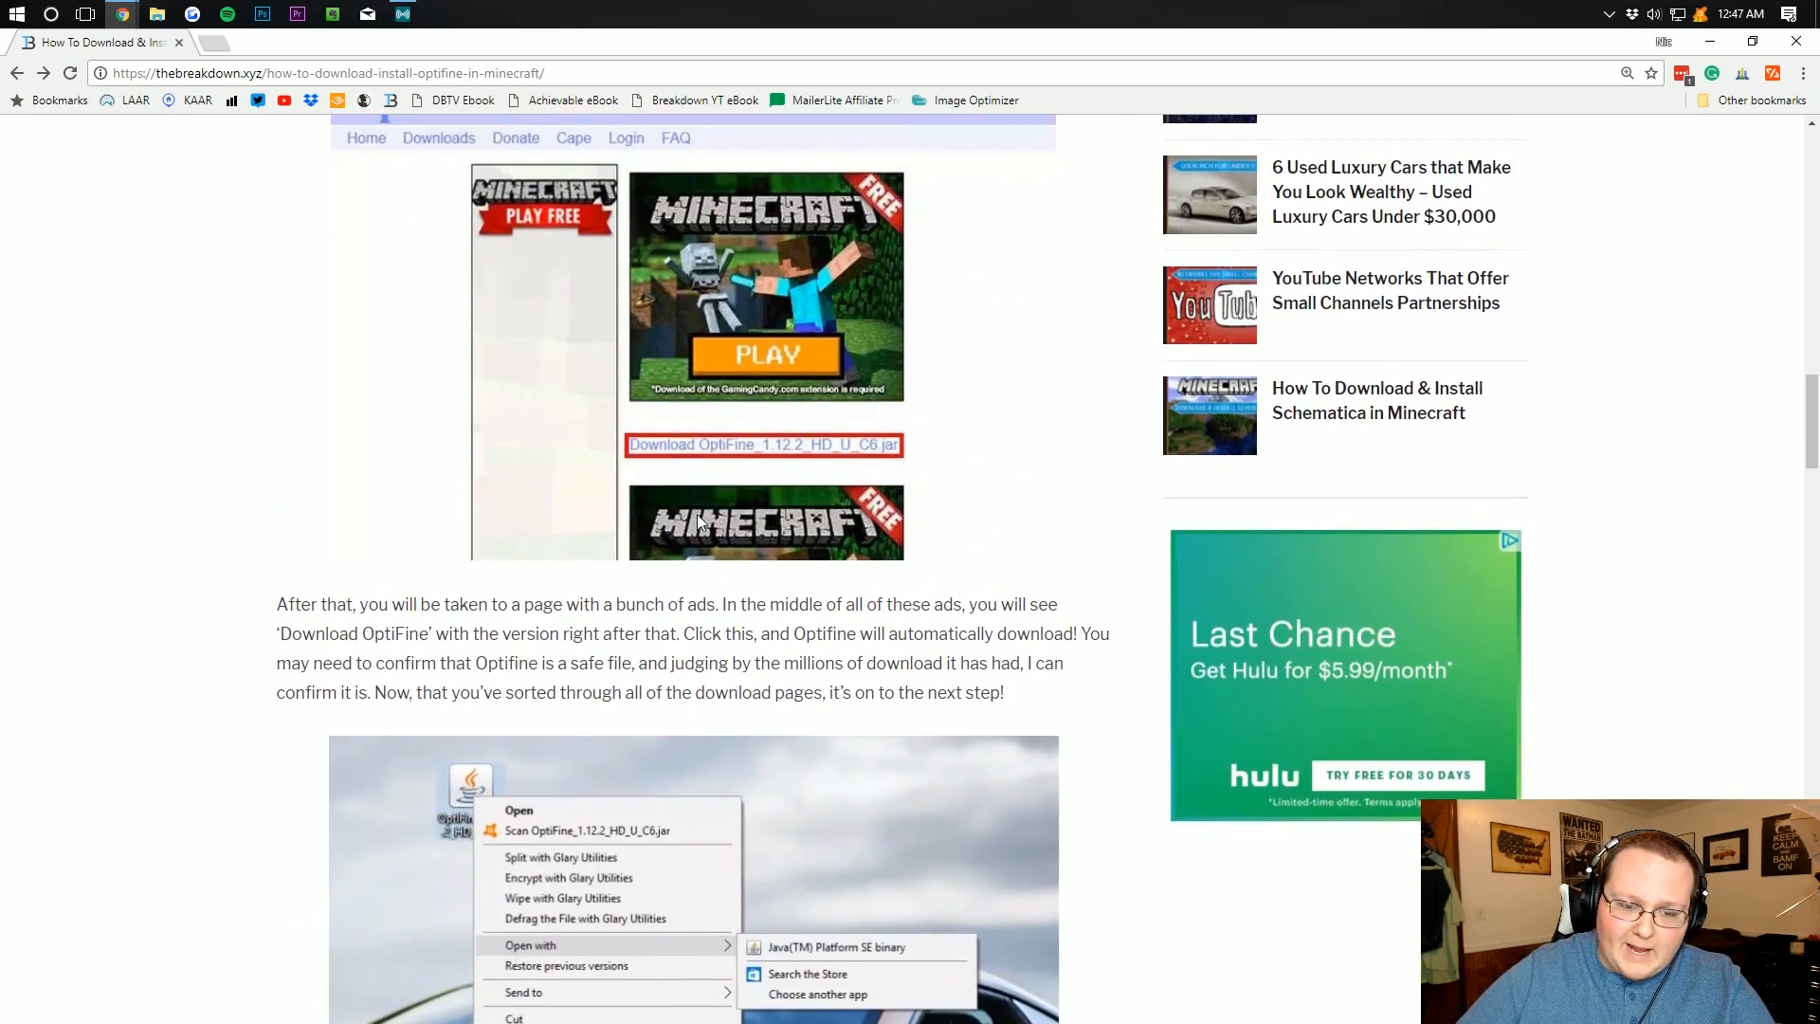
scroll("up", 3)
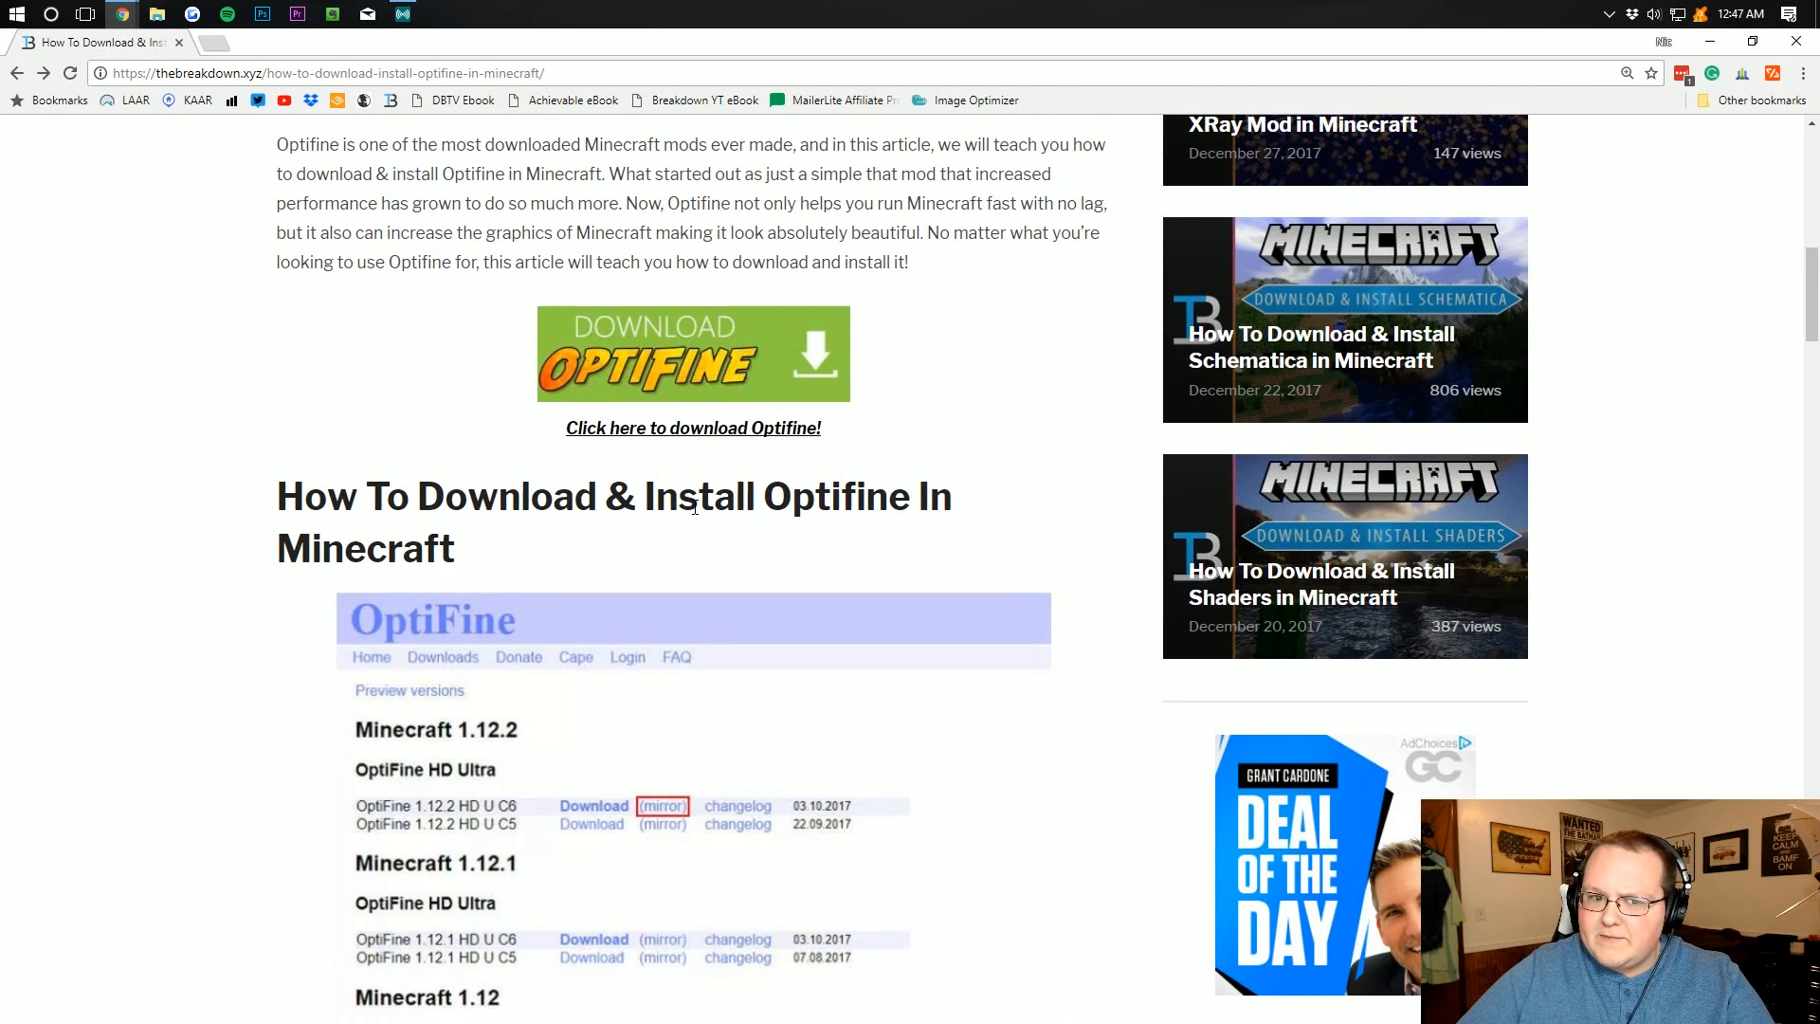
scroll("down", 3)
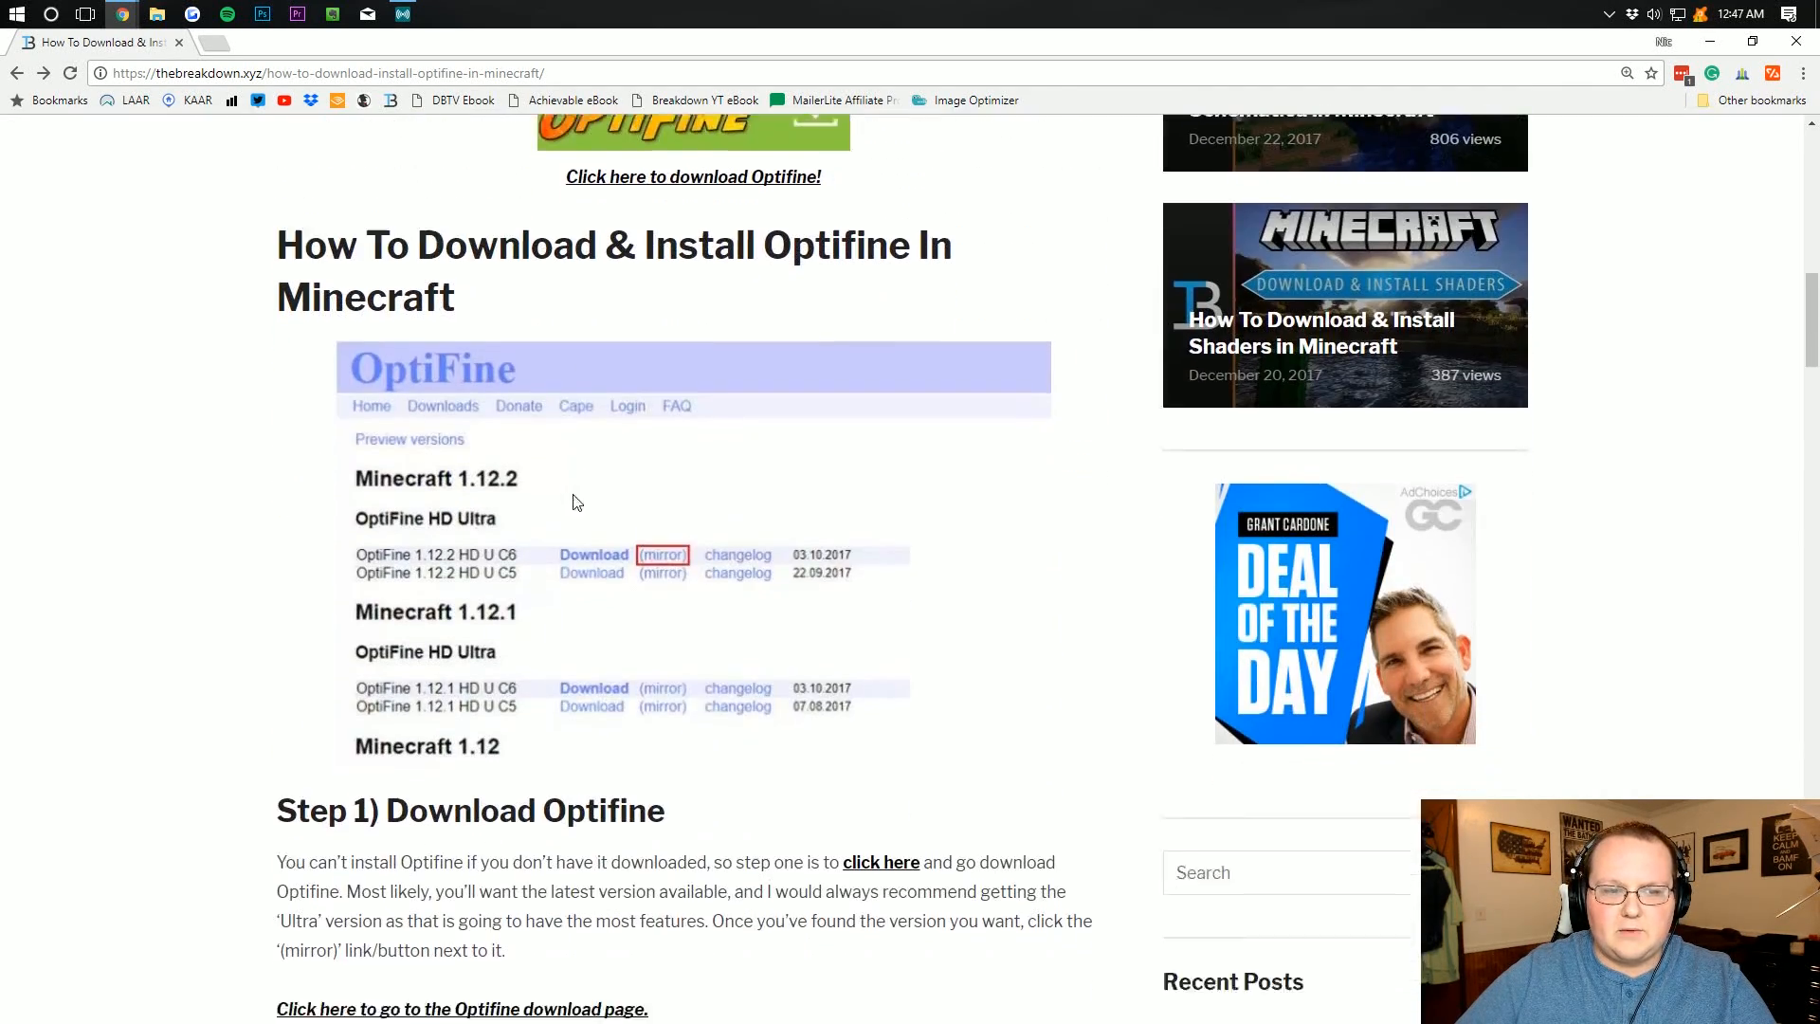
scroll("up", 3)
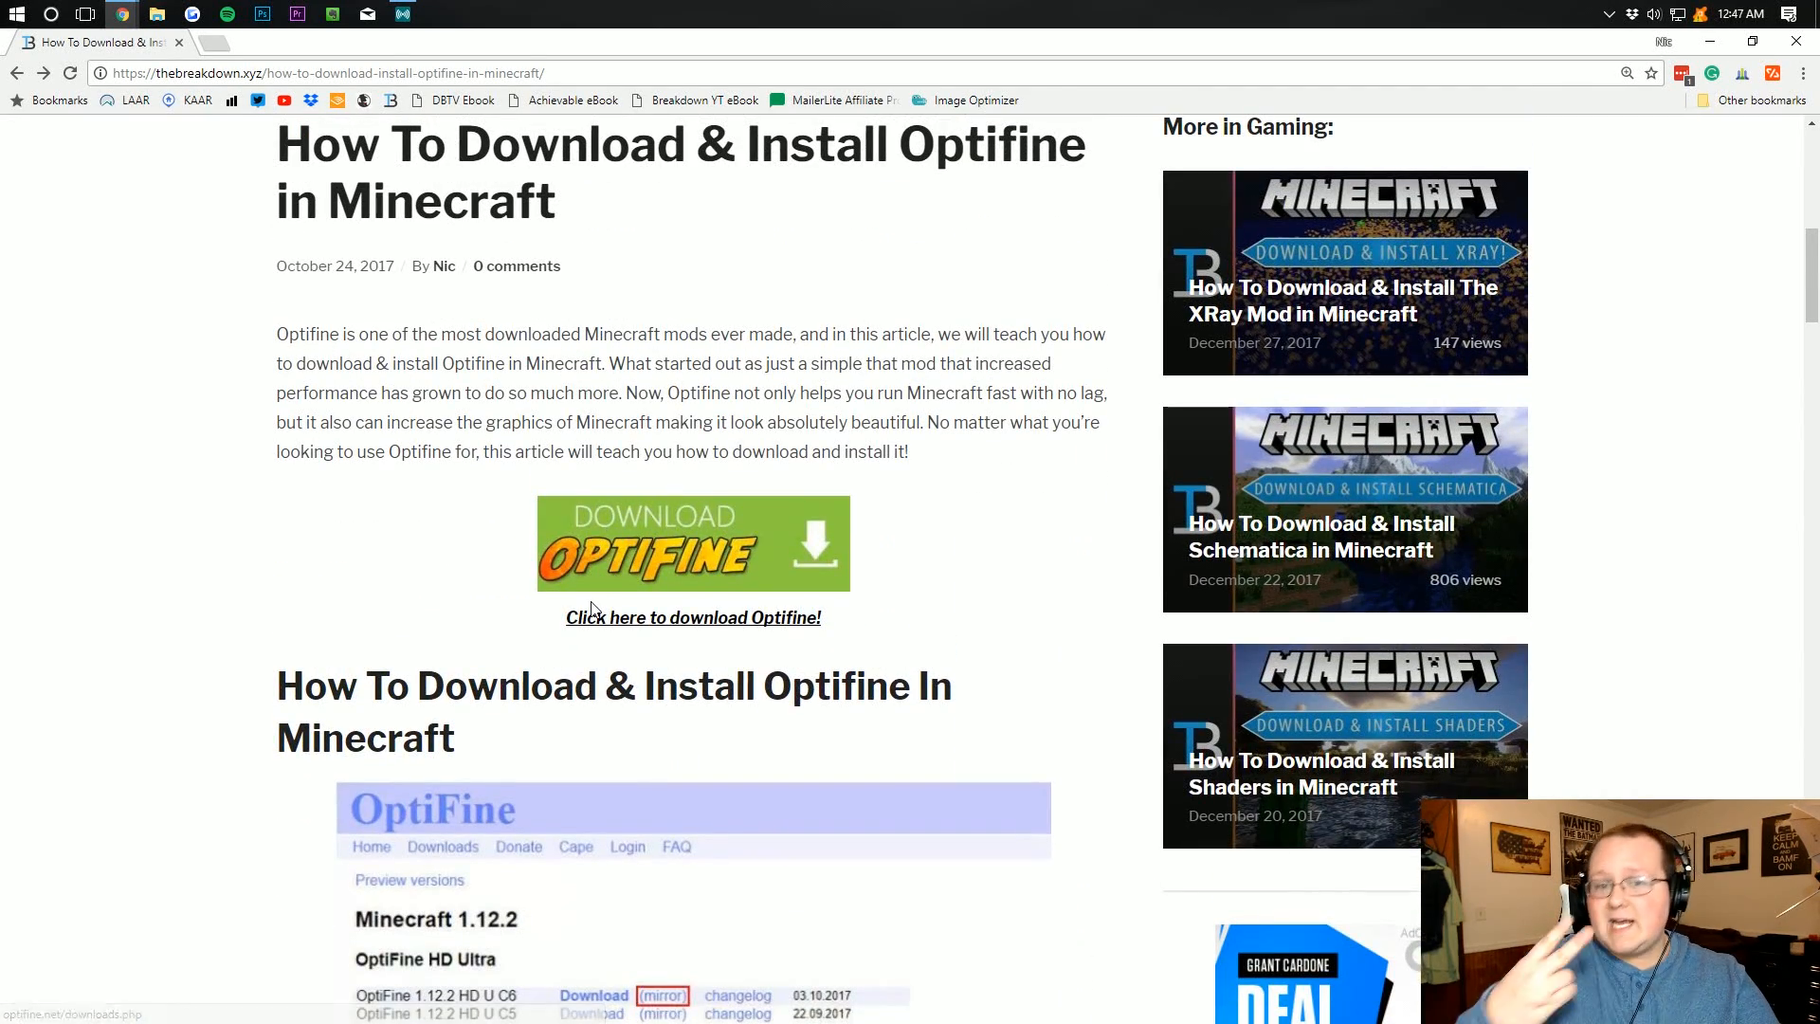
mouse_move(629, 510)
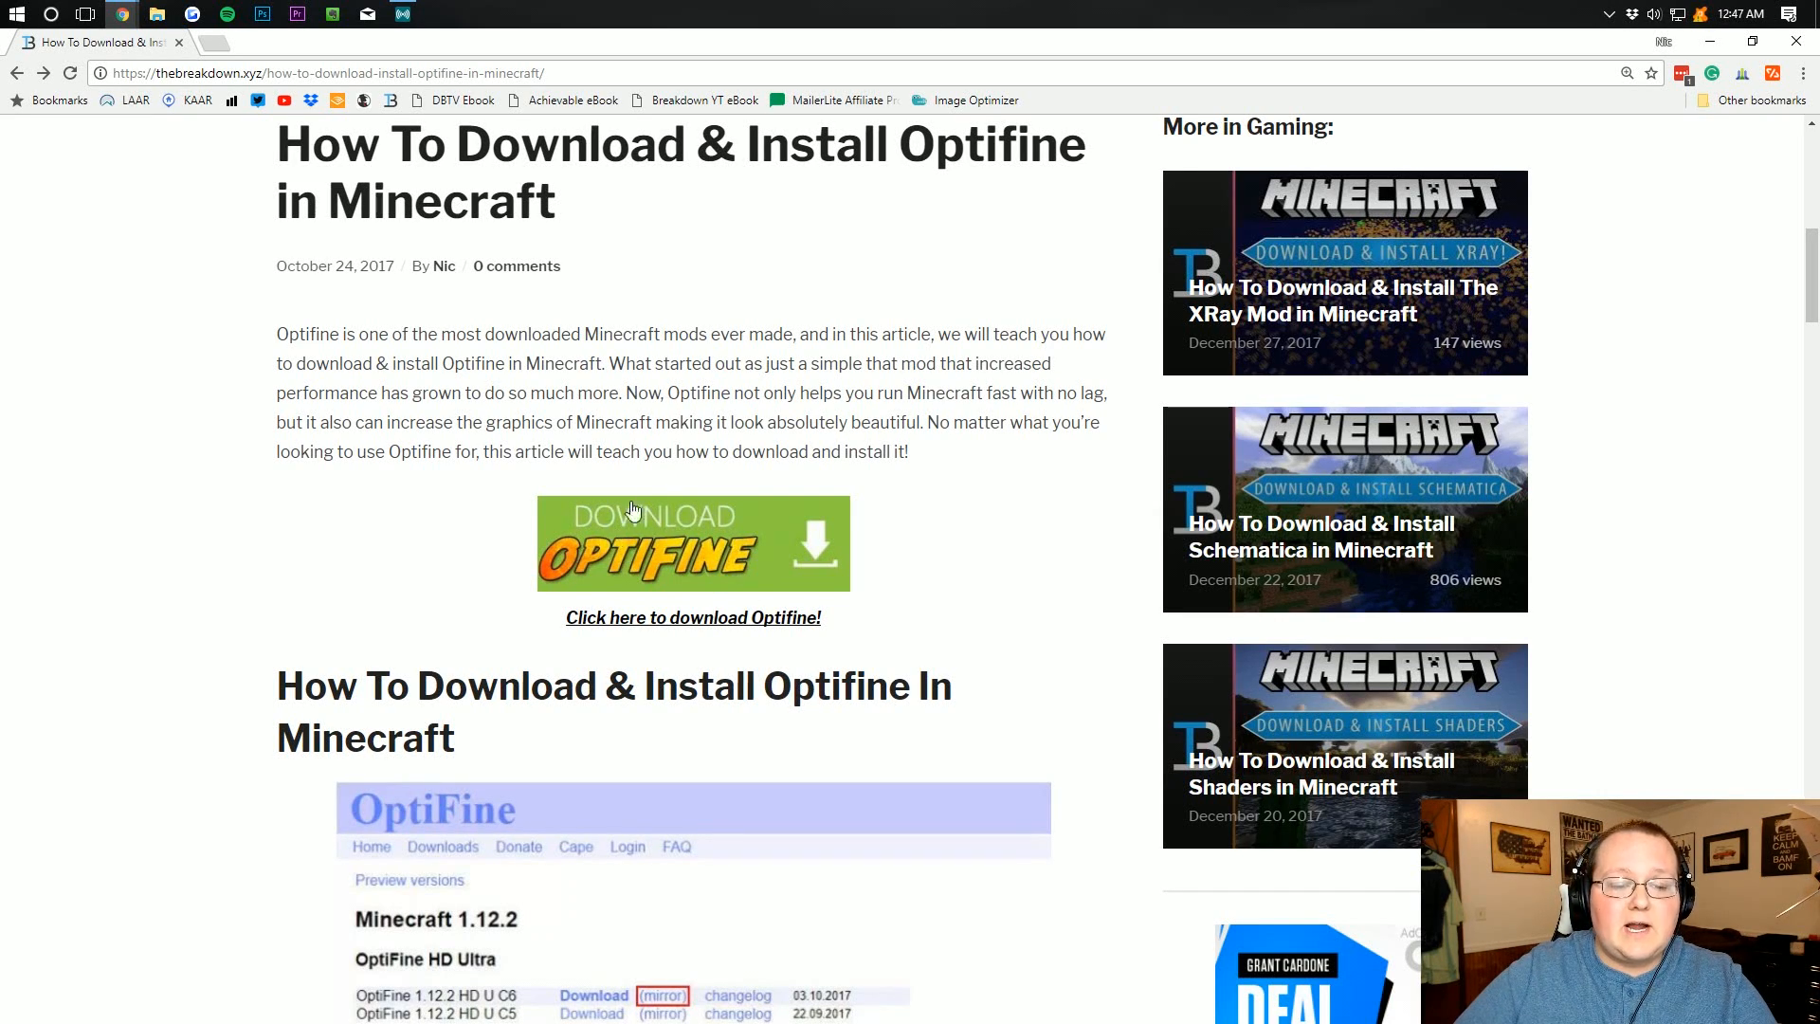
left_click(692, 542)
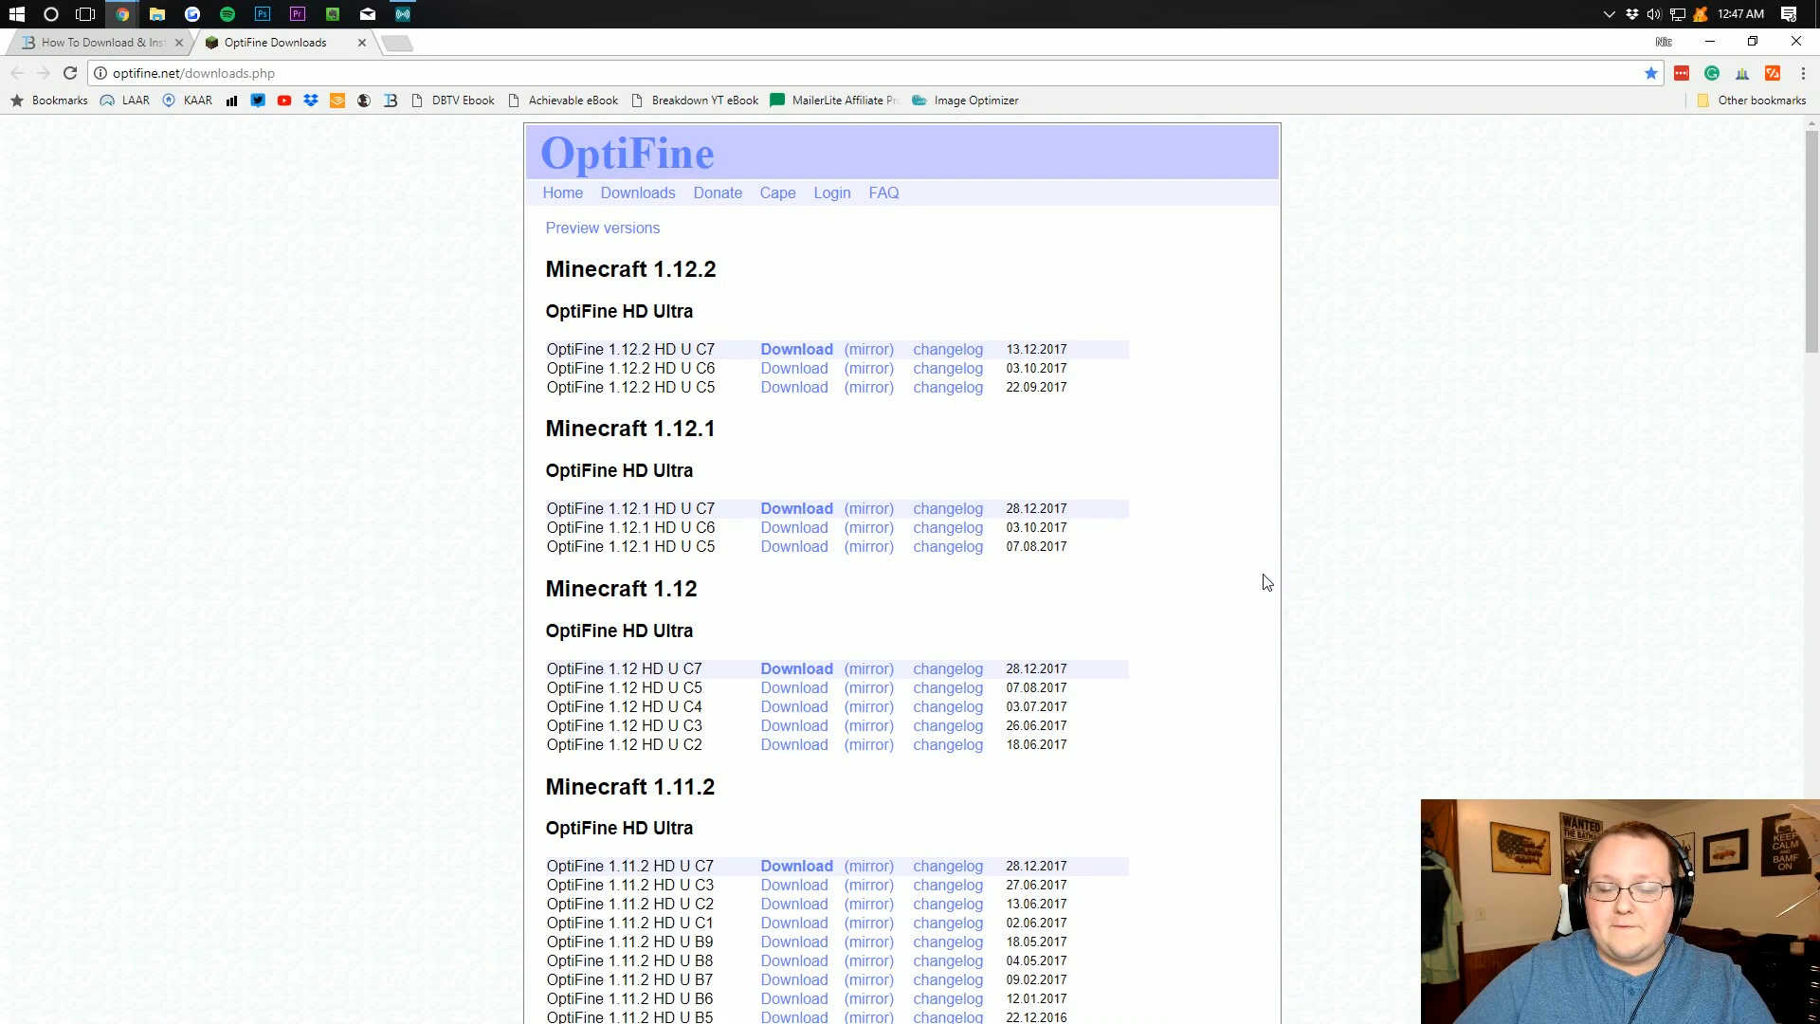
mouse_move(557, 358)
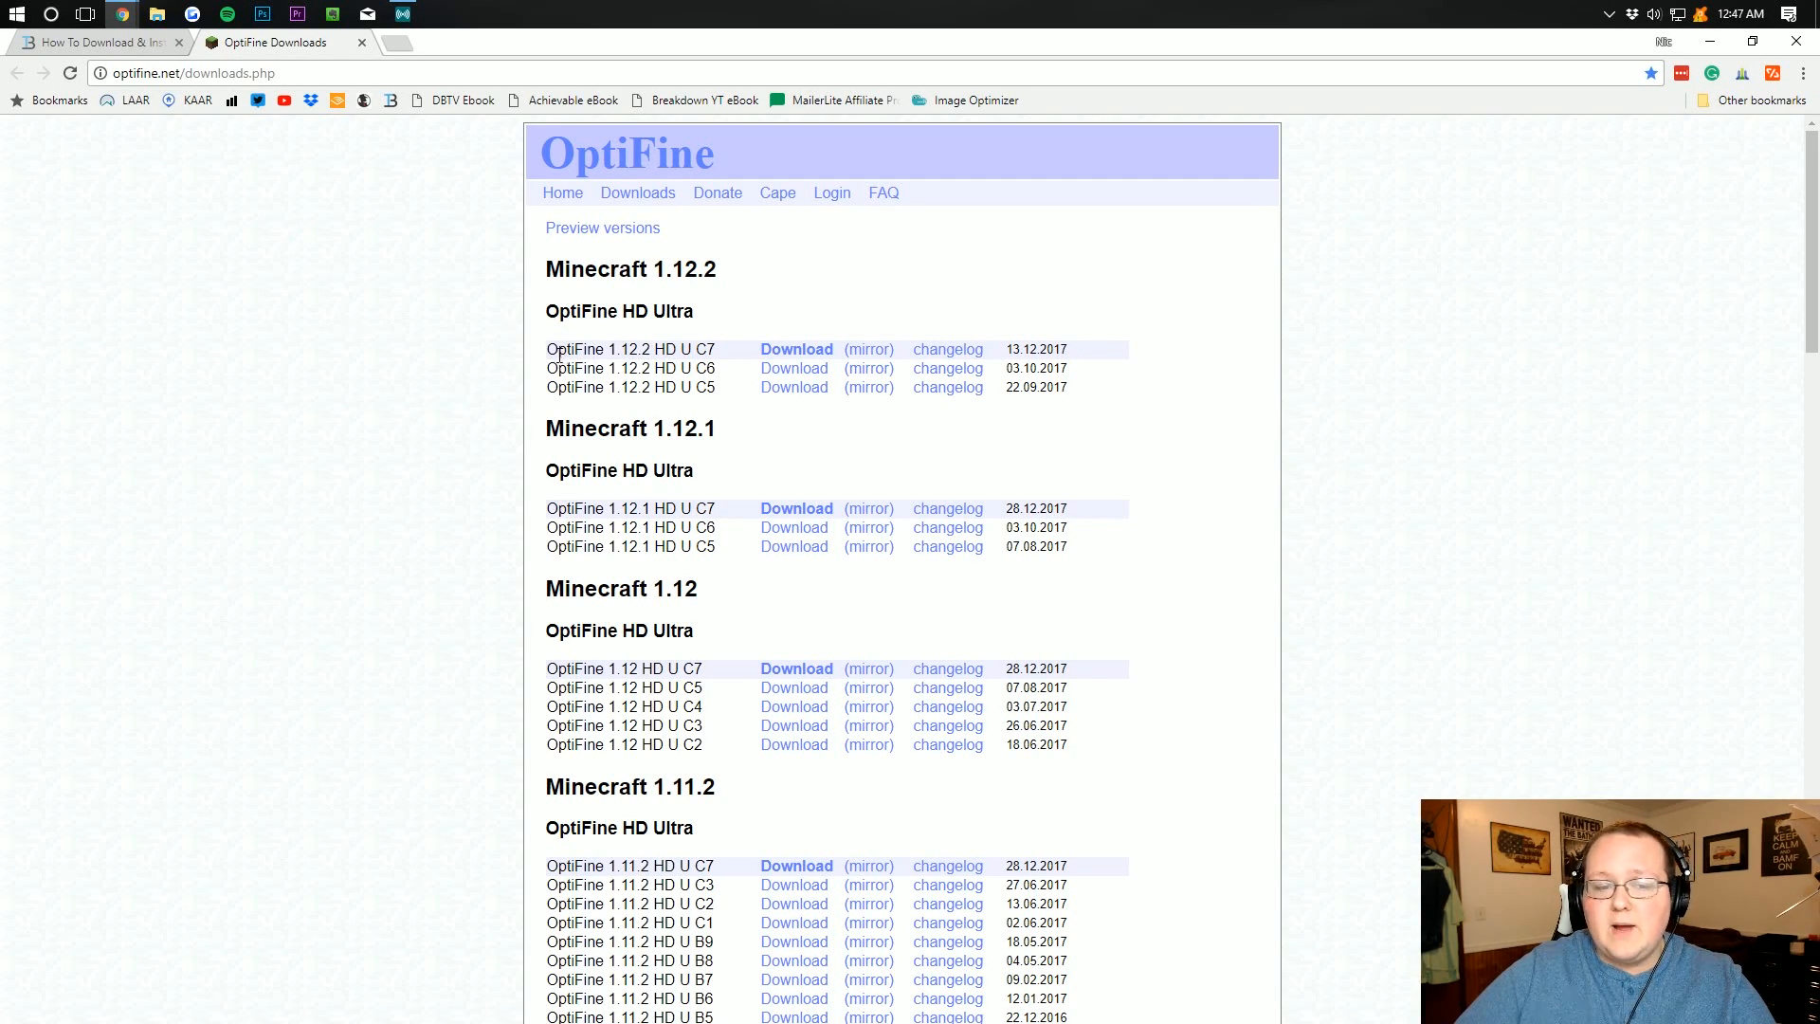
mouse_move(914, 364)
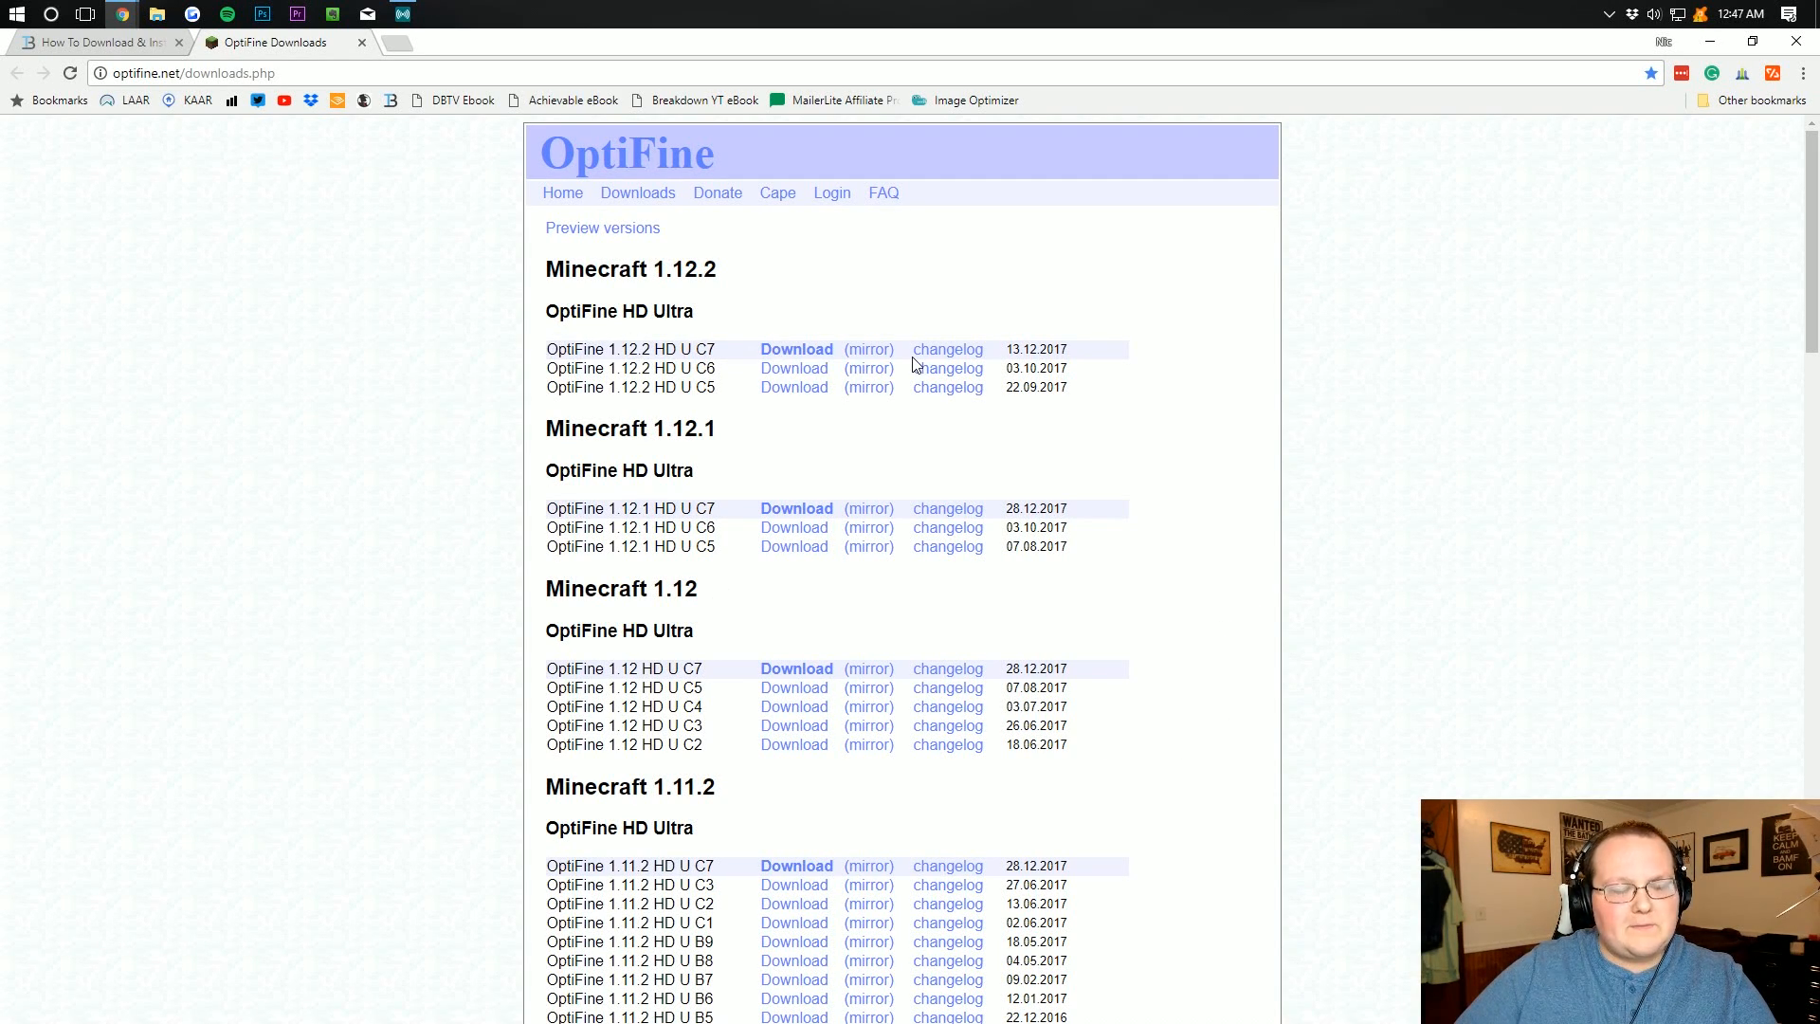
mouse_move(720, 337)
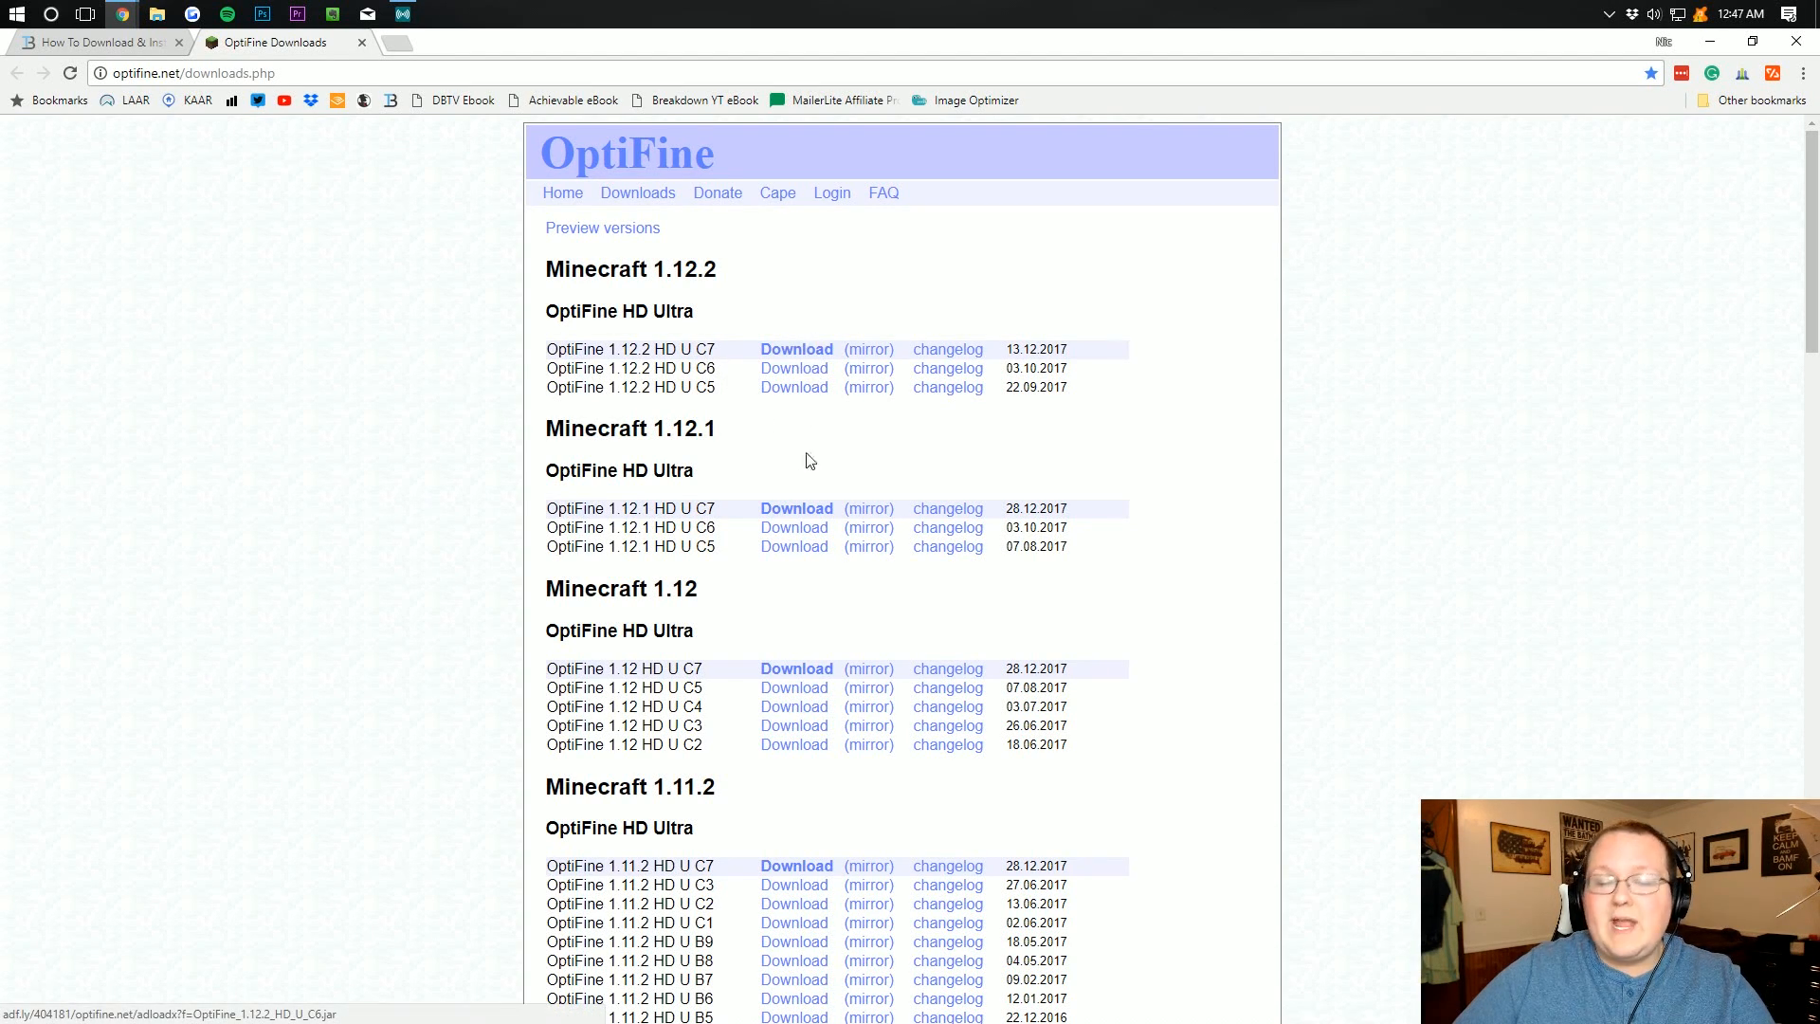
mouse_move(859, 360)
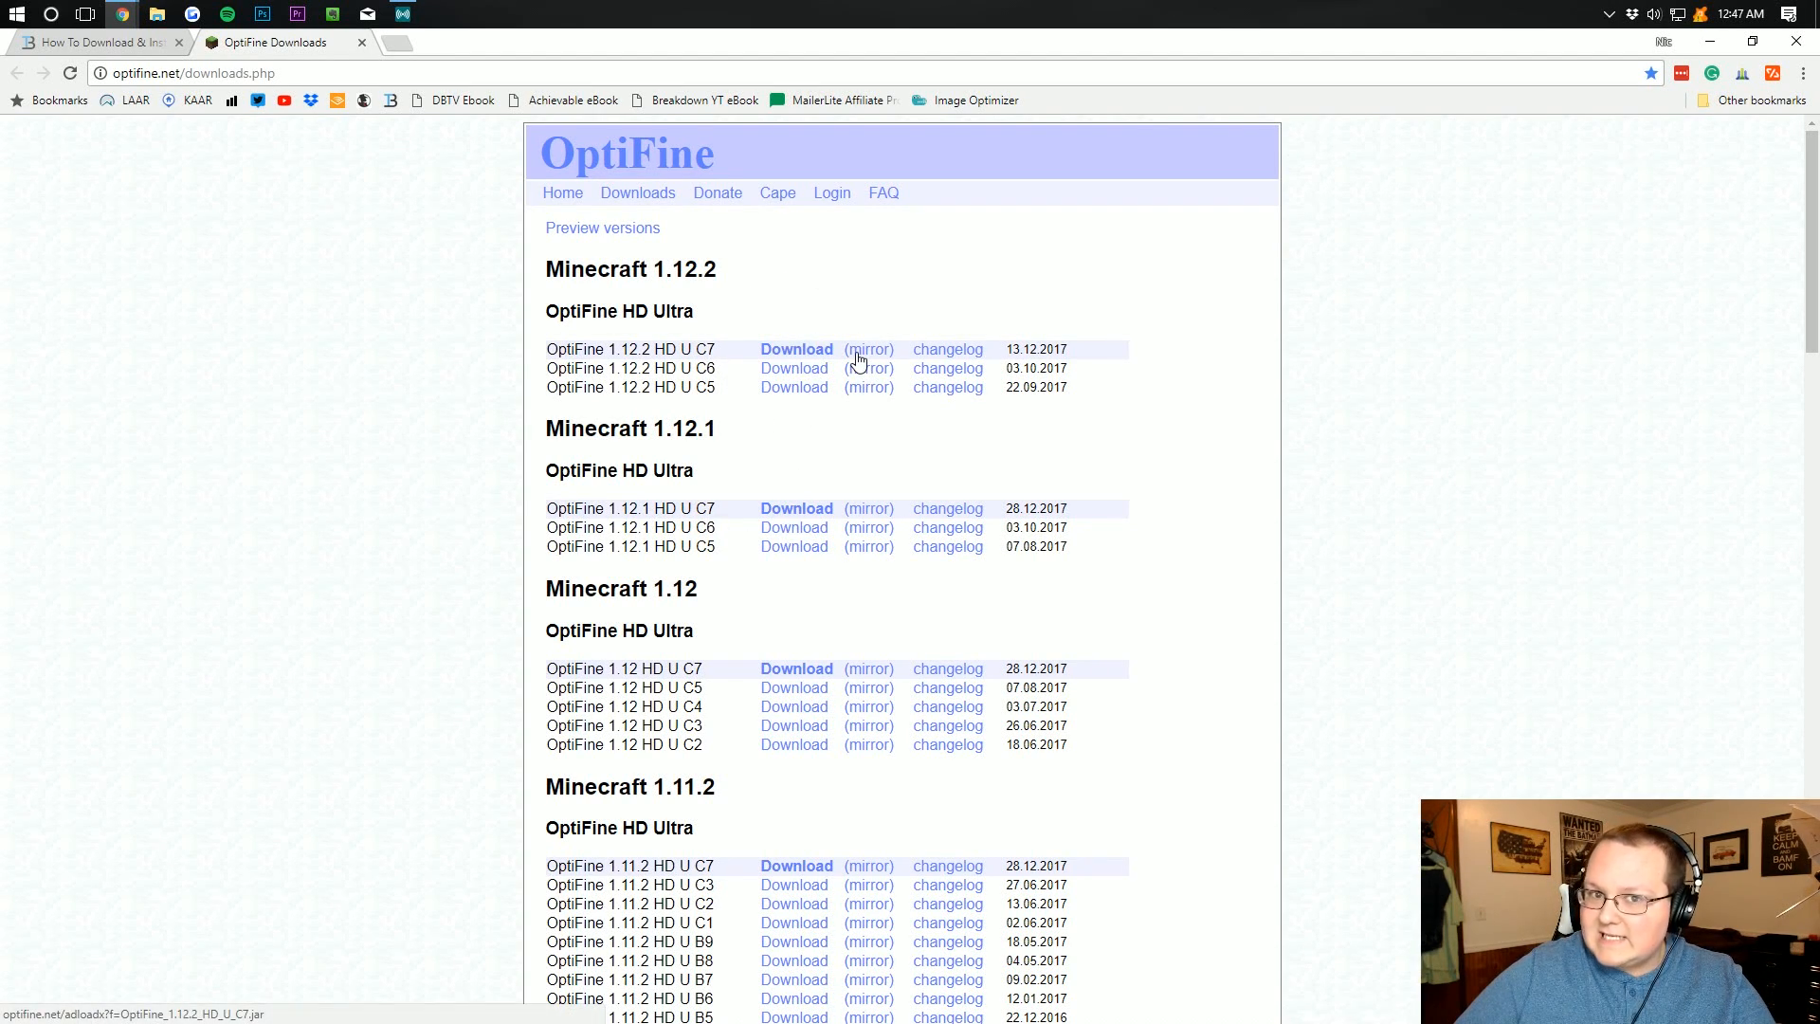
mouse_move(876, 360)
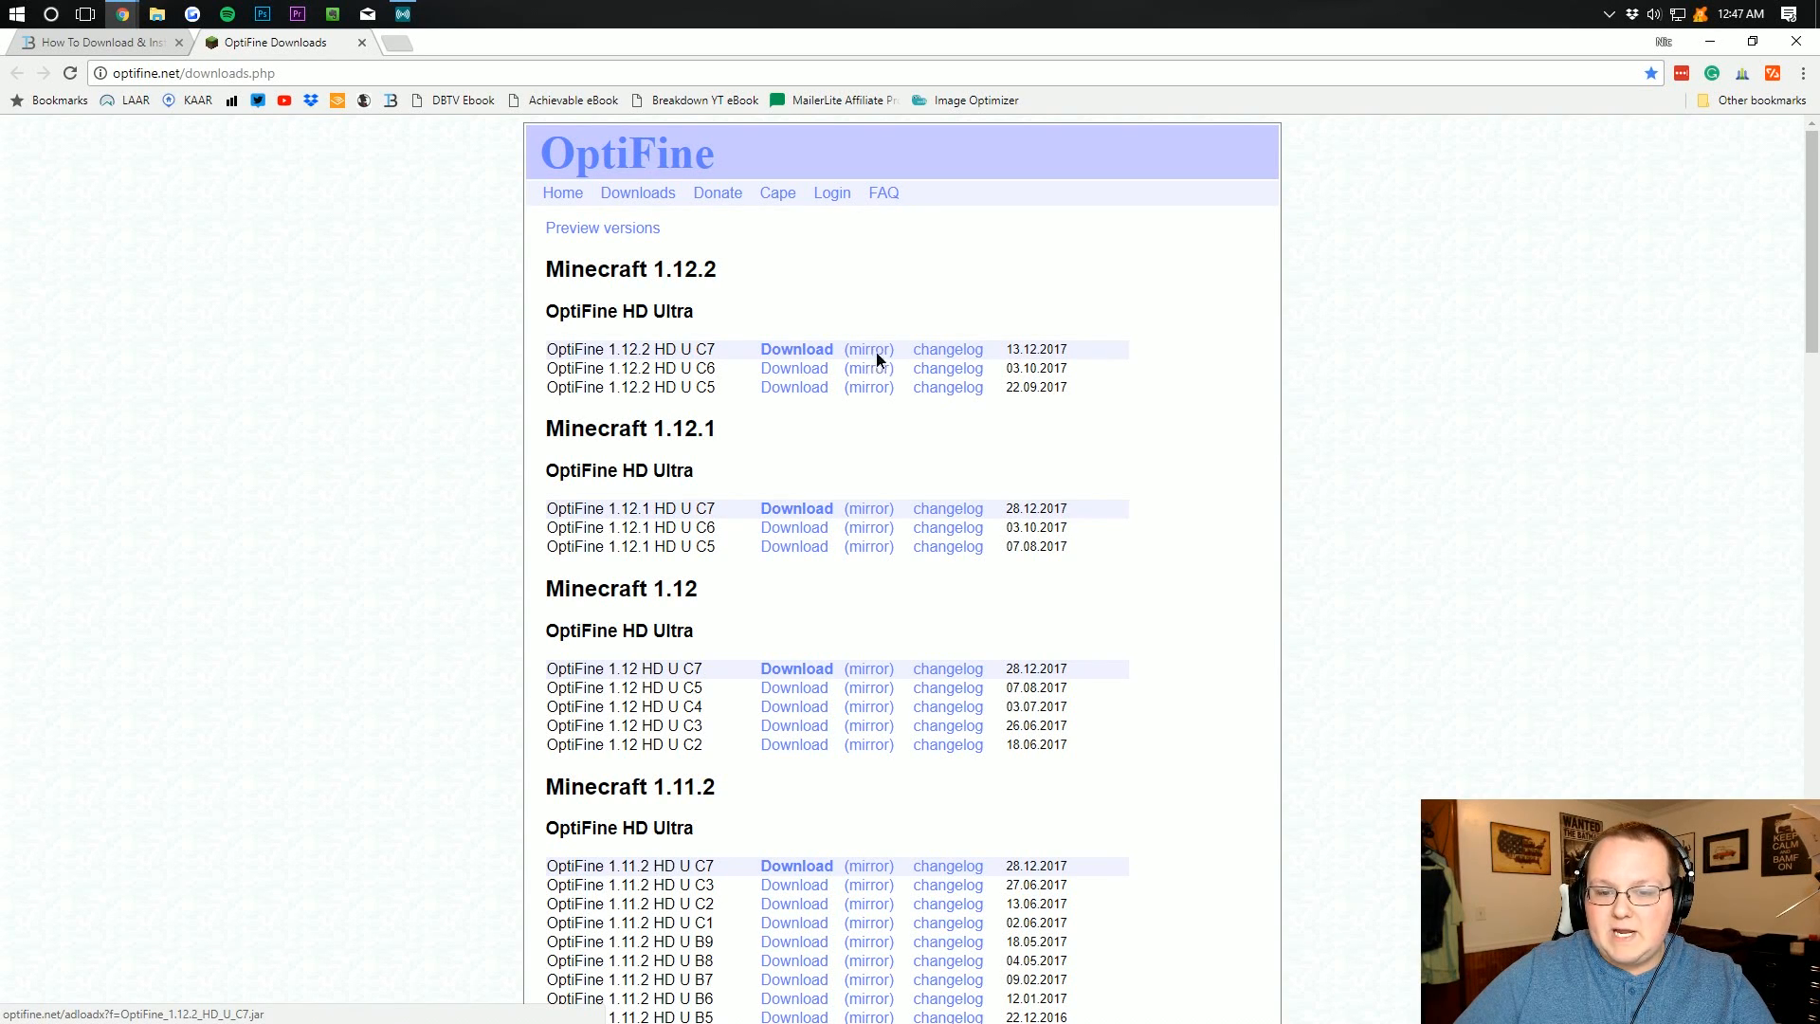
- Download OptiFine_1.12.2_HD_U_C7.jar via the mirror link and keep it despite the harmful-file warning
left_click(797, 349)
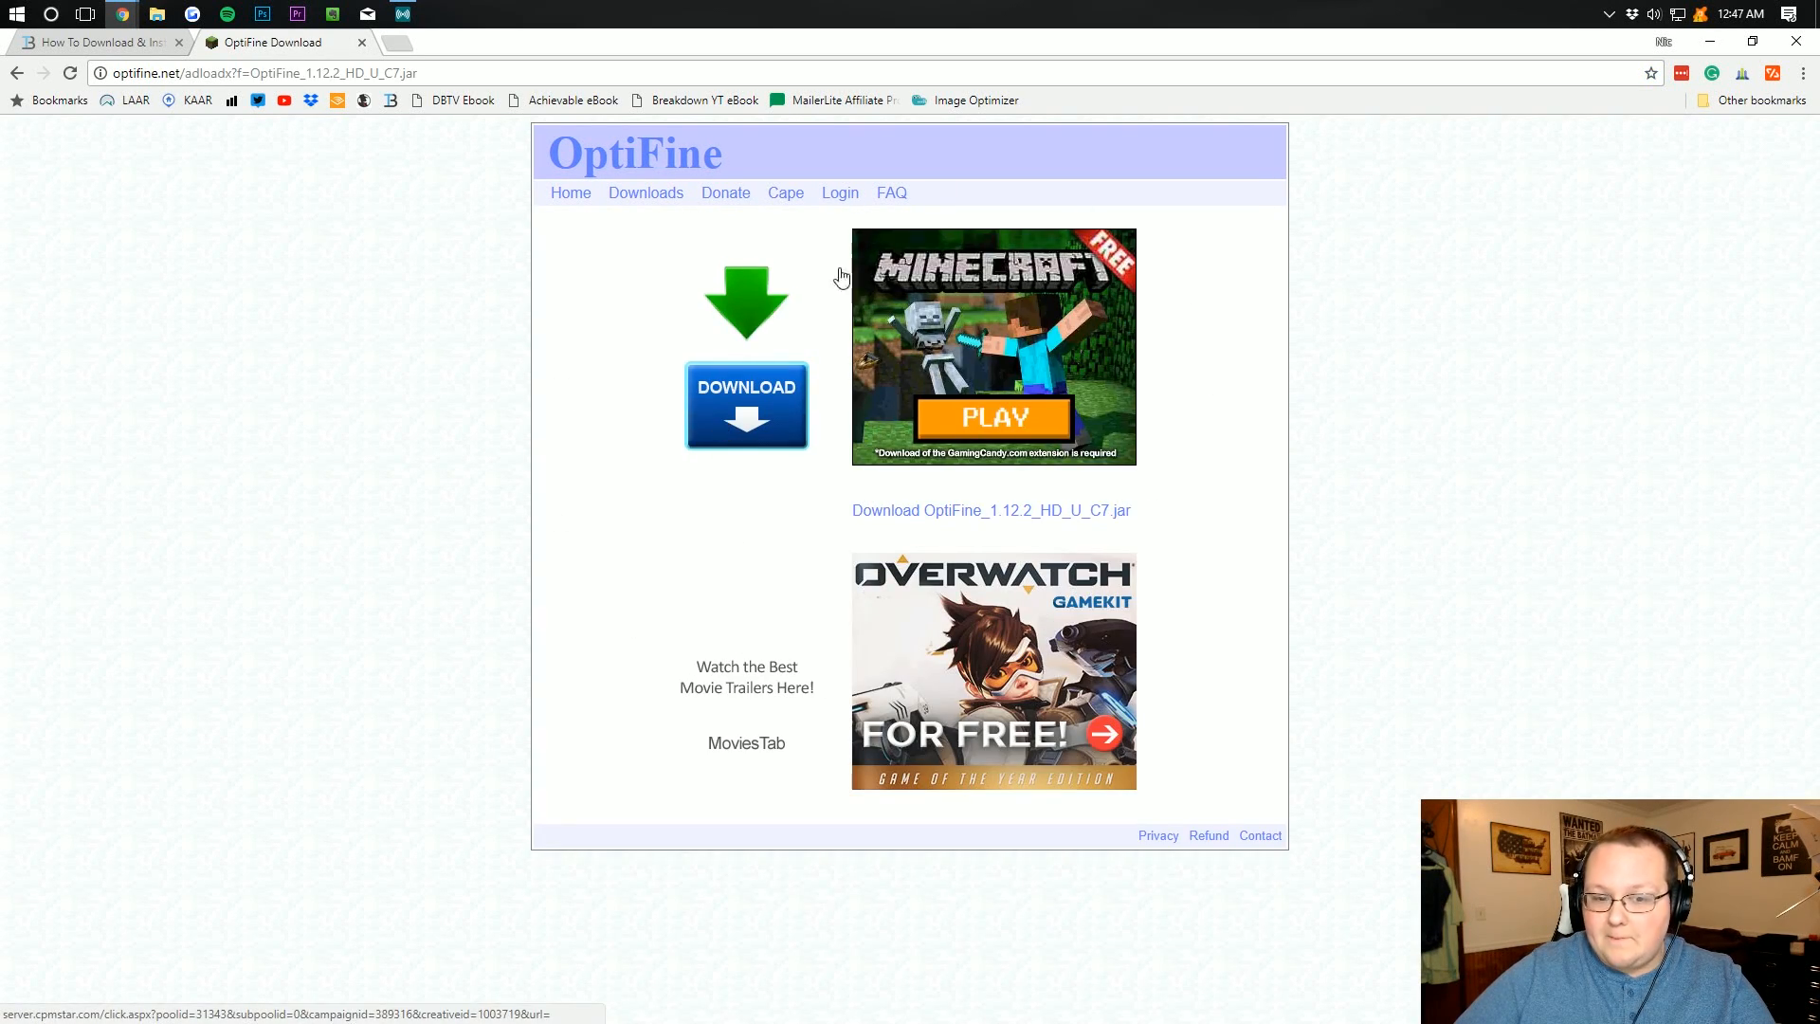
mouse_move(944, 208)
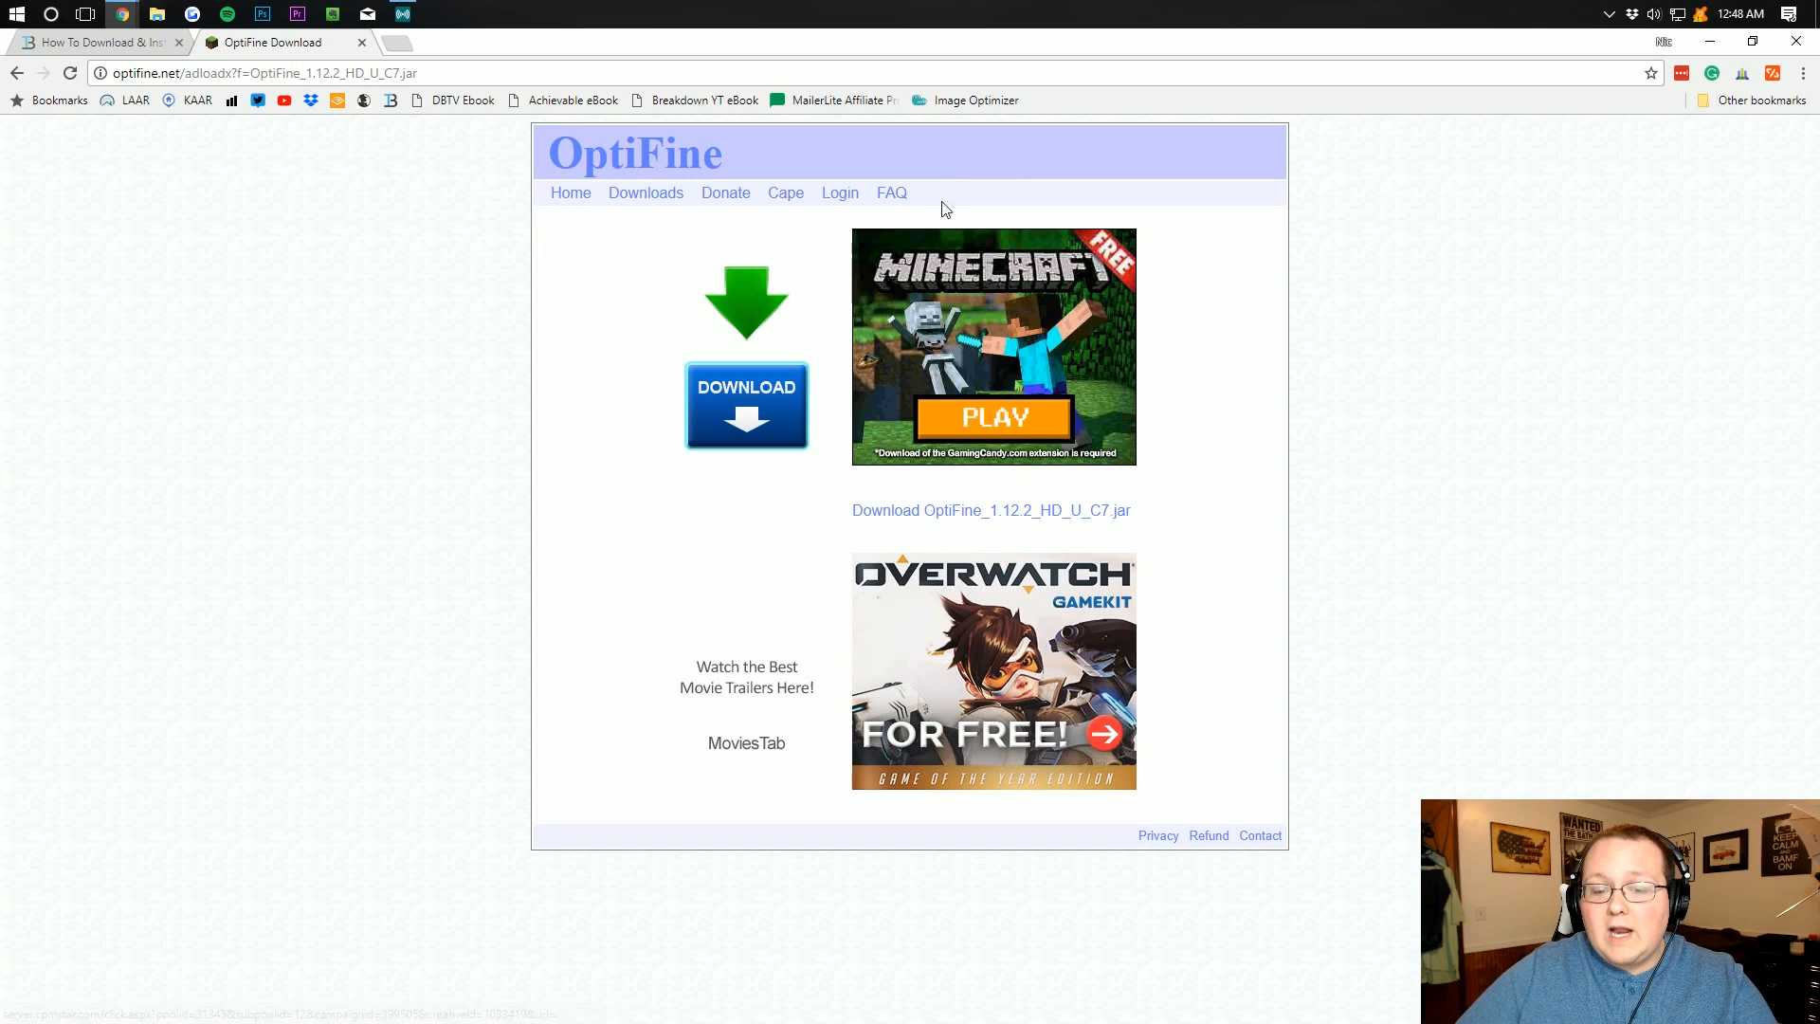
mouse_move(935, 516)
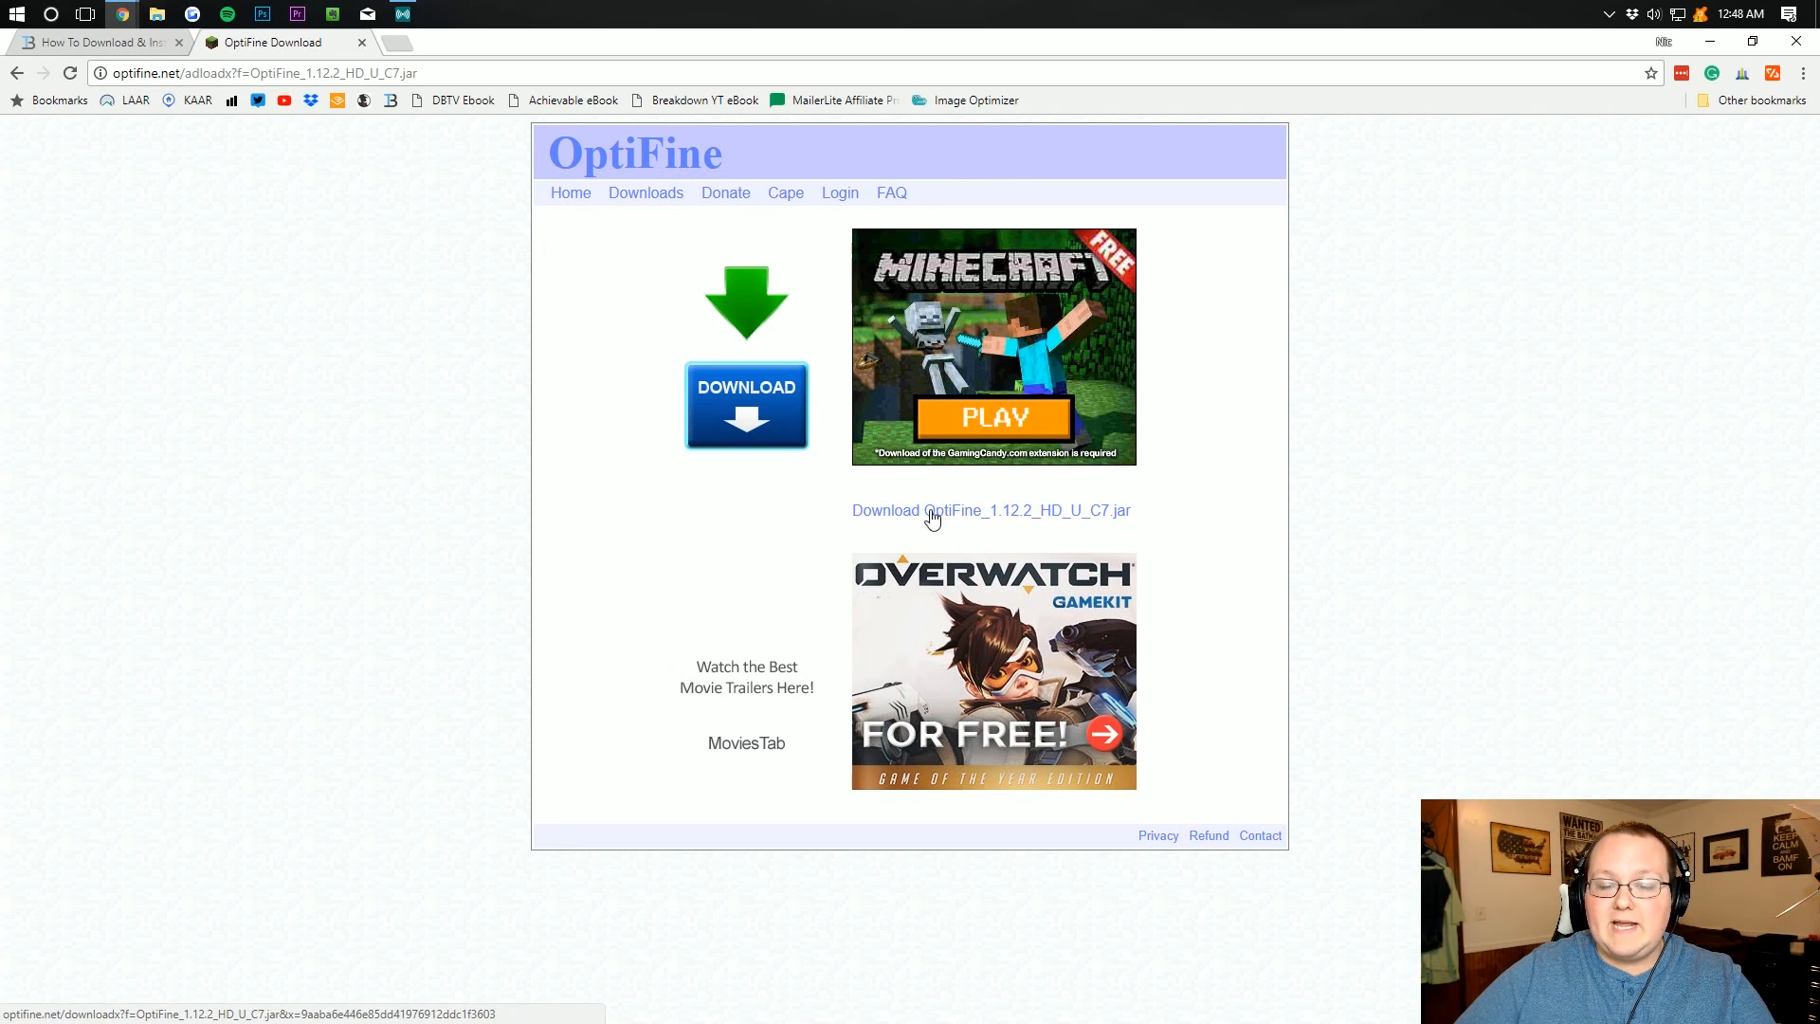
mouse_move(1003, 523)
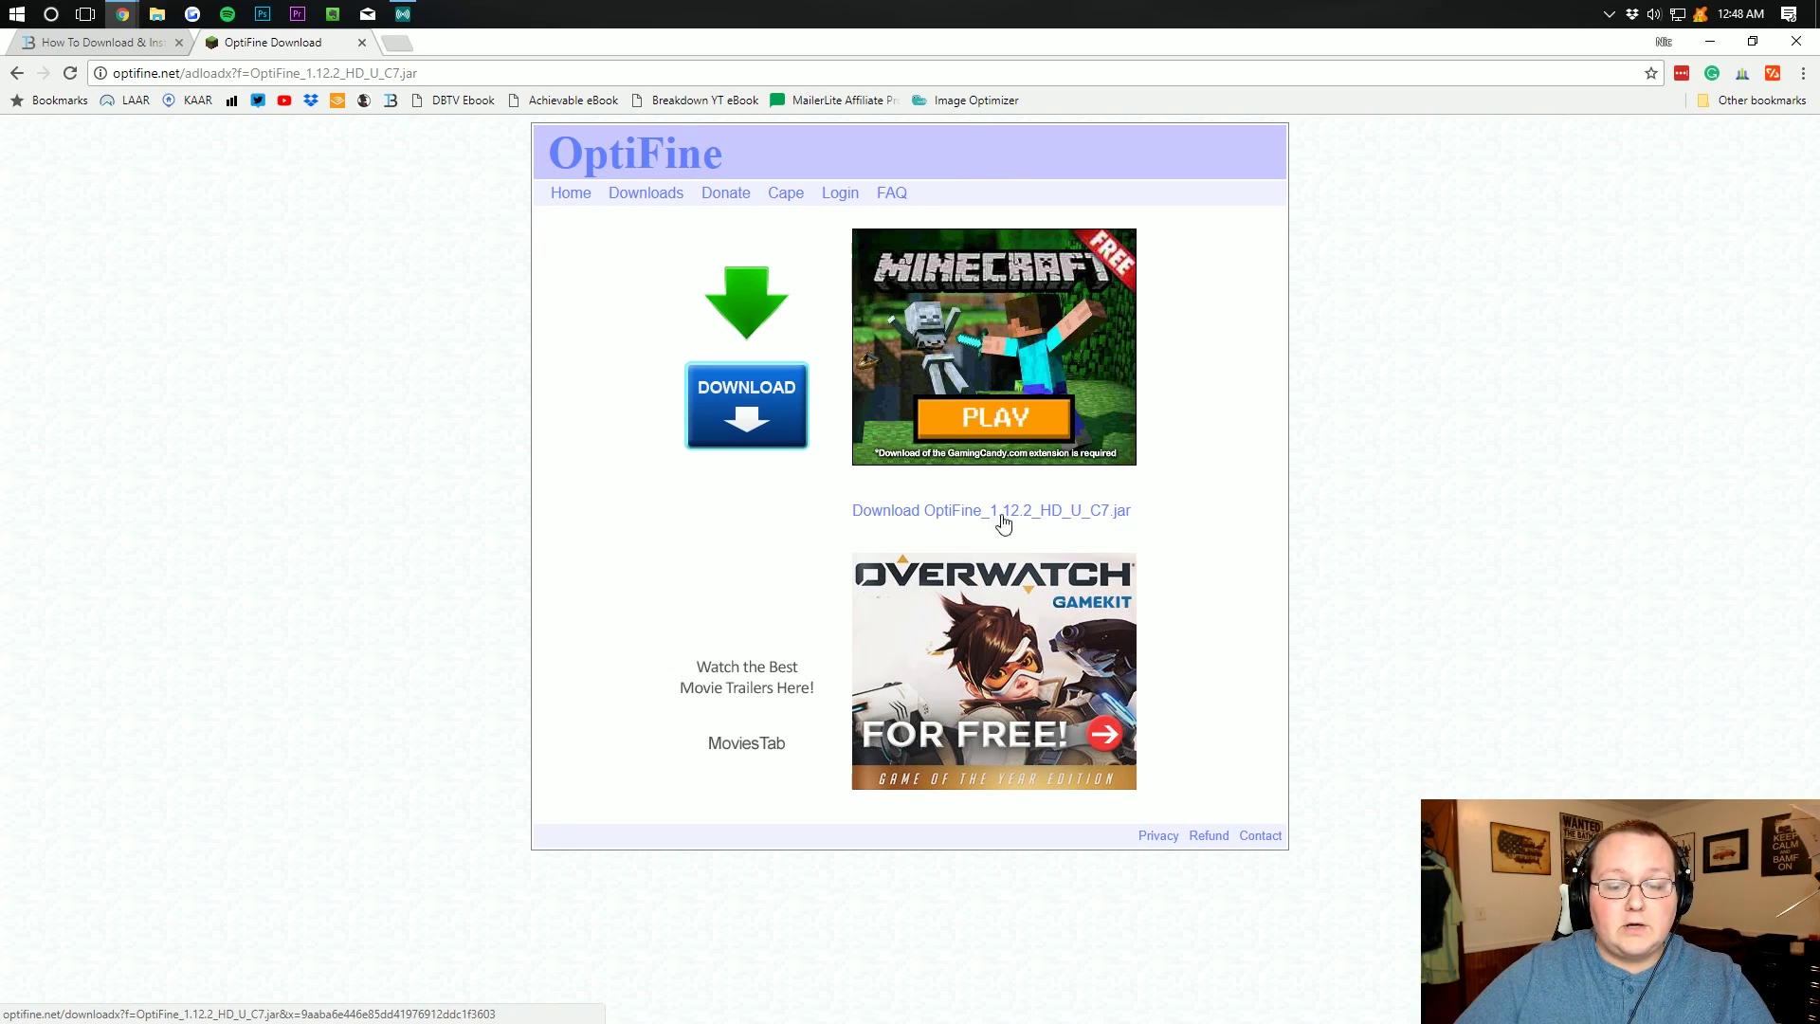
mouse_move(1045, 512)
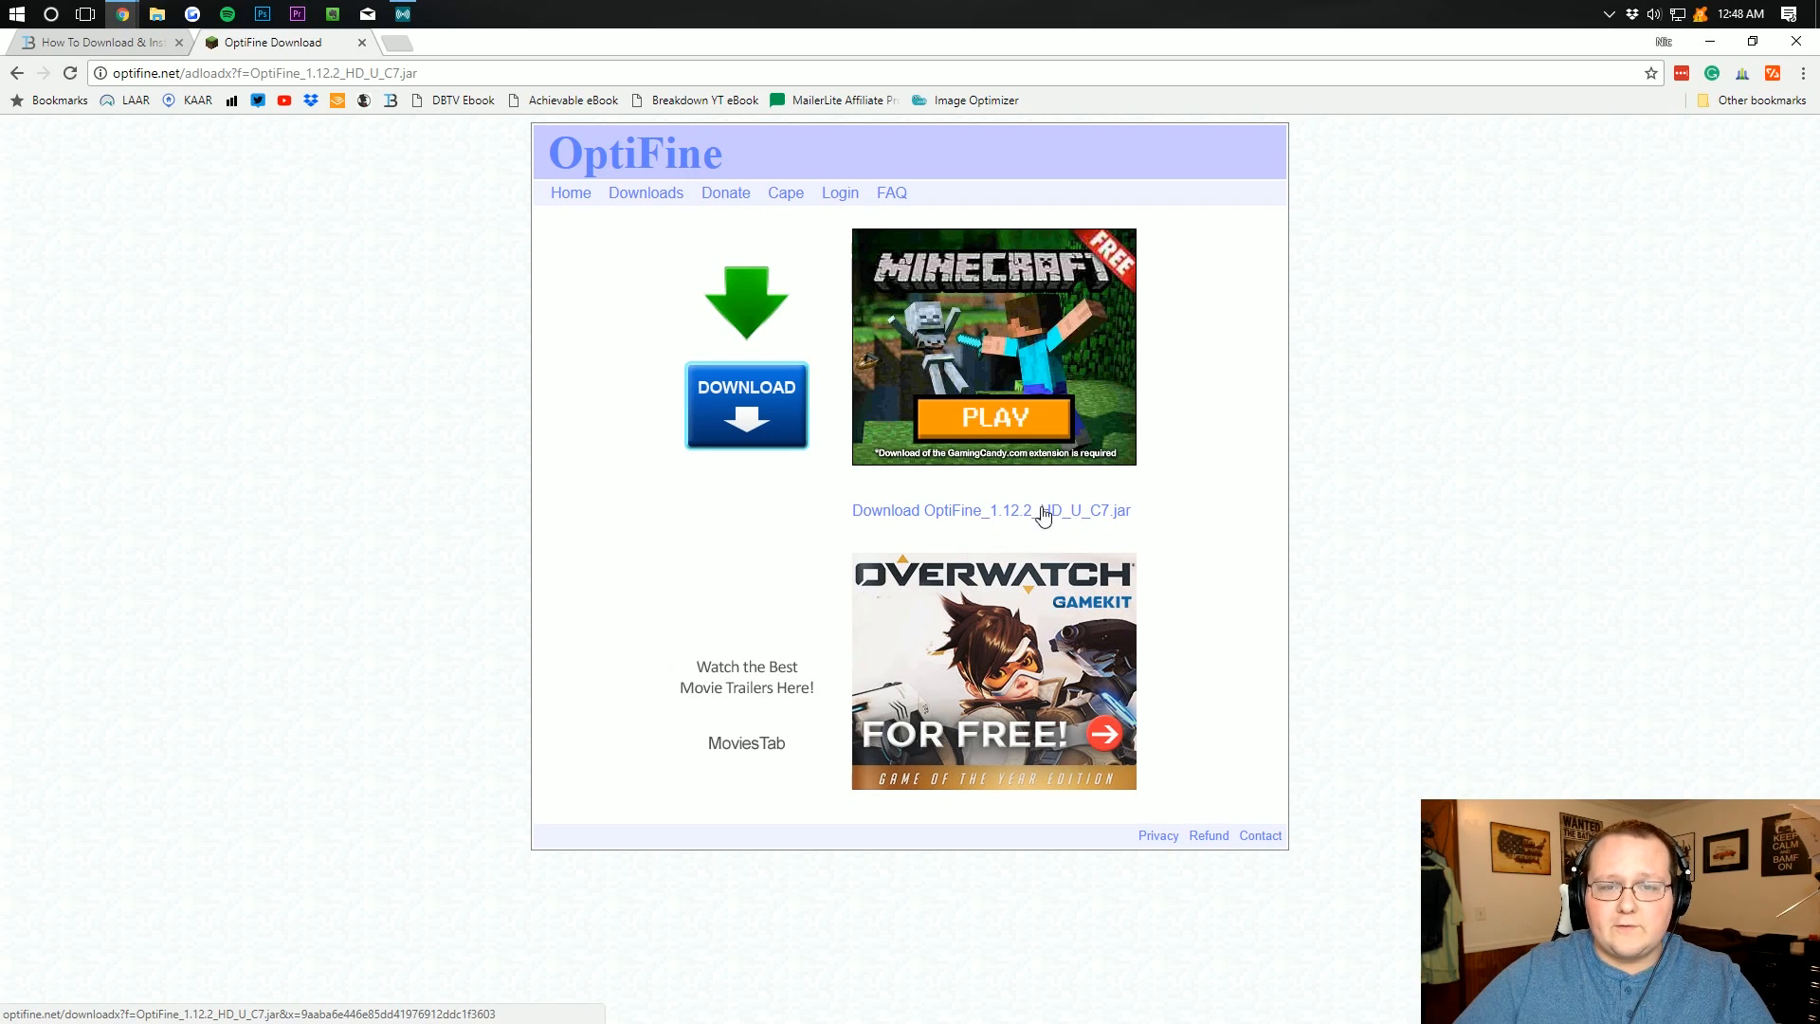
mouse_move(952, 519)
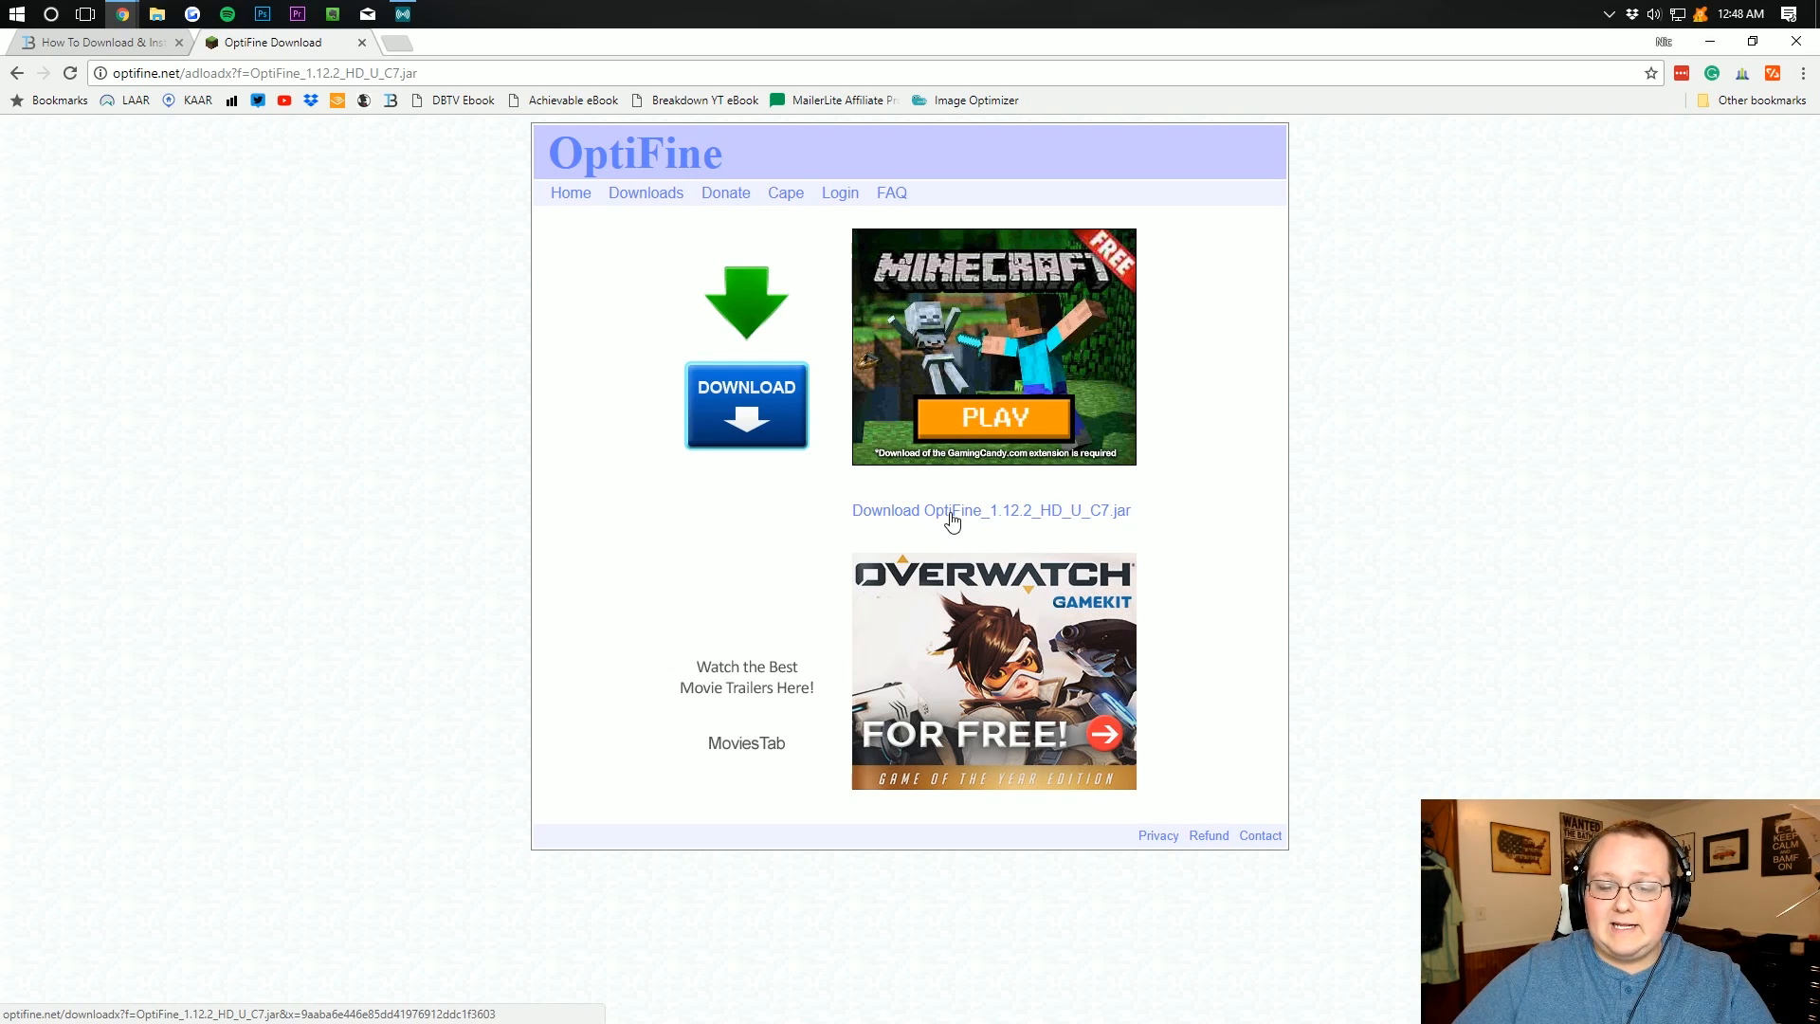
left_click(990, 510)
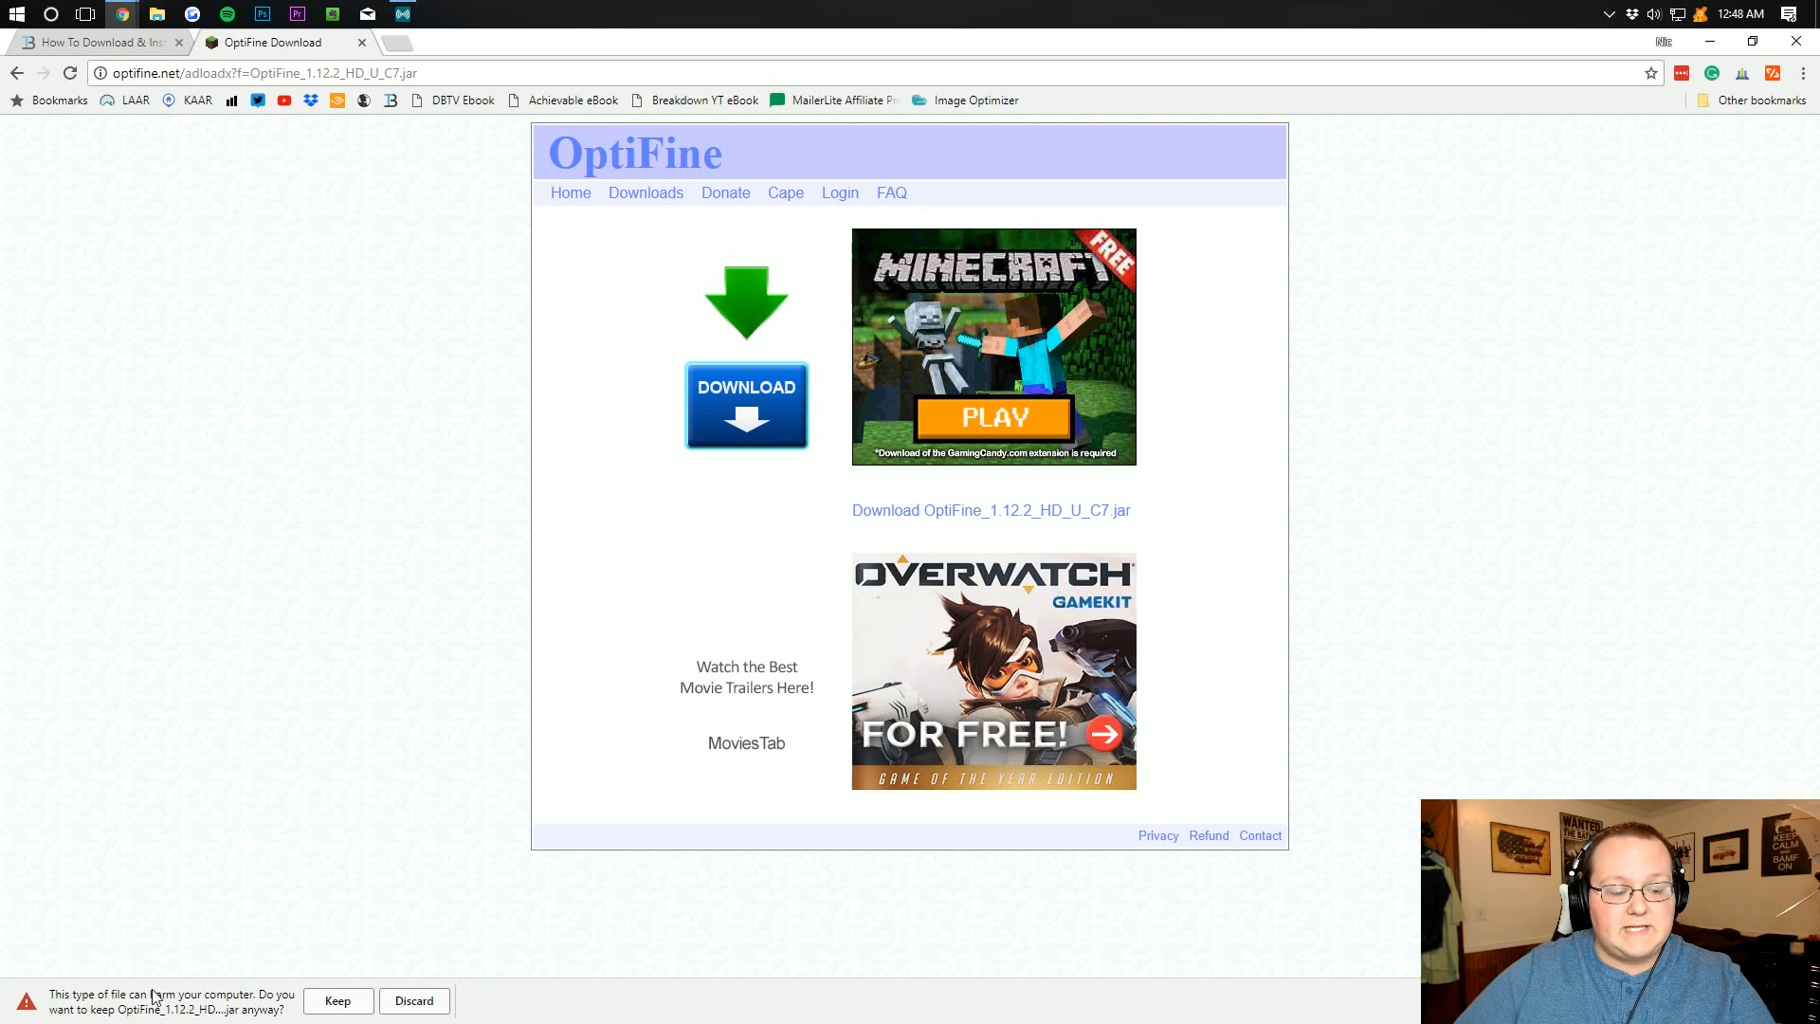
left_click(338, 1001)
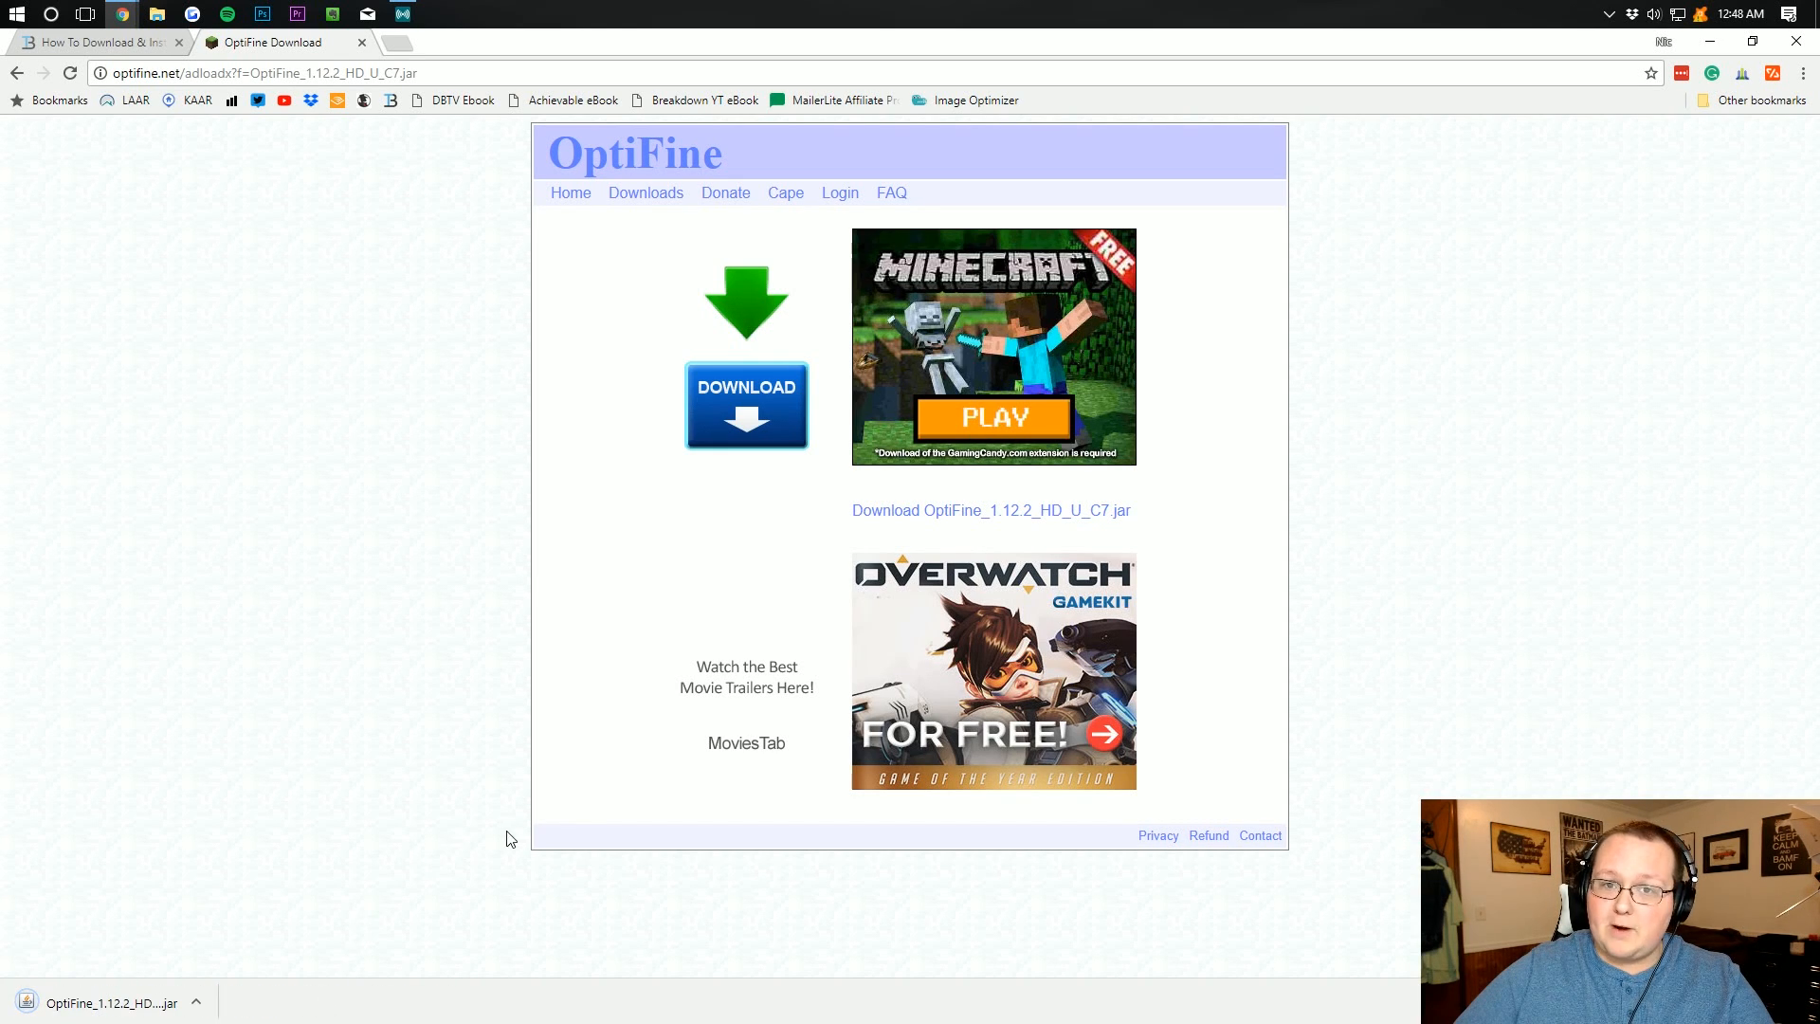
mouse_move(1710, 58)
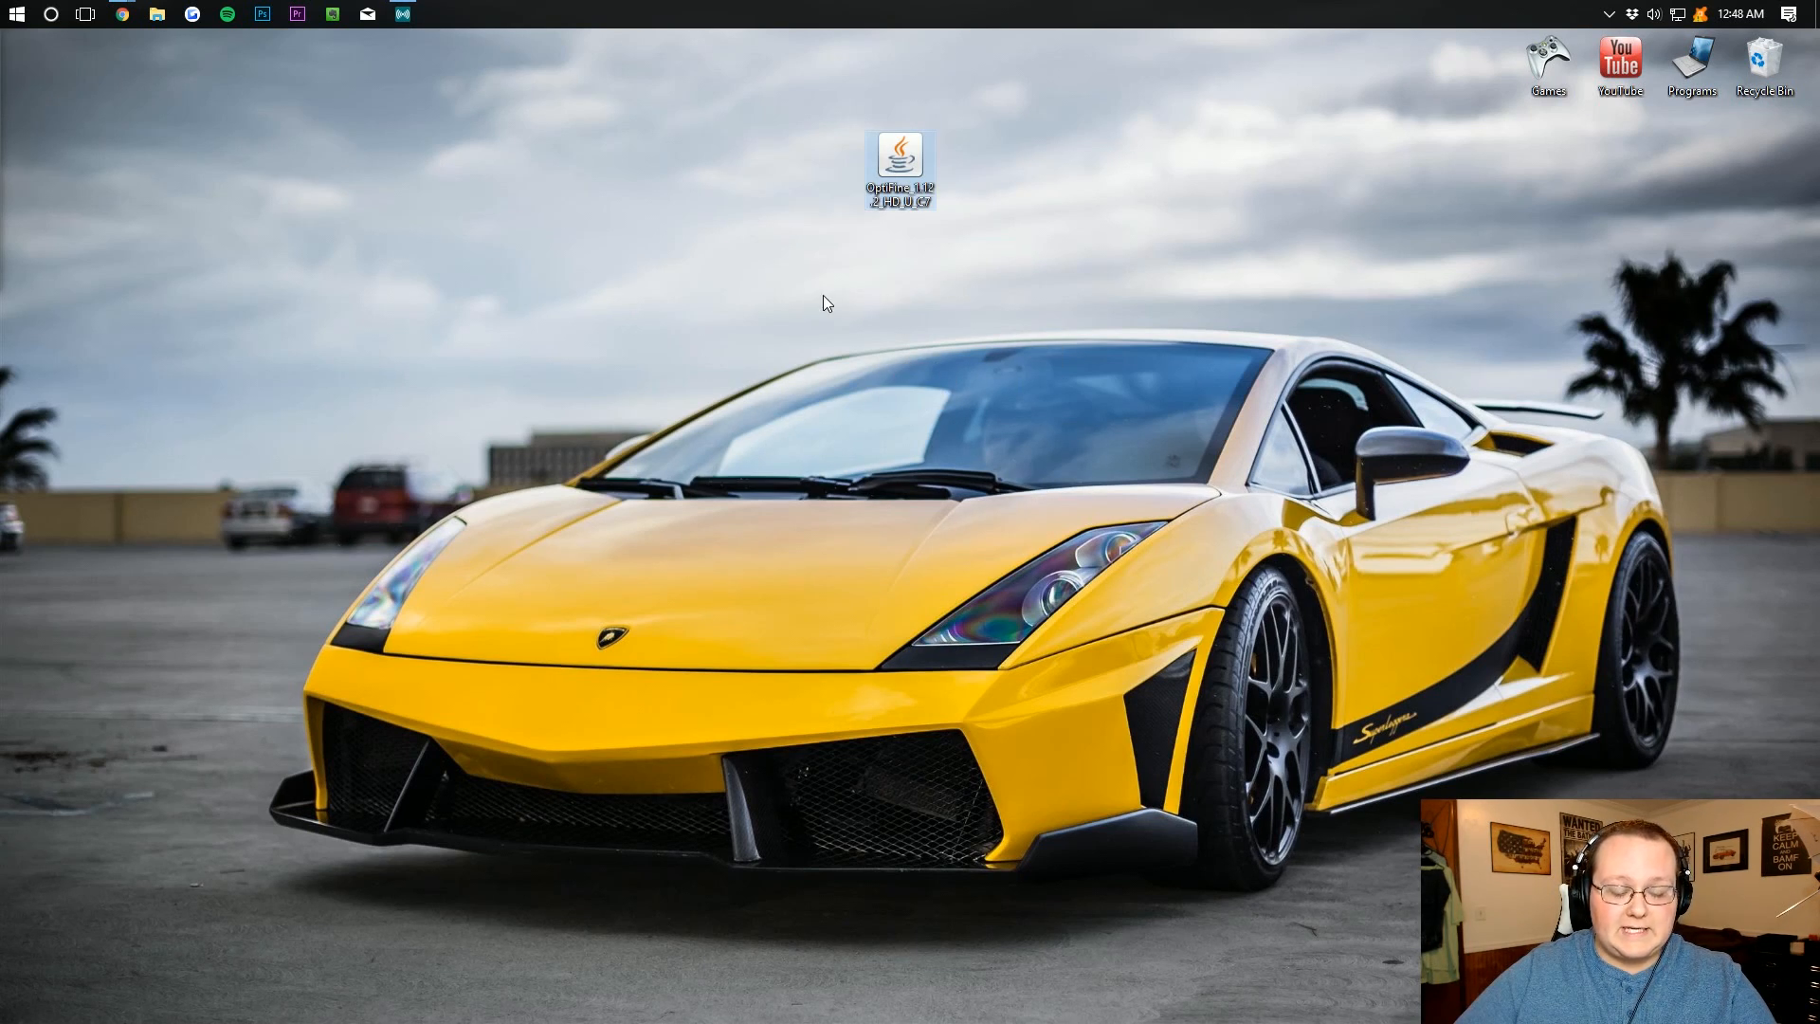
- Search 'downl' in the Start menu, then dismiss it and return to the desktop with the OptiFine jar
left_click(17, 13)
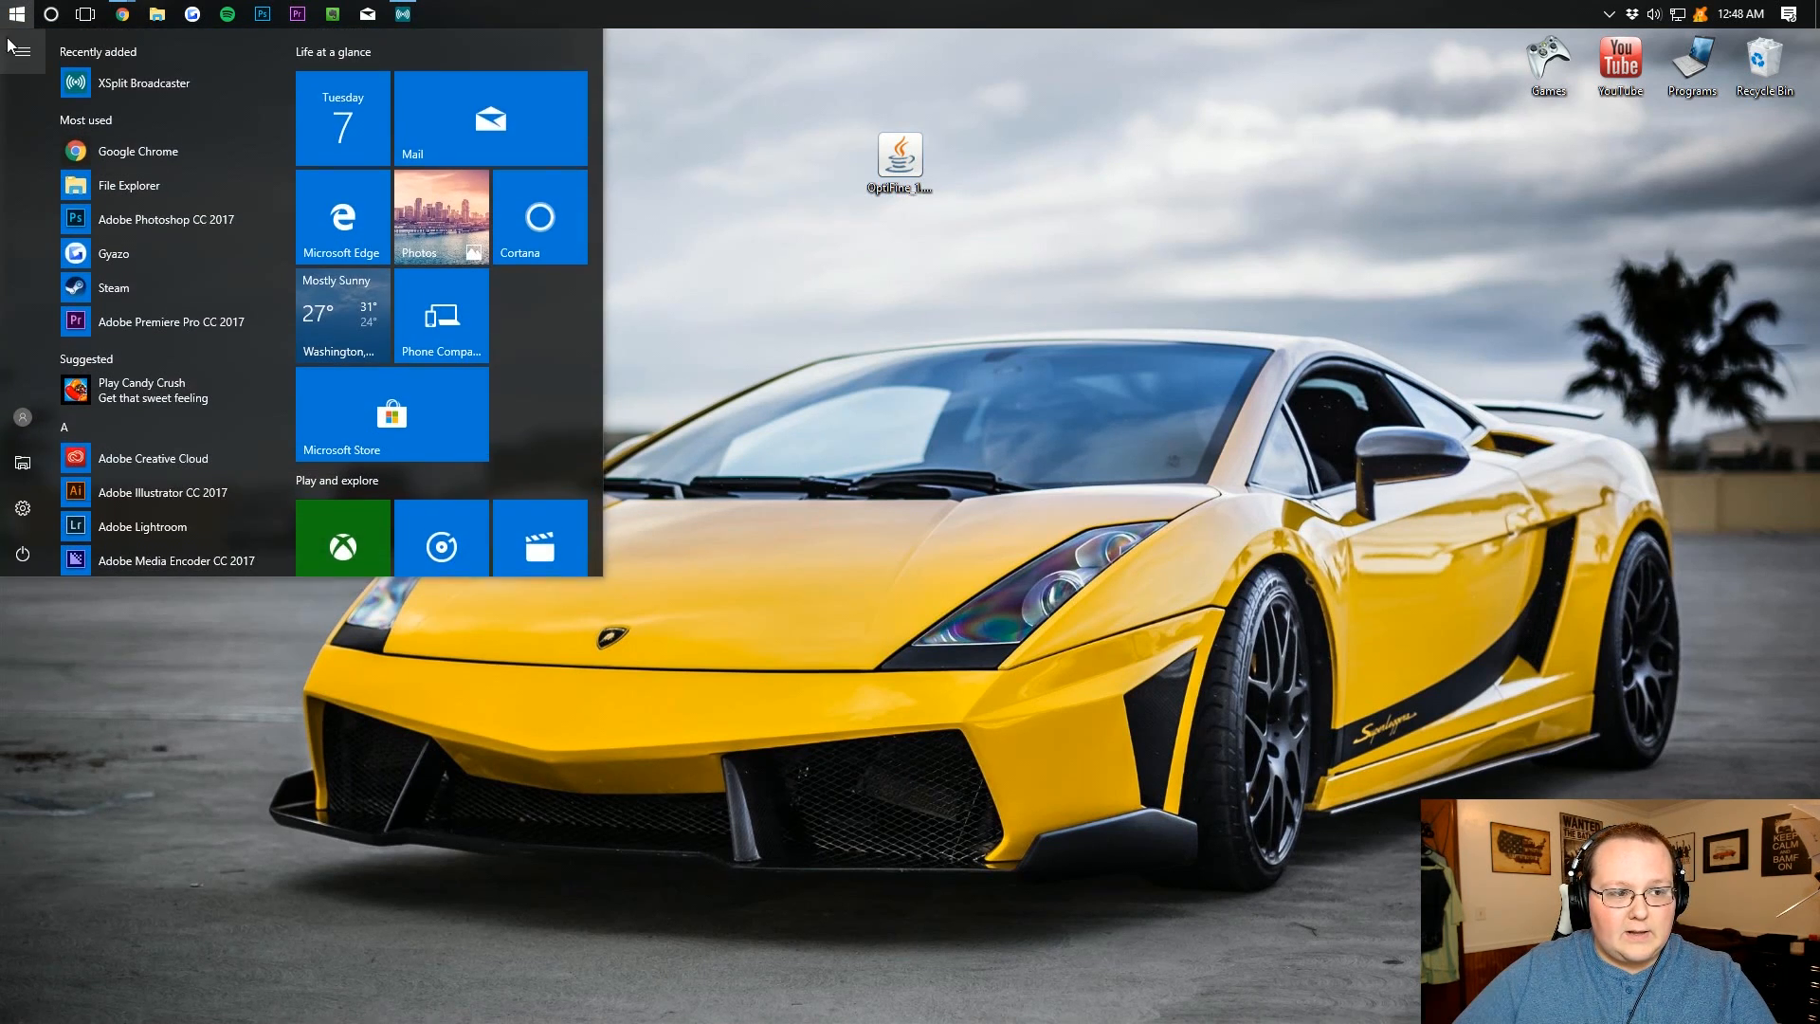
type("downl")
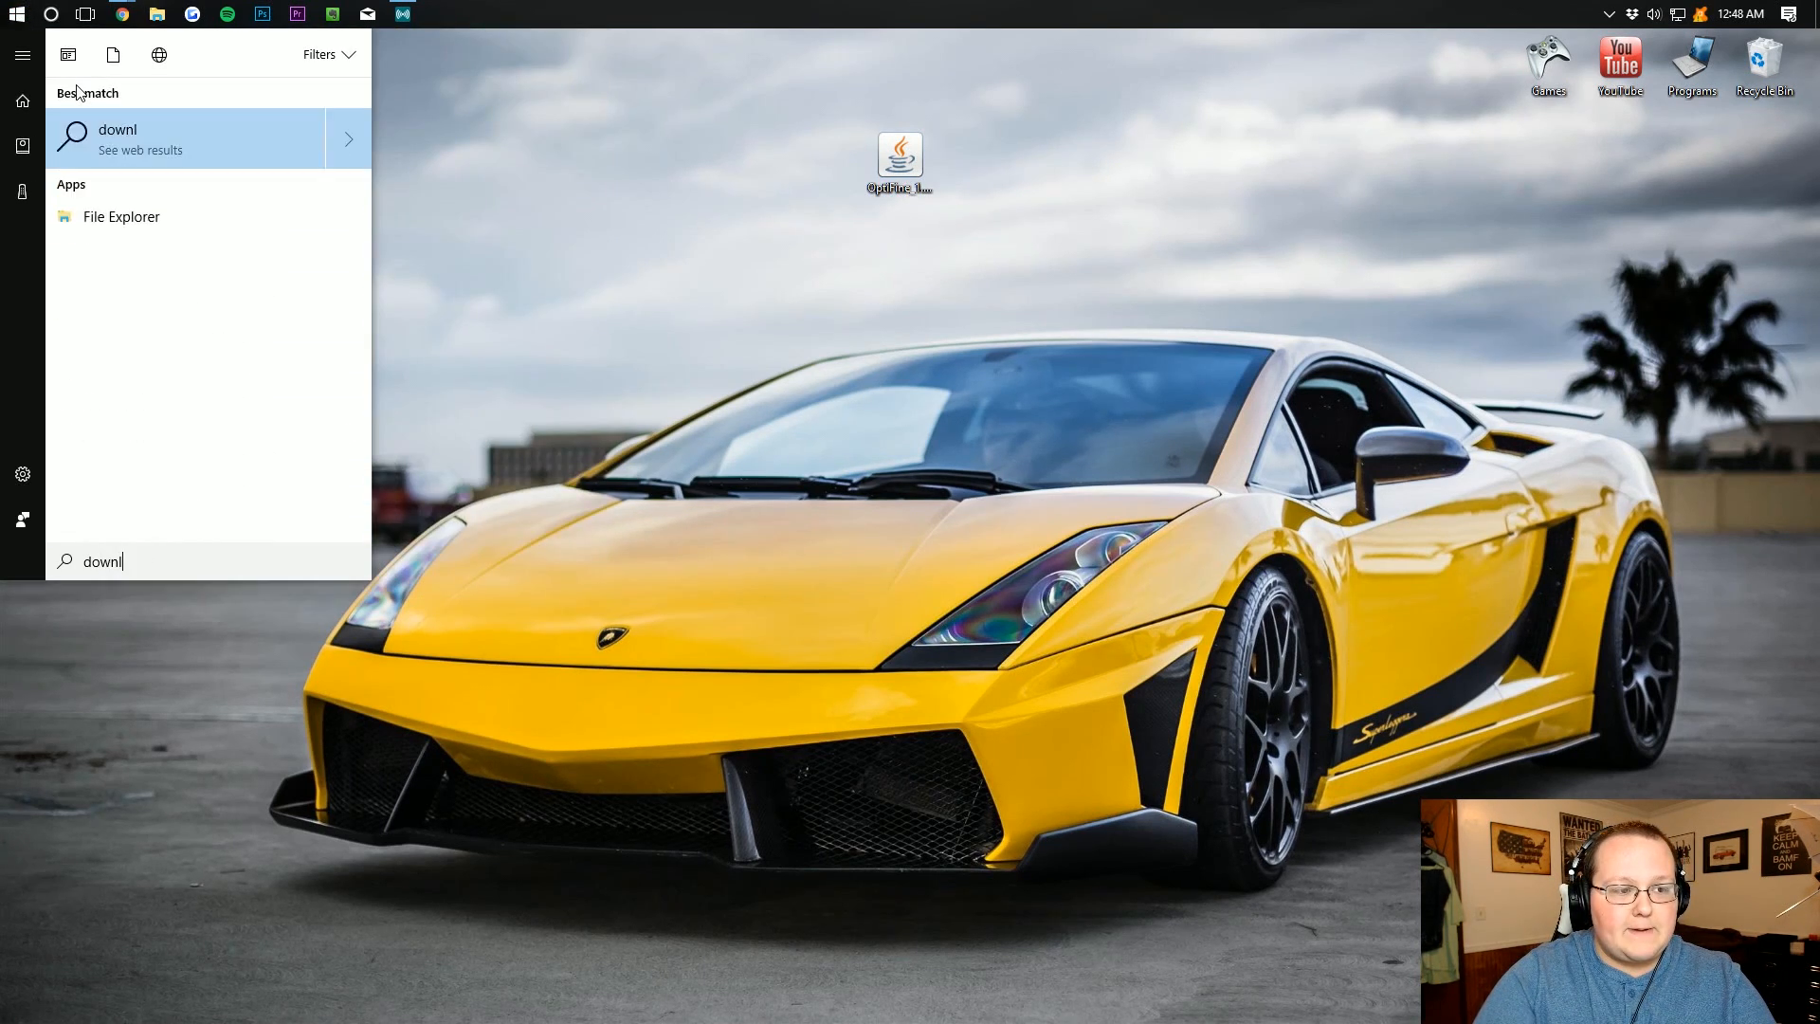
left_click(121, 216)
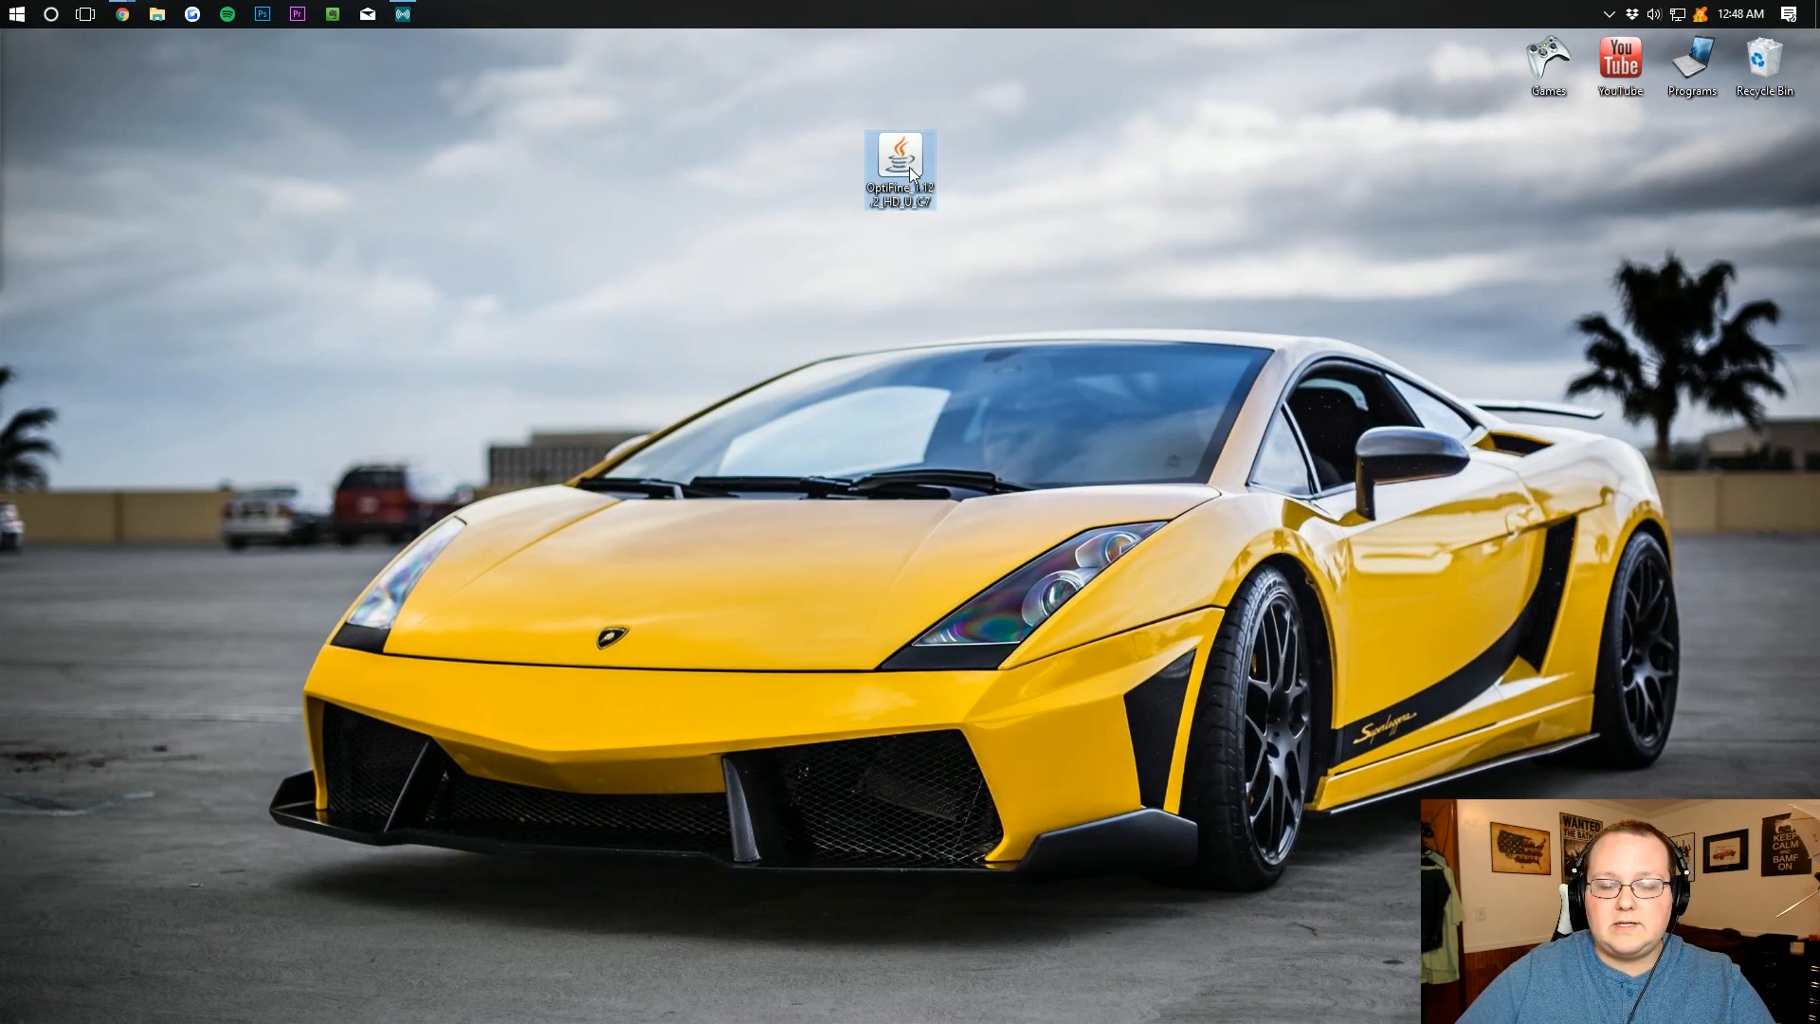
- Run the OptiFine jar with Java and install HD Ultra C7 into the Minecraft folder, confirming success
right_click(898, 163)
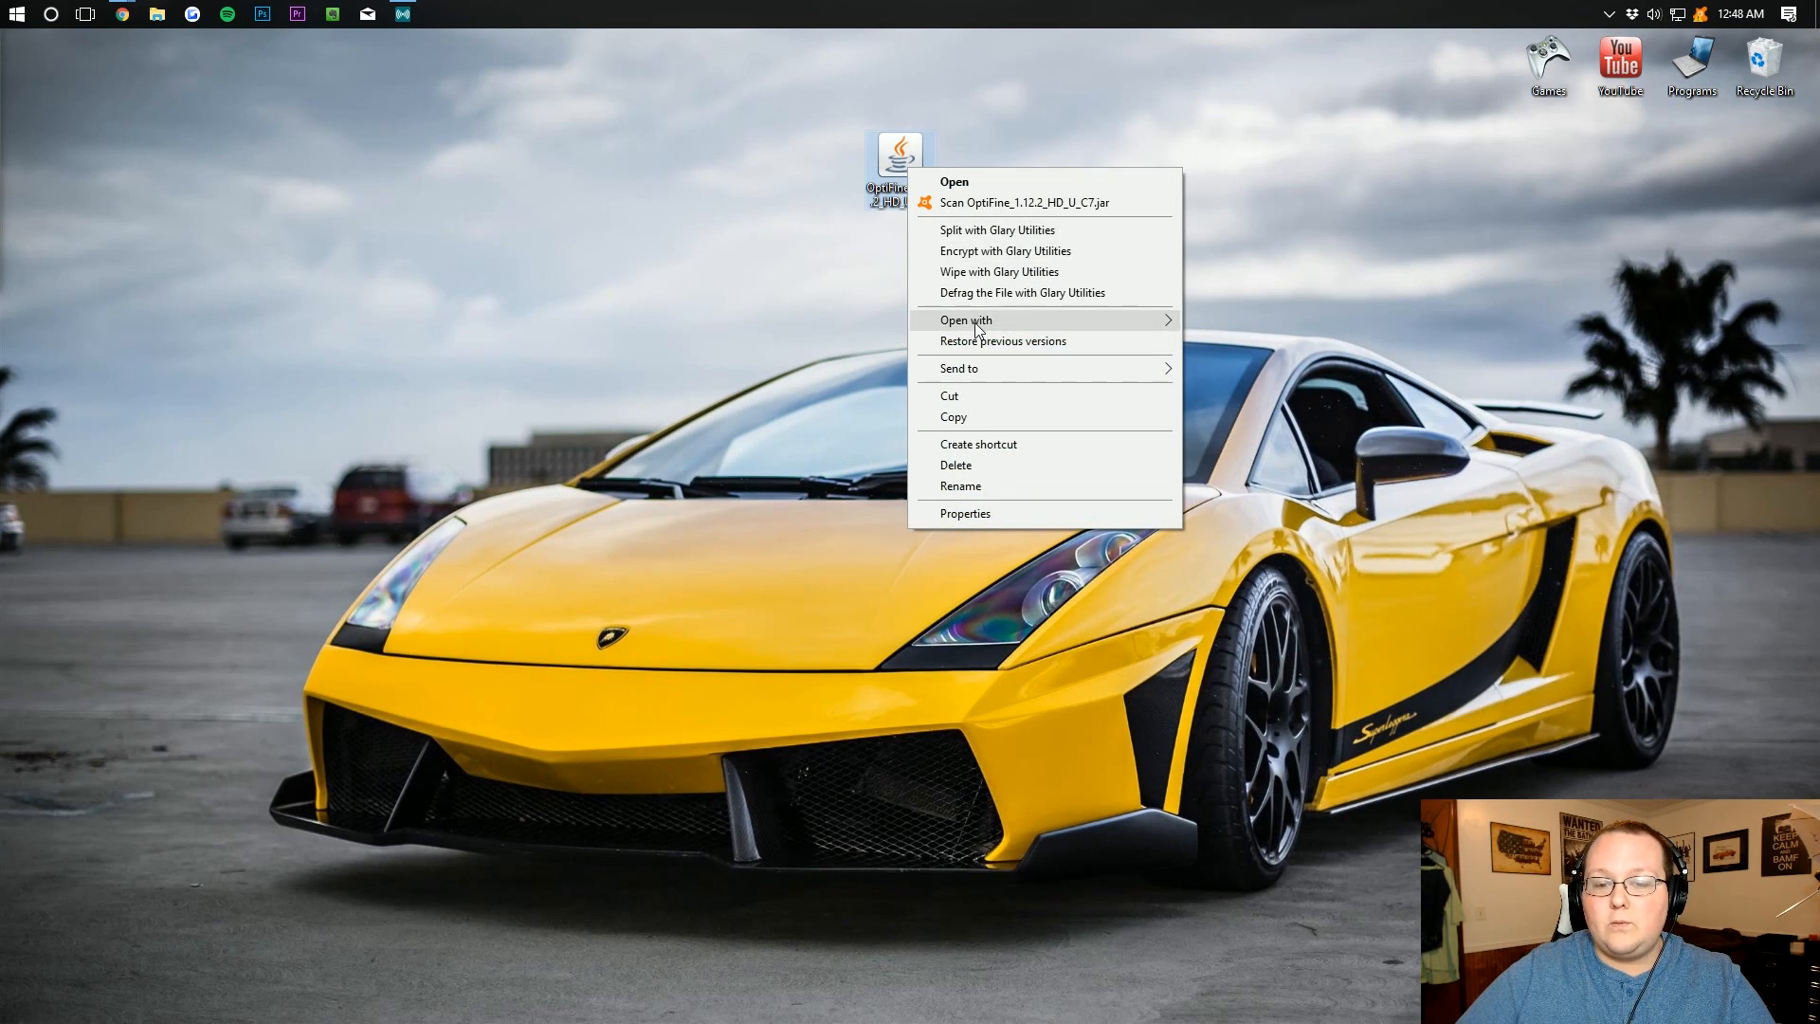
left_click(954, 182)
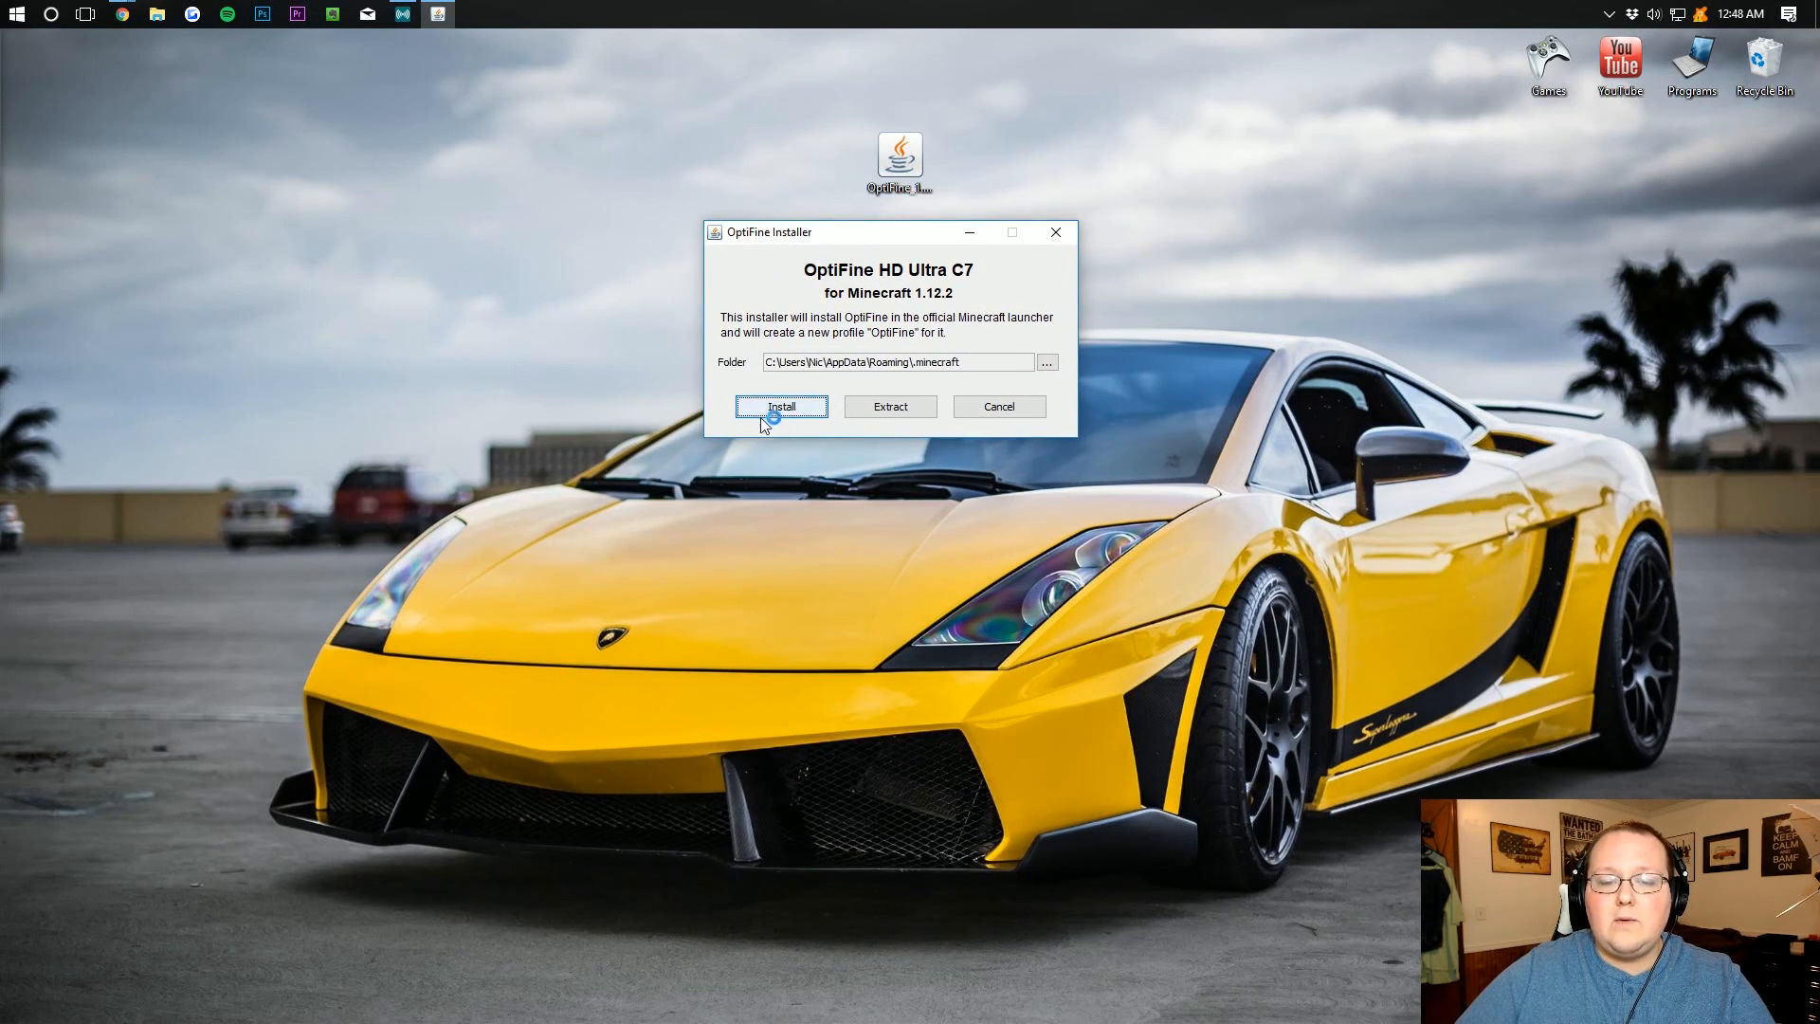
left_click(779, 406)
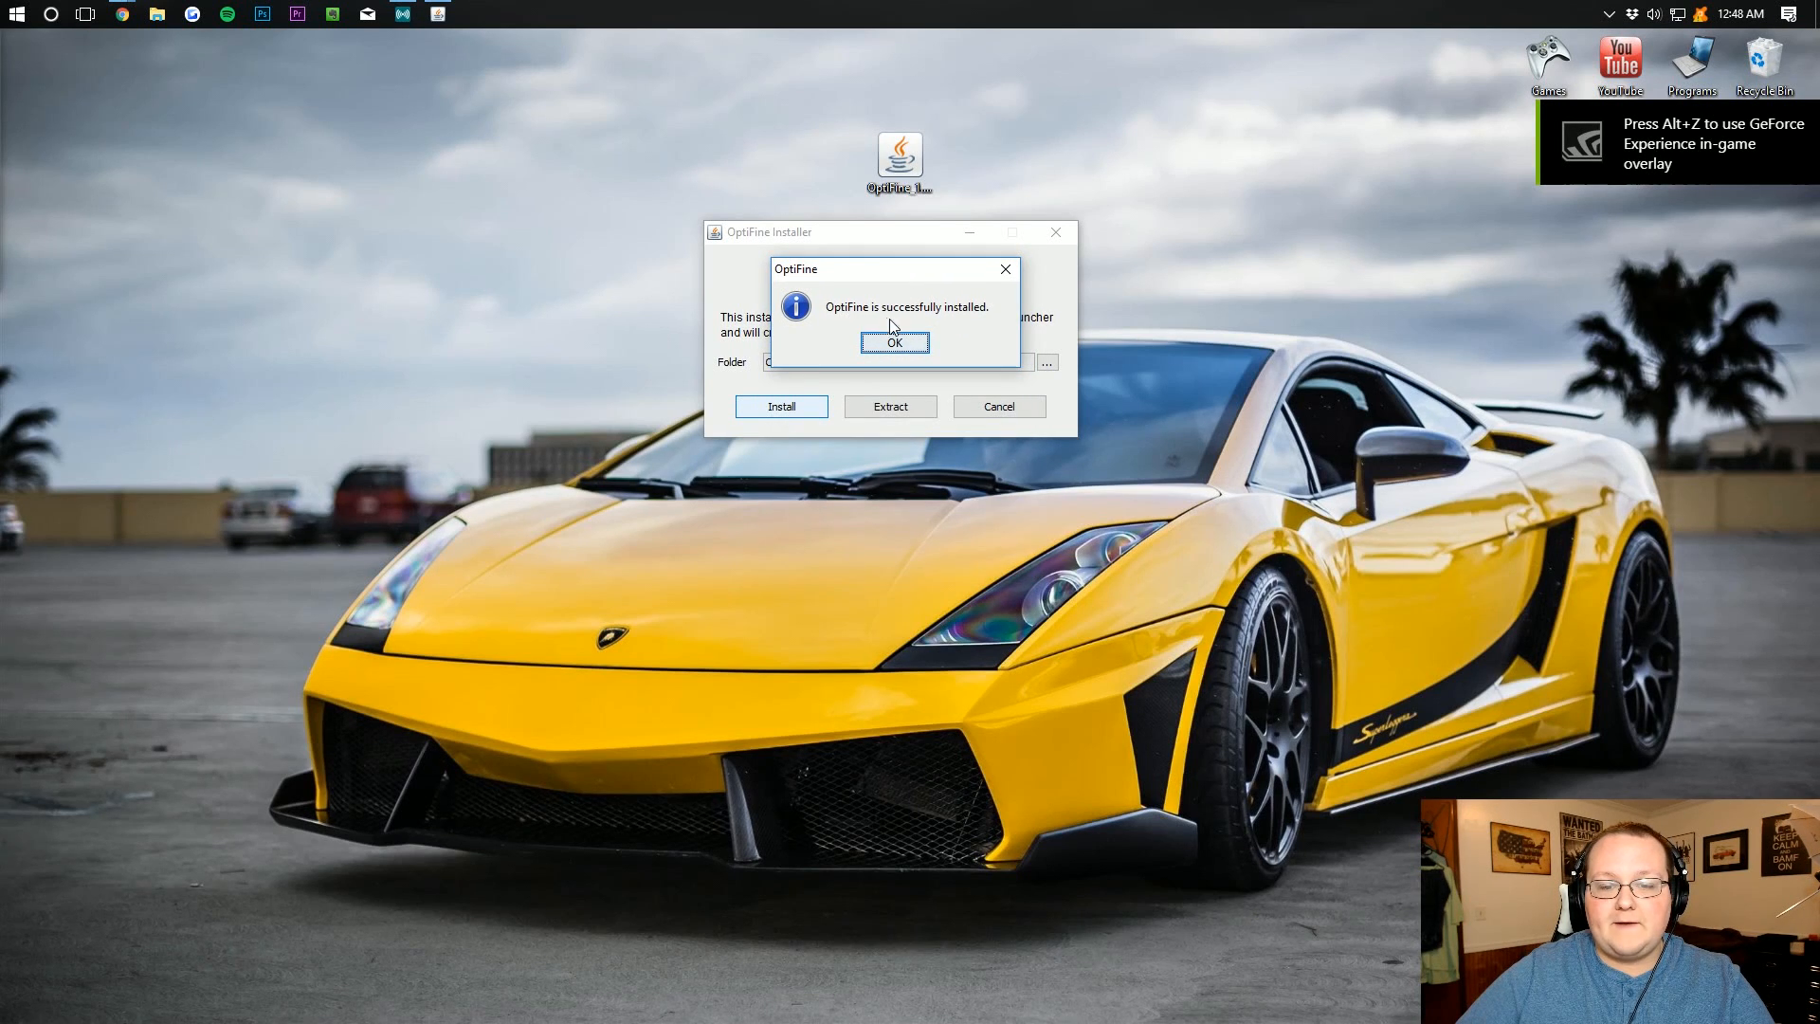
left_click(893, 344)
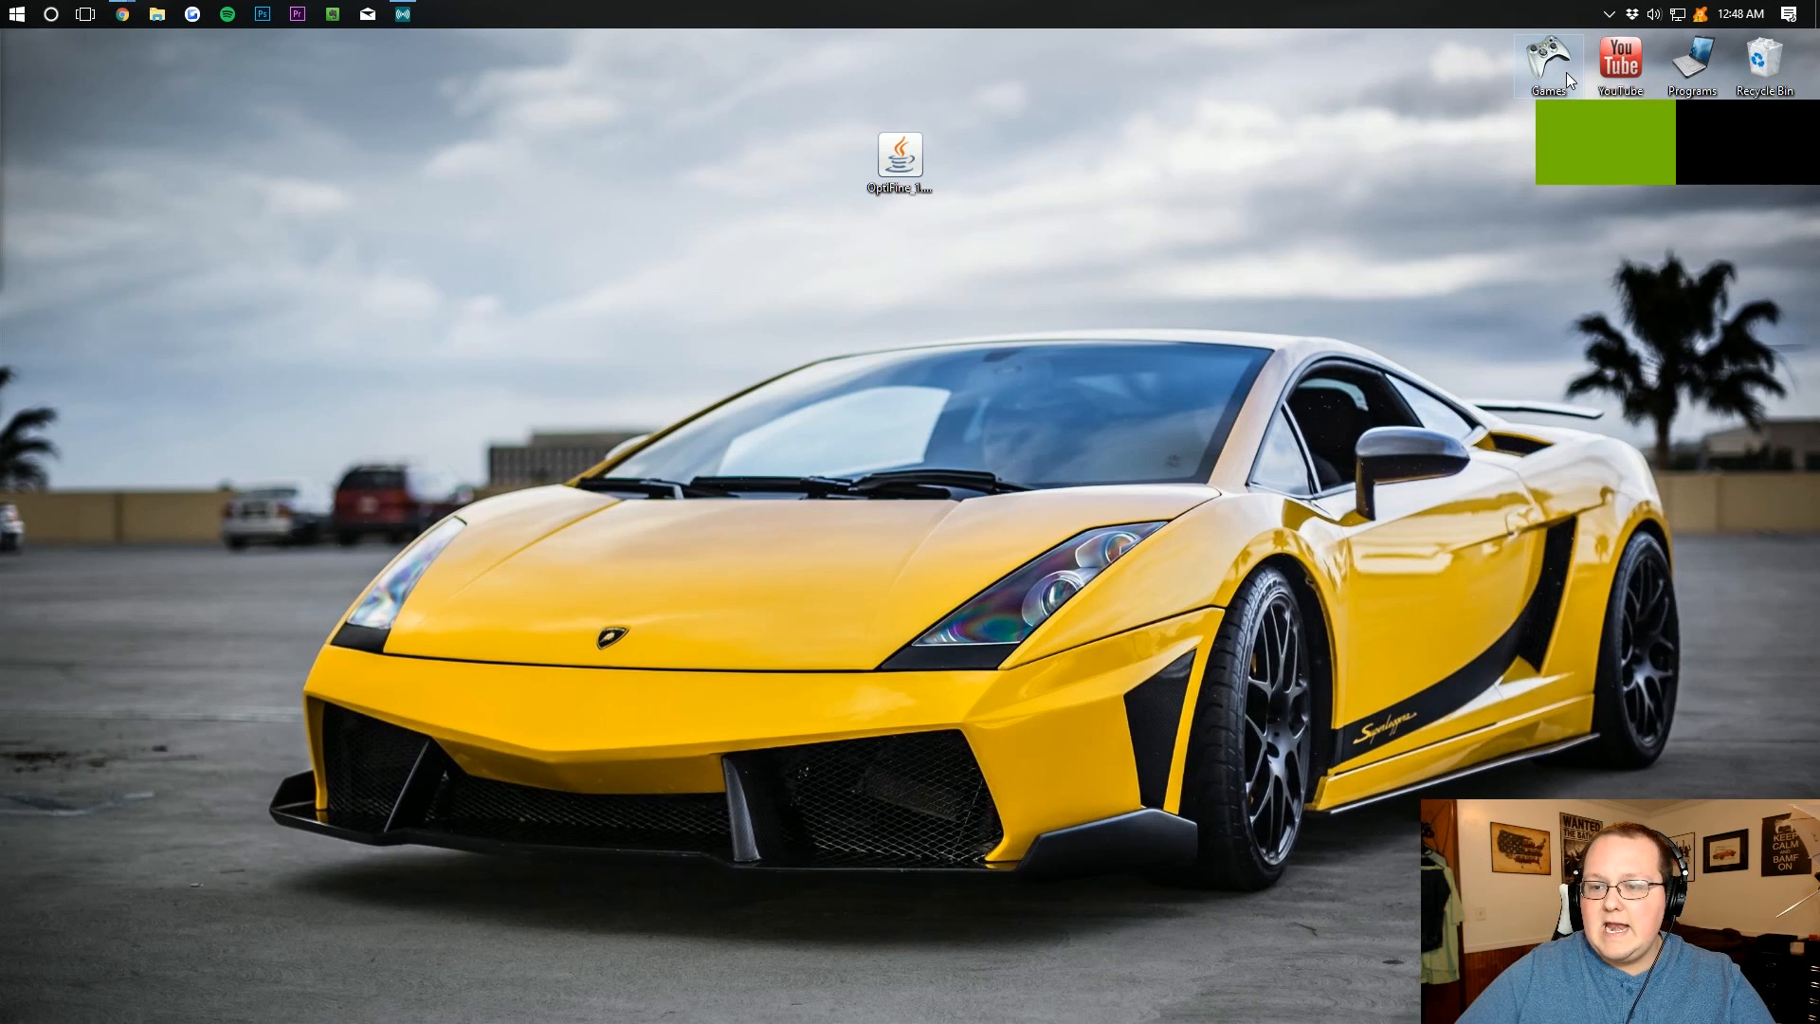
- Start the Minecraft Launcher from the Games folder on the desktop
double_click(1547, 60)
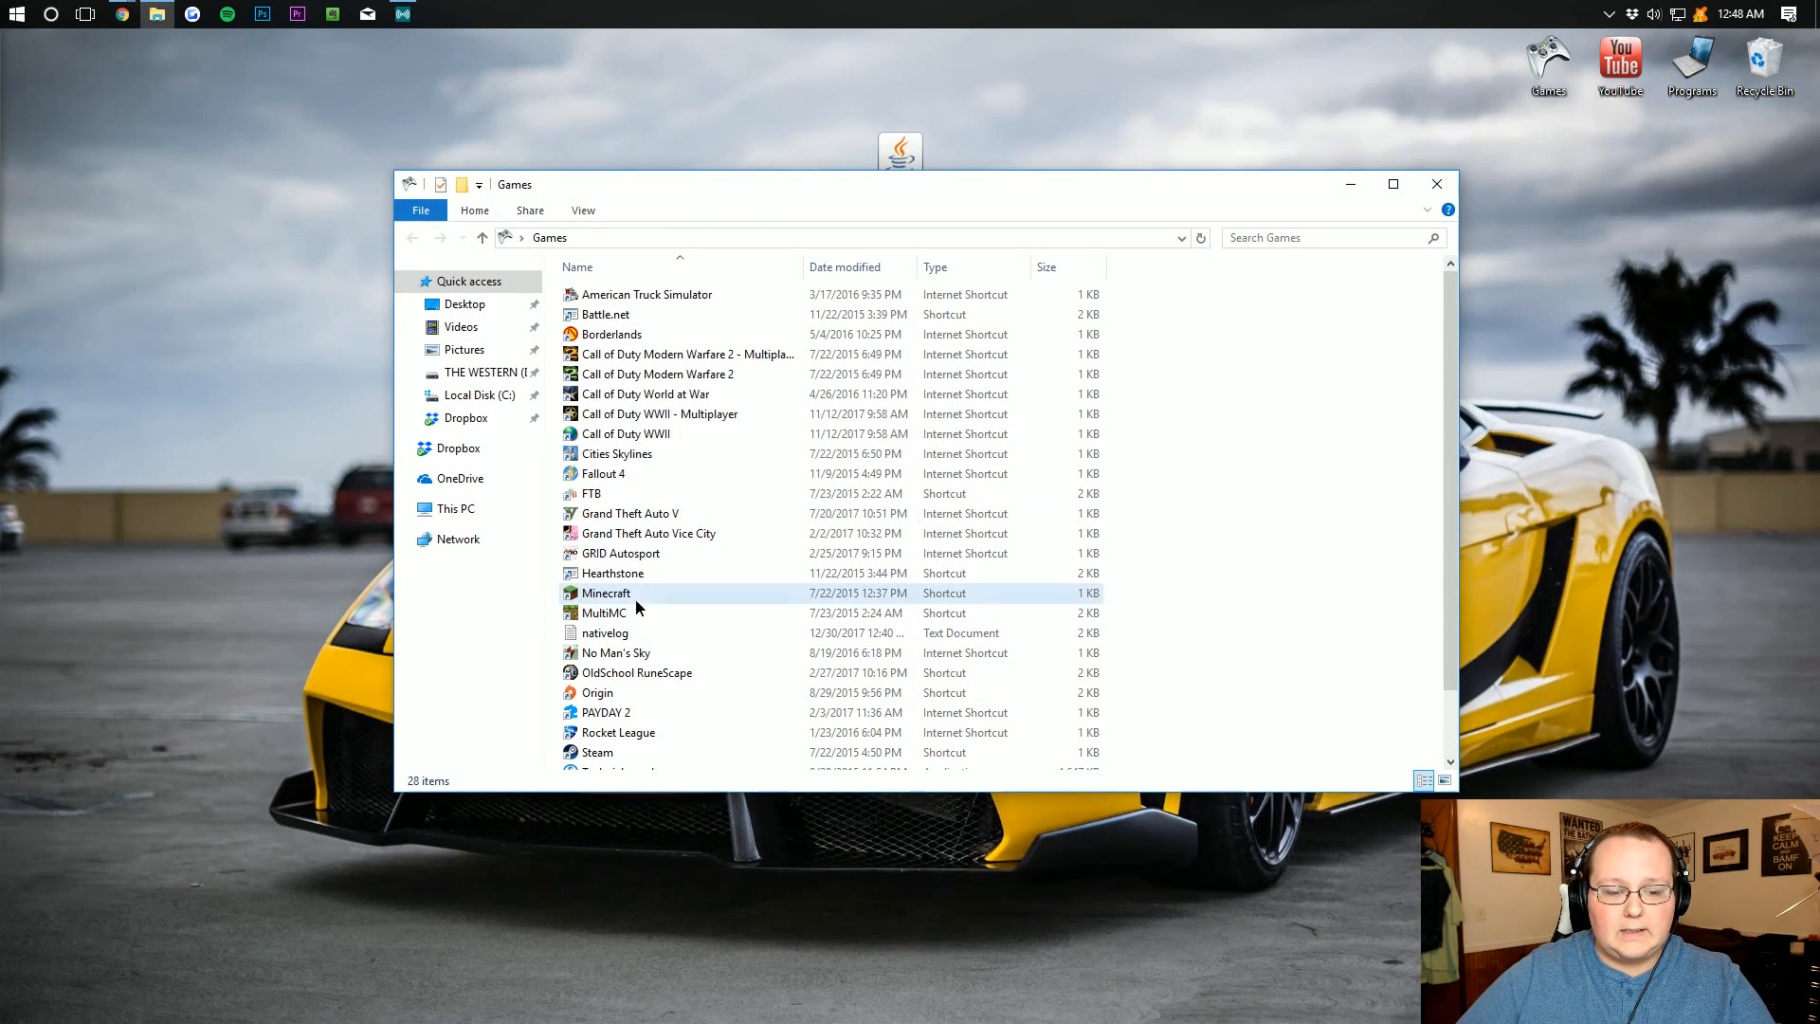
double_click(607, 594)
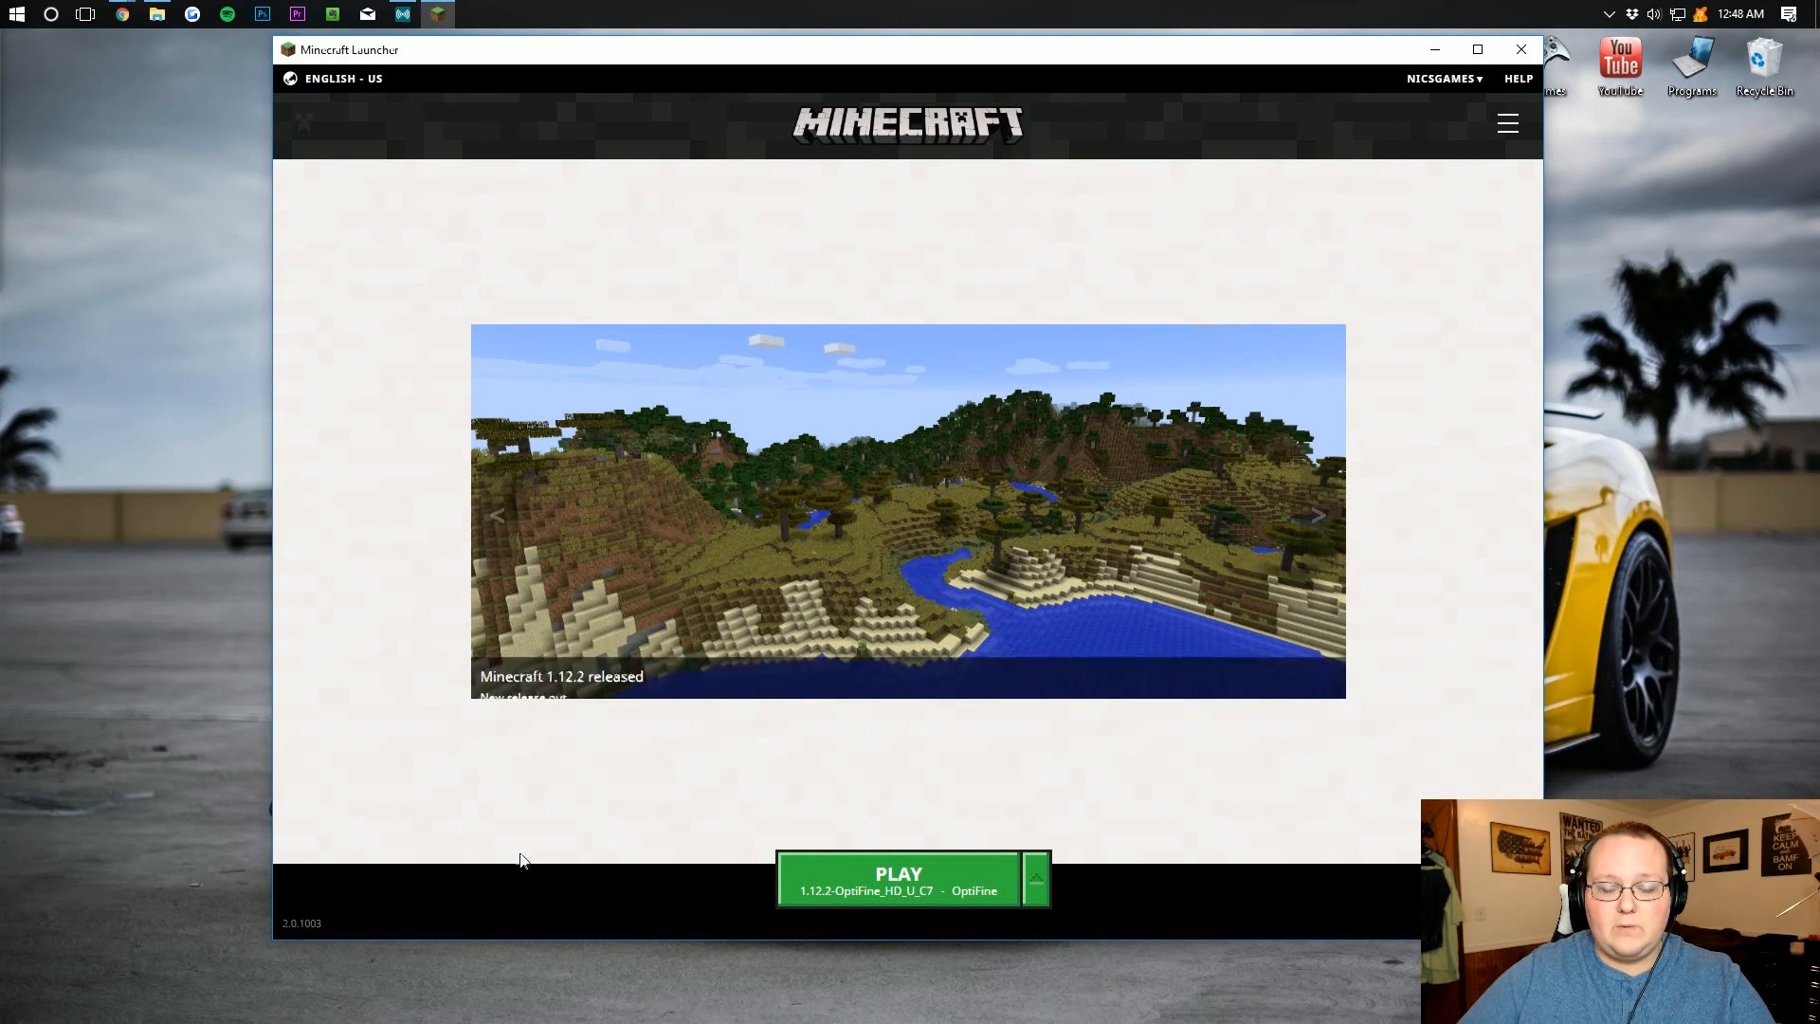
mouse_move(1066, 252)
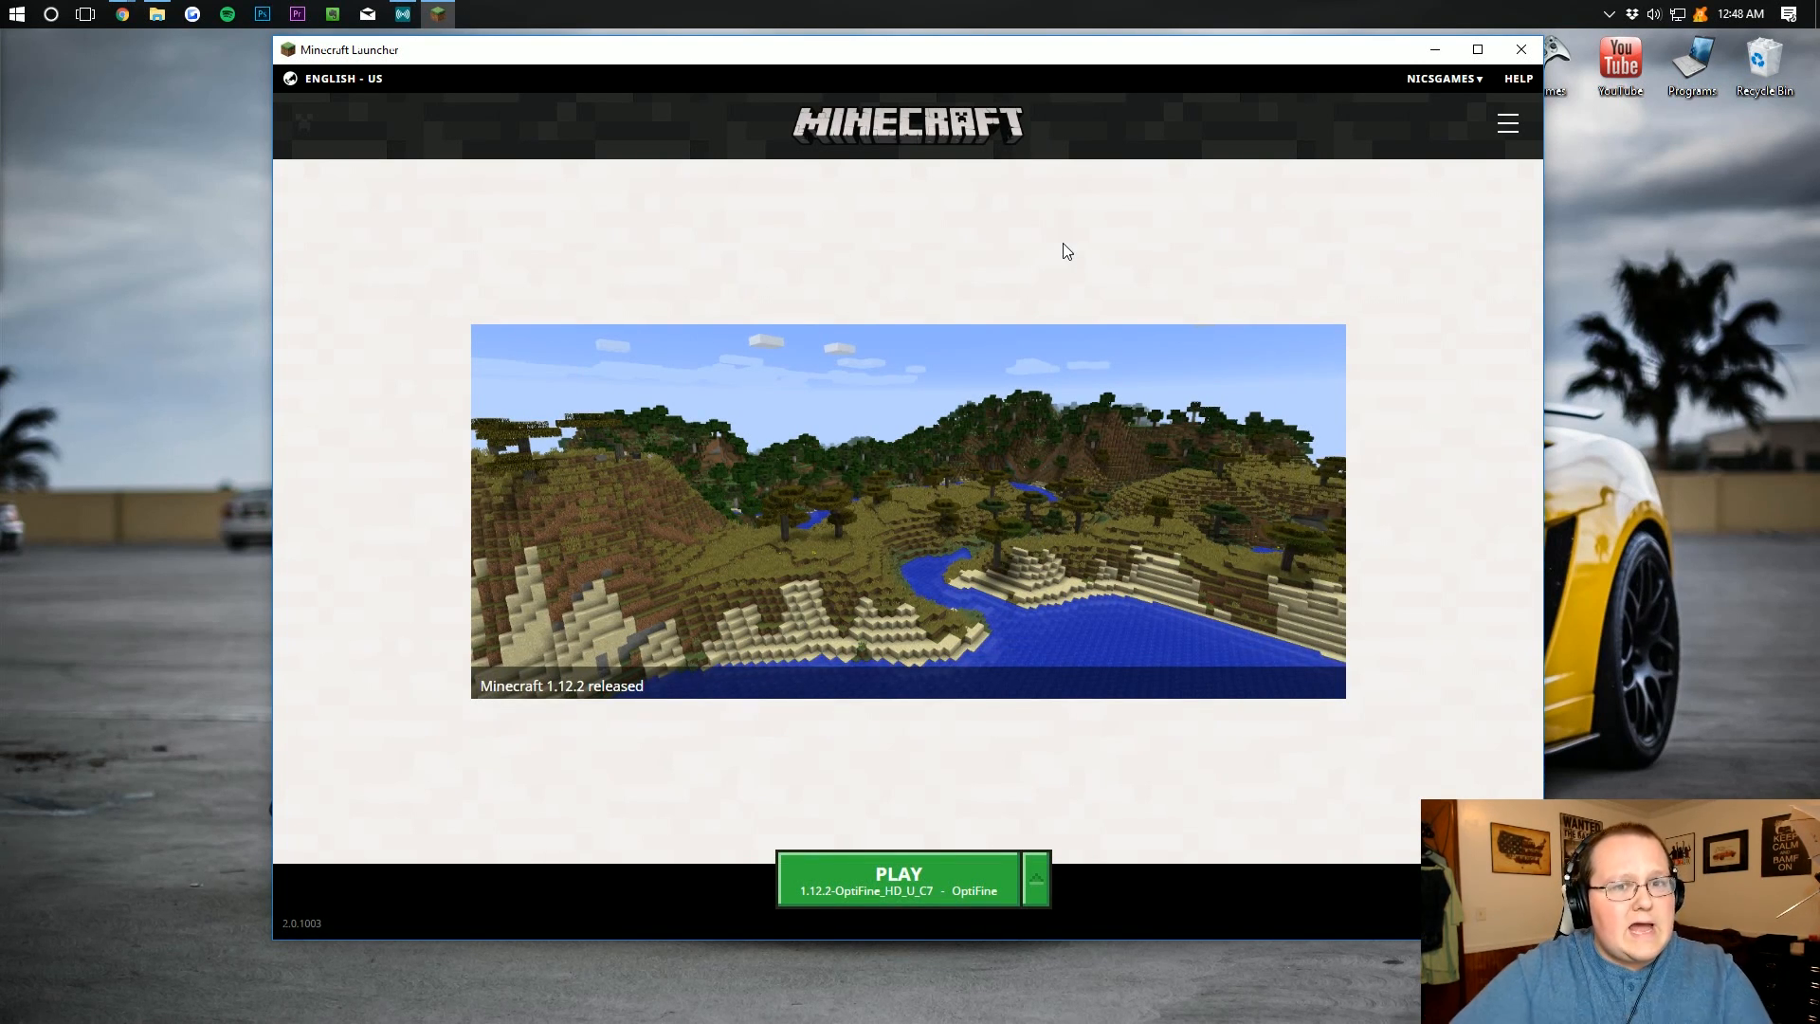
mouse_move(893, 190)
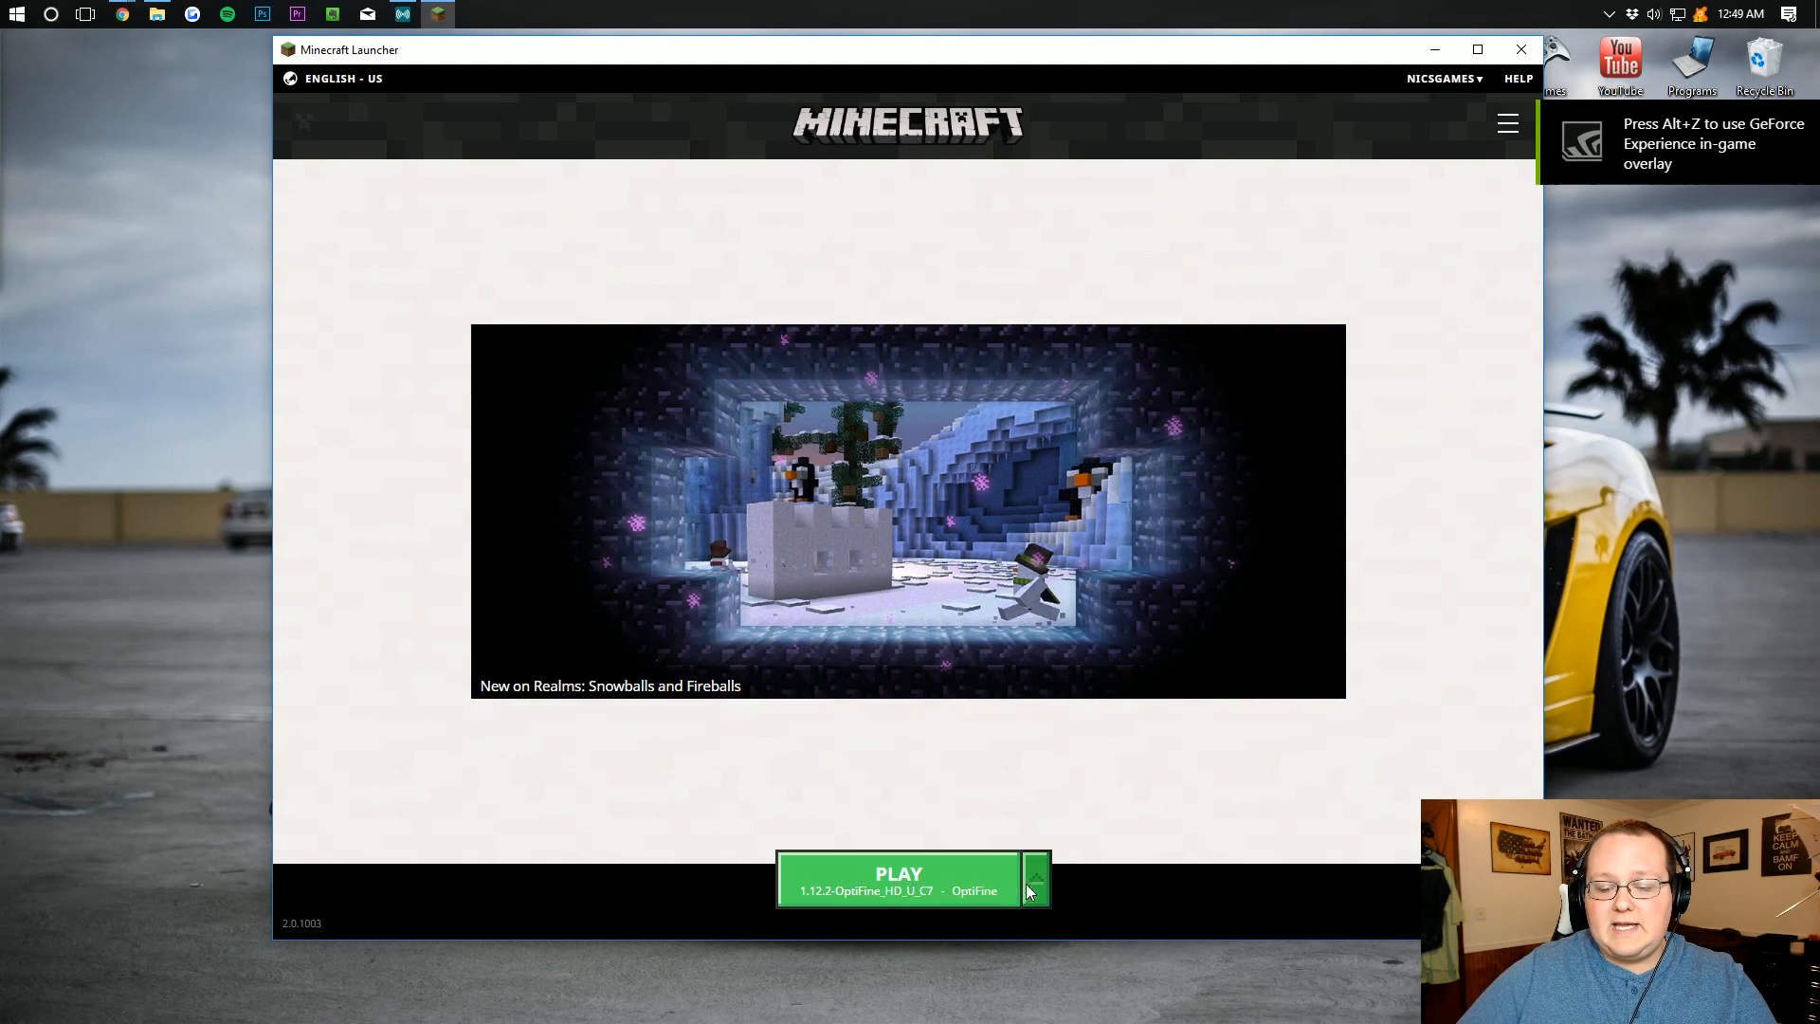
- Select the OptiFine 1.12.2 HD U C7 profile and launch it to the Minecraft title screen
left_click(1033, 878)
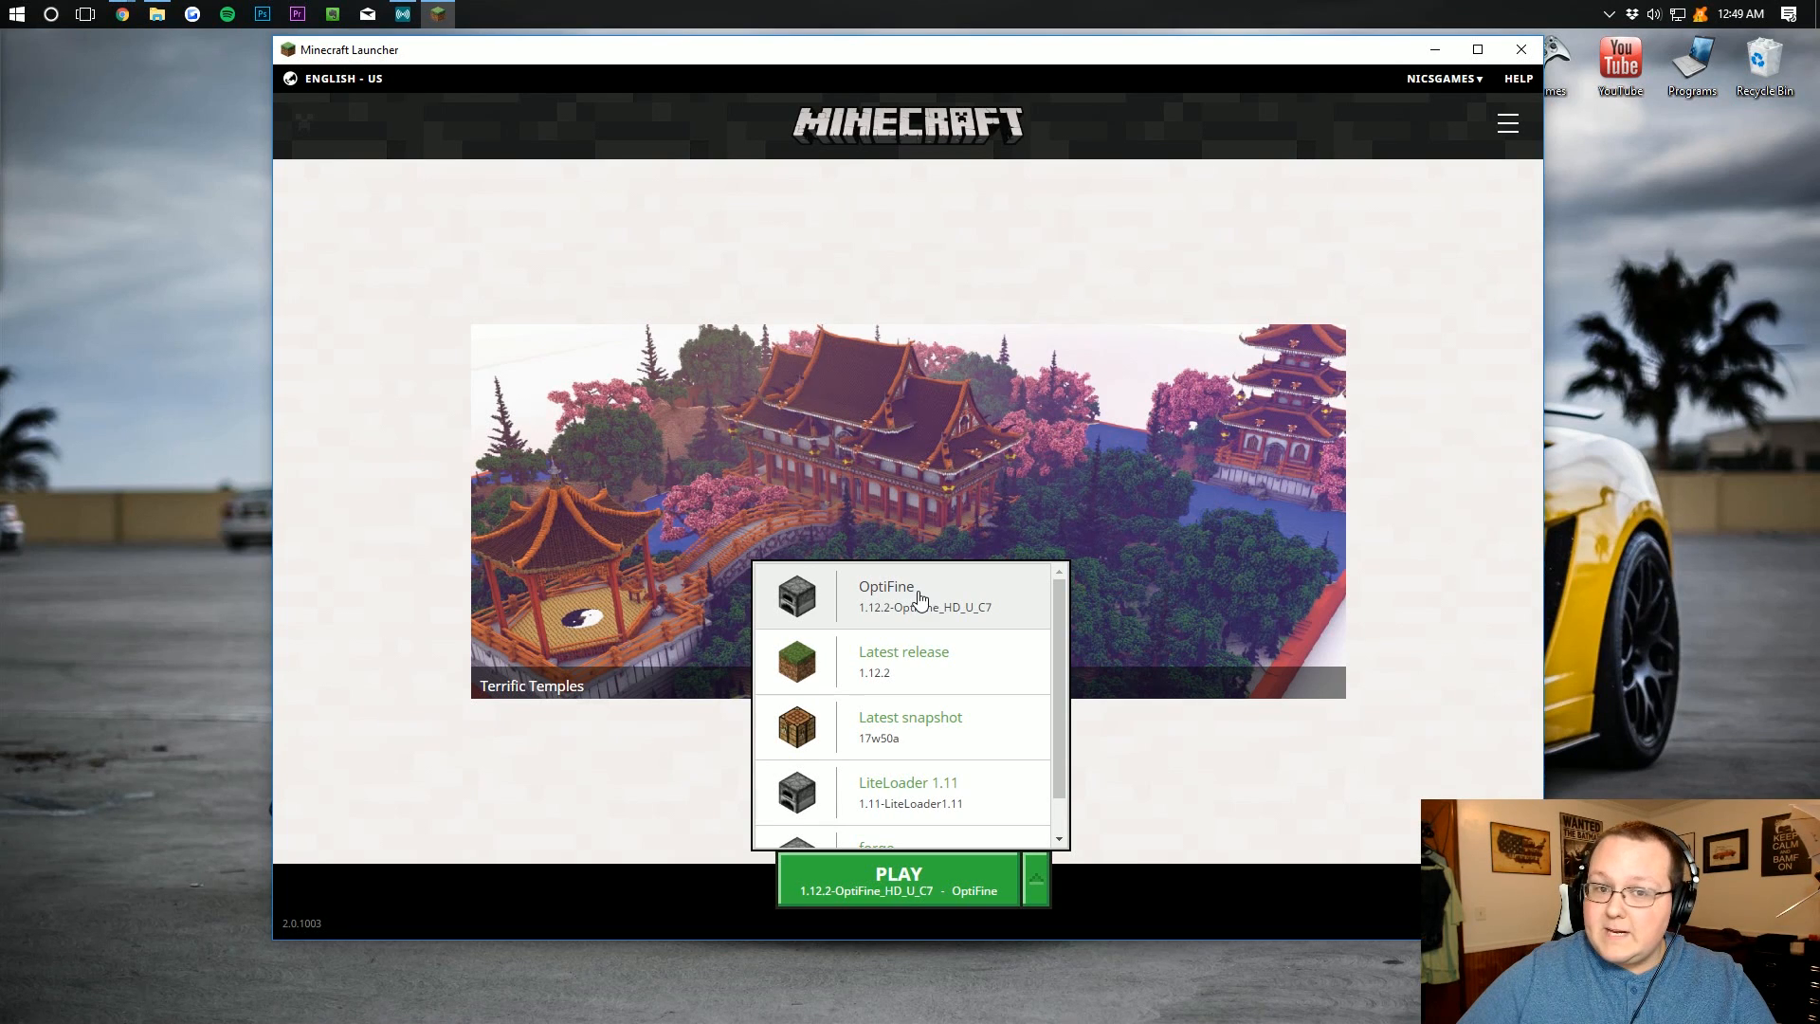
scroll("down", 3)
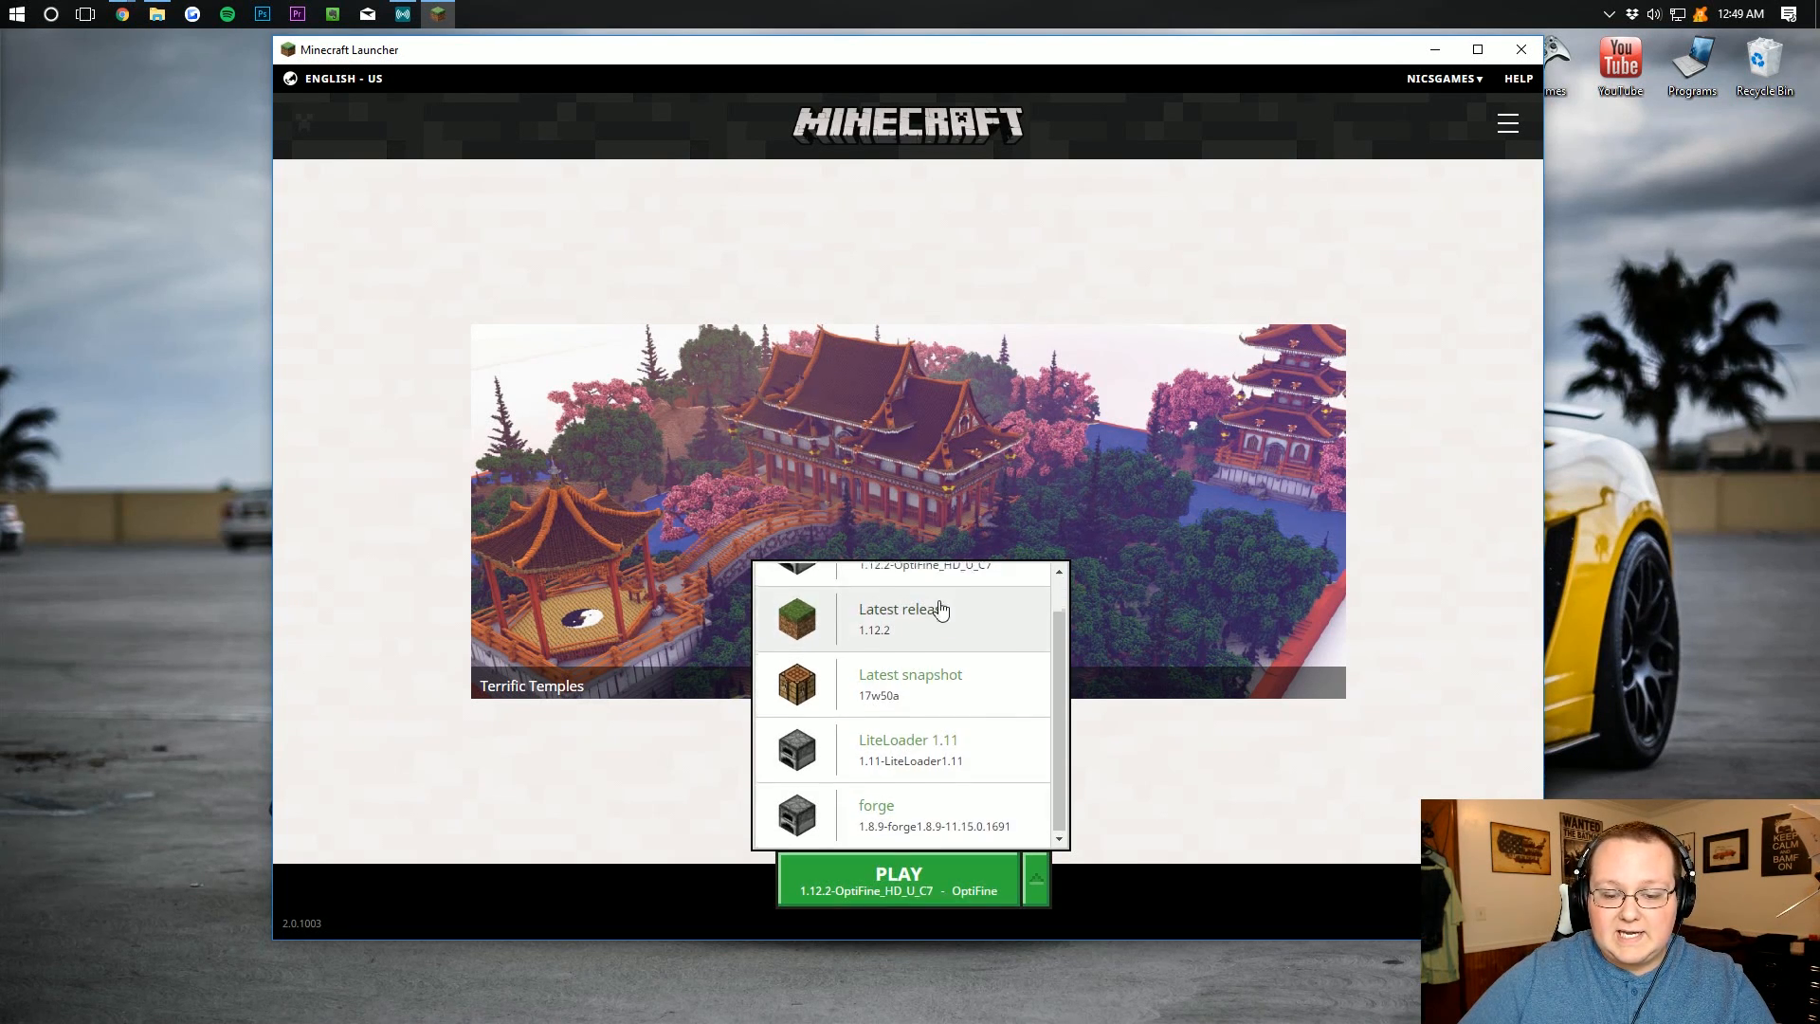
scroll("up", 3)
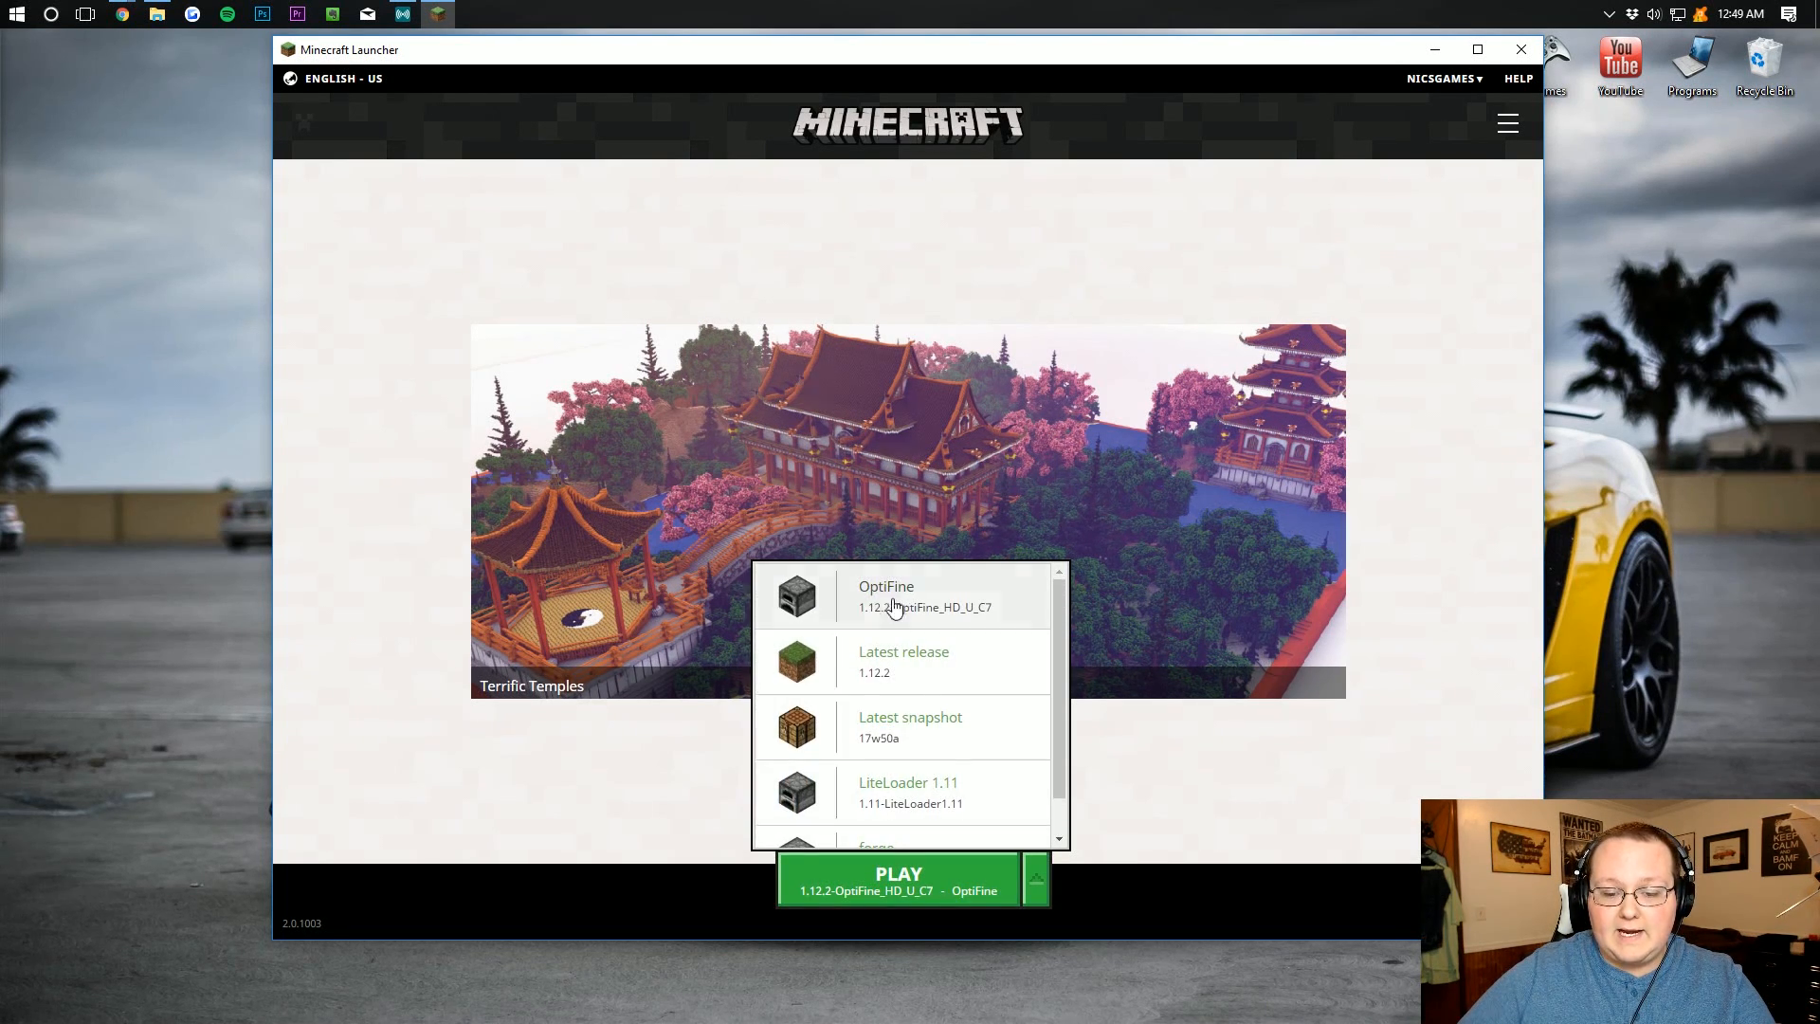
left_click(885, 594)
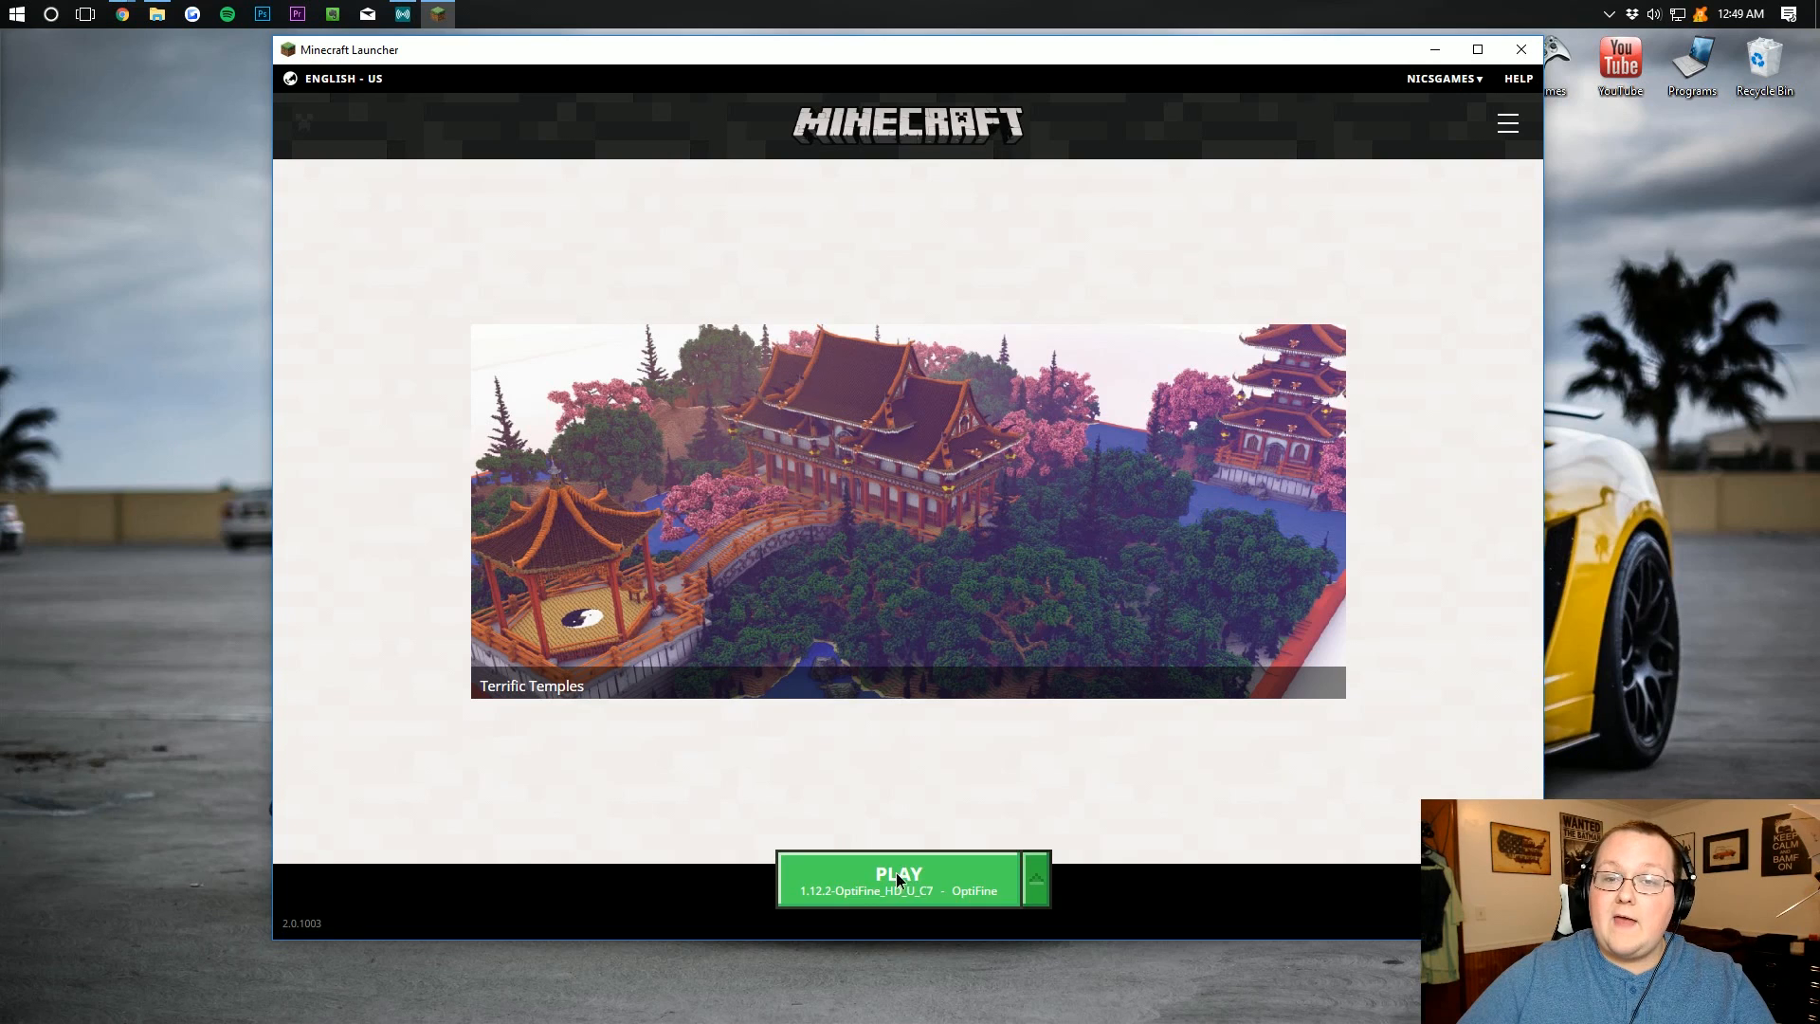
left_click(899, 878)
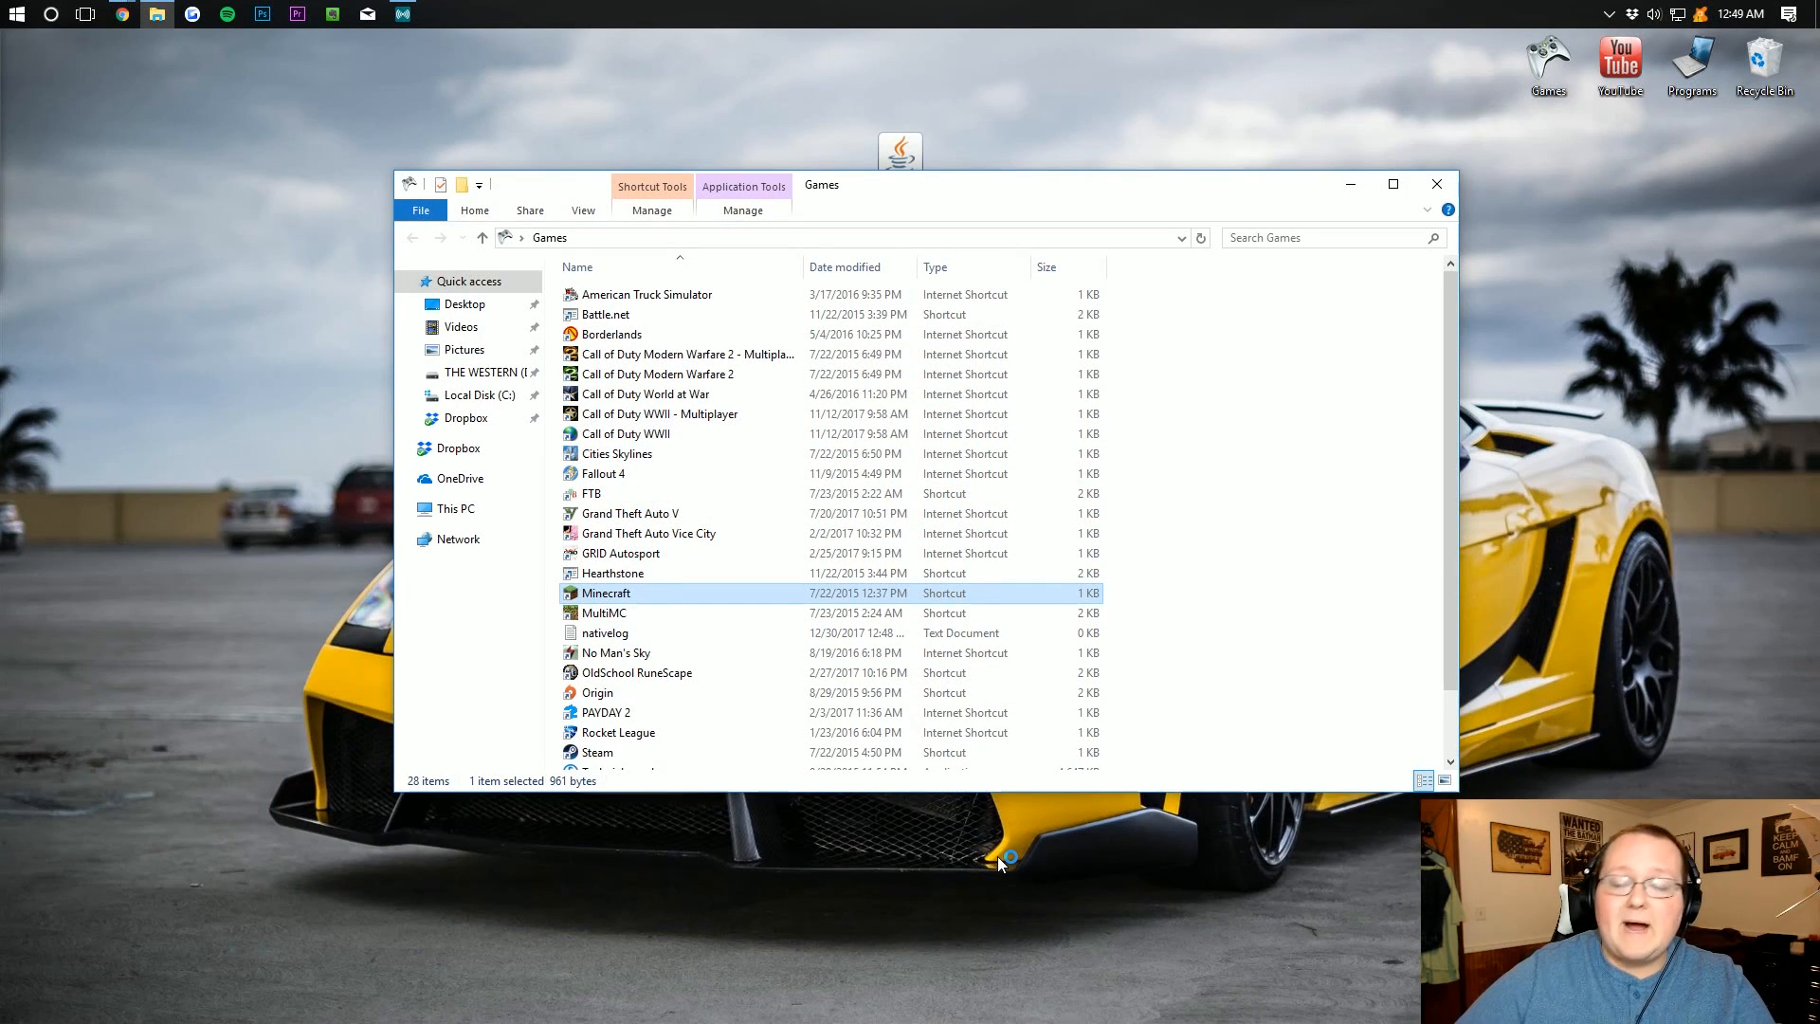
double_click(605, 593)
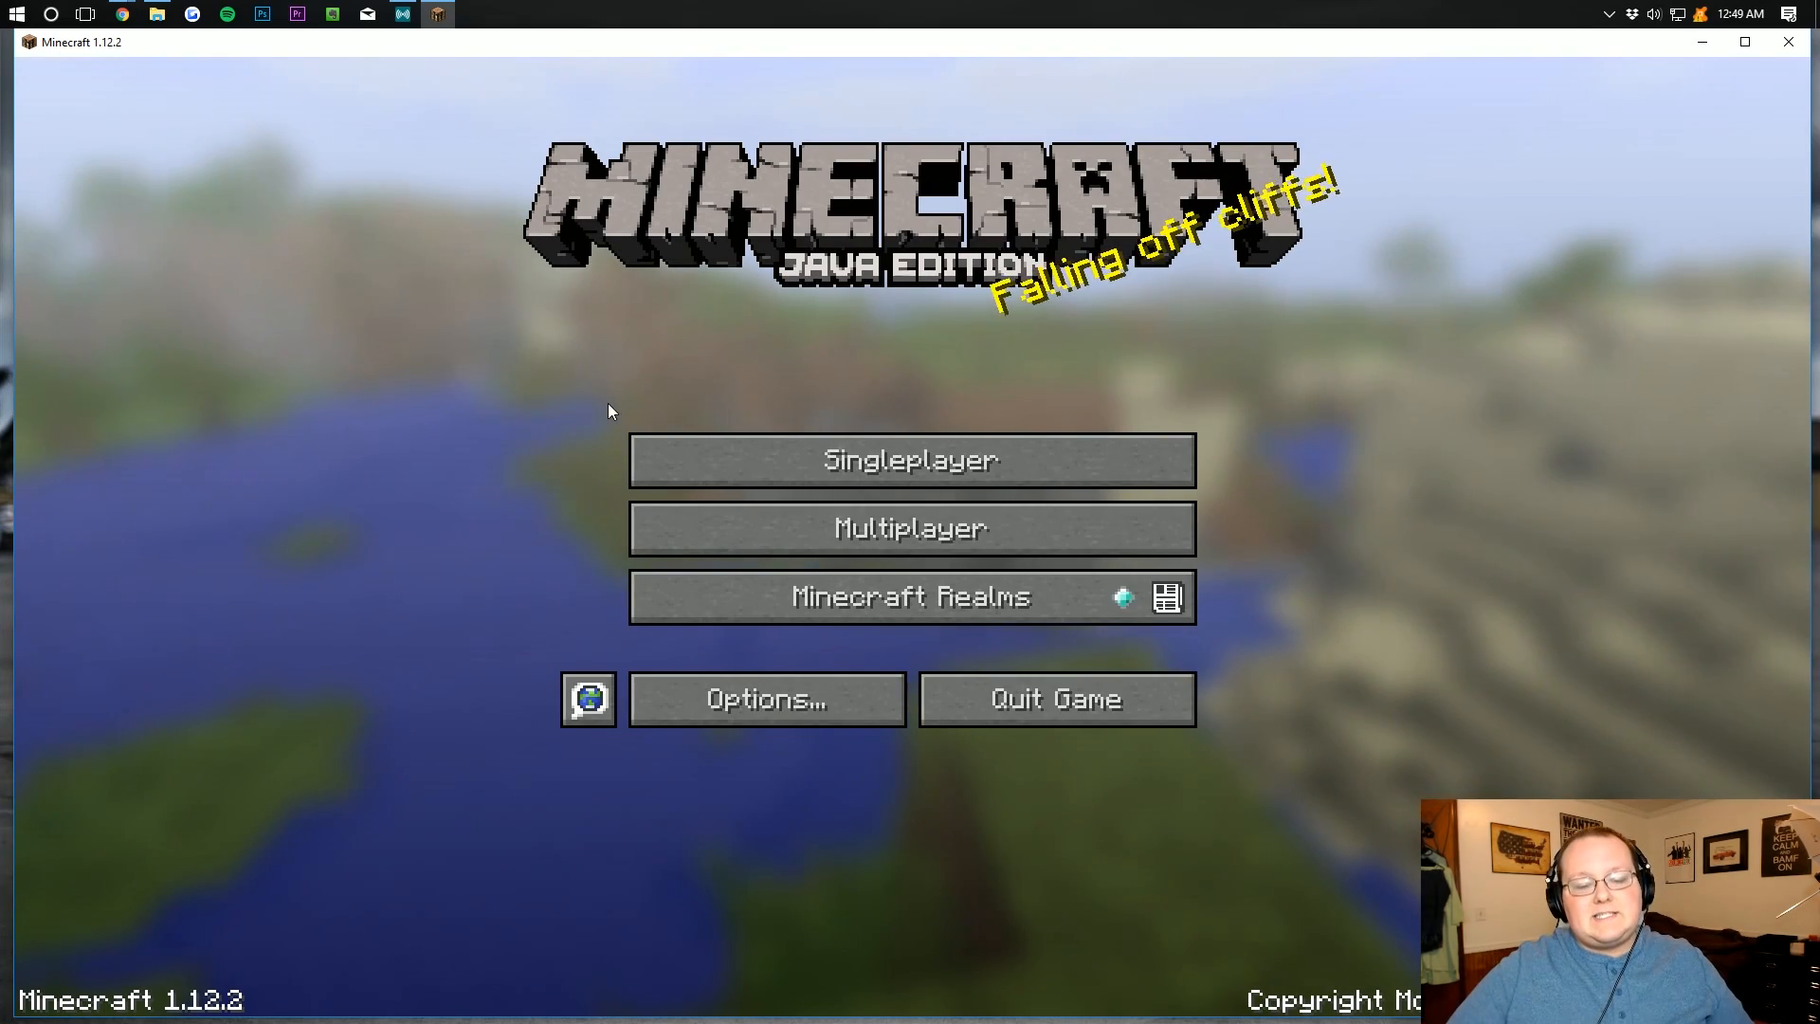
- Go into Options and Video Settings, view the Quality settings, and return to OptiFine HD C7 Ultra video settings
left_click(764, 698)
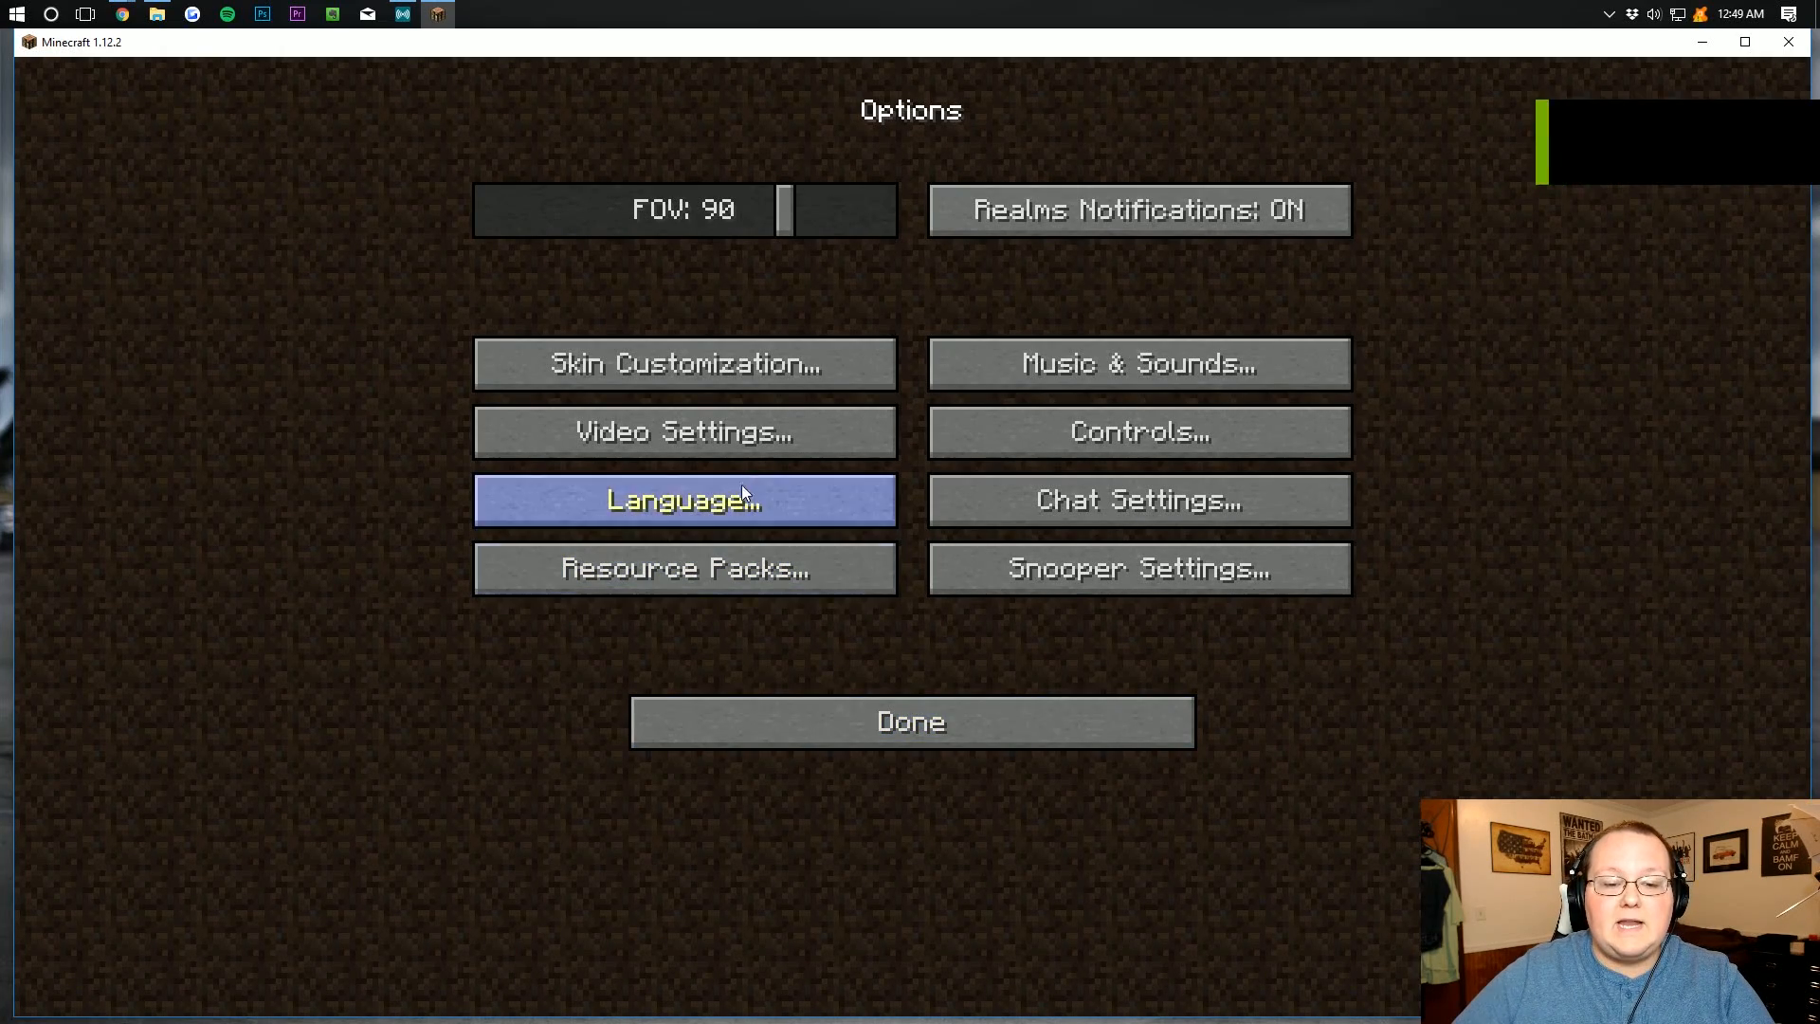
left_click(683, 431)
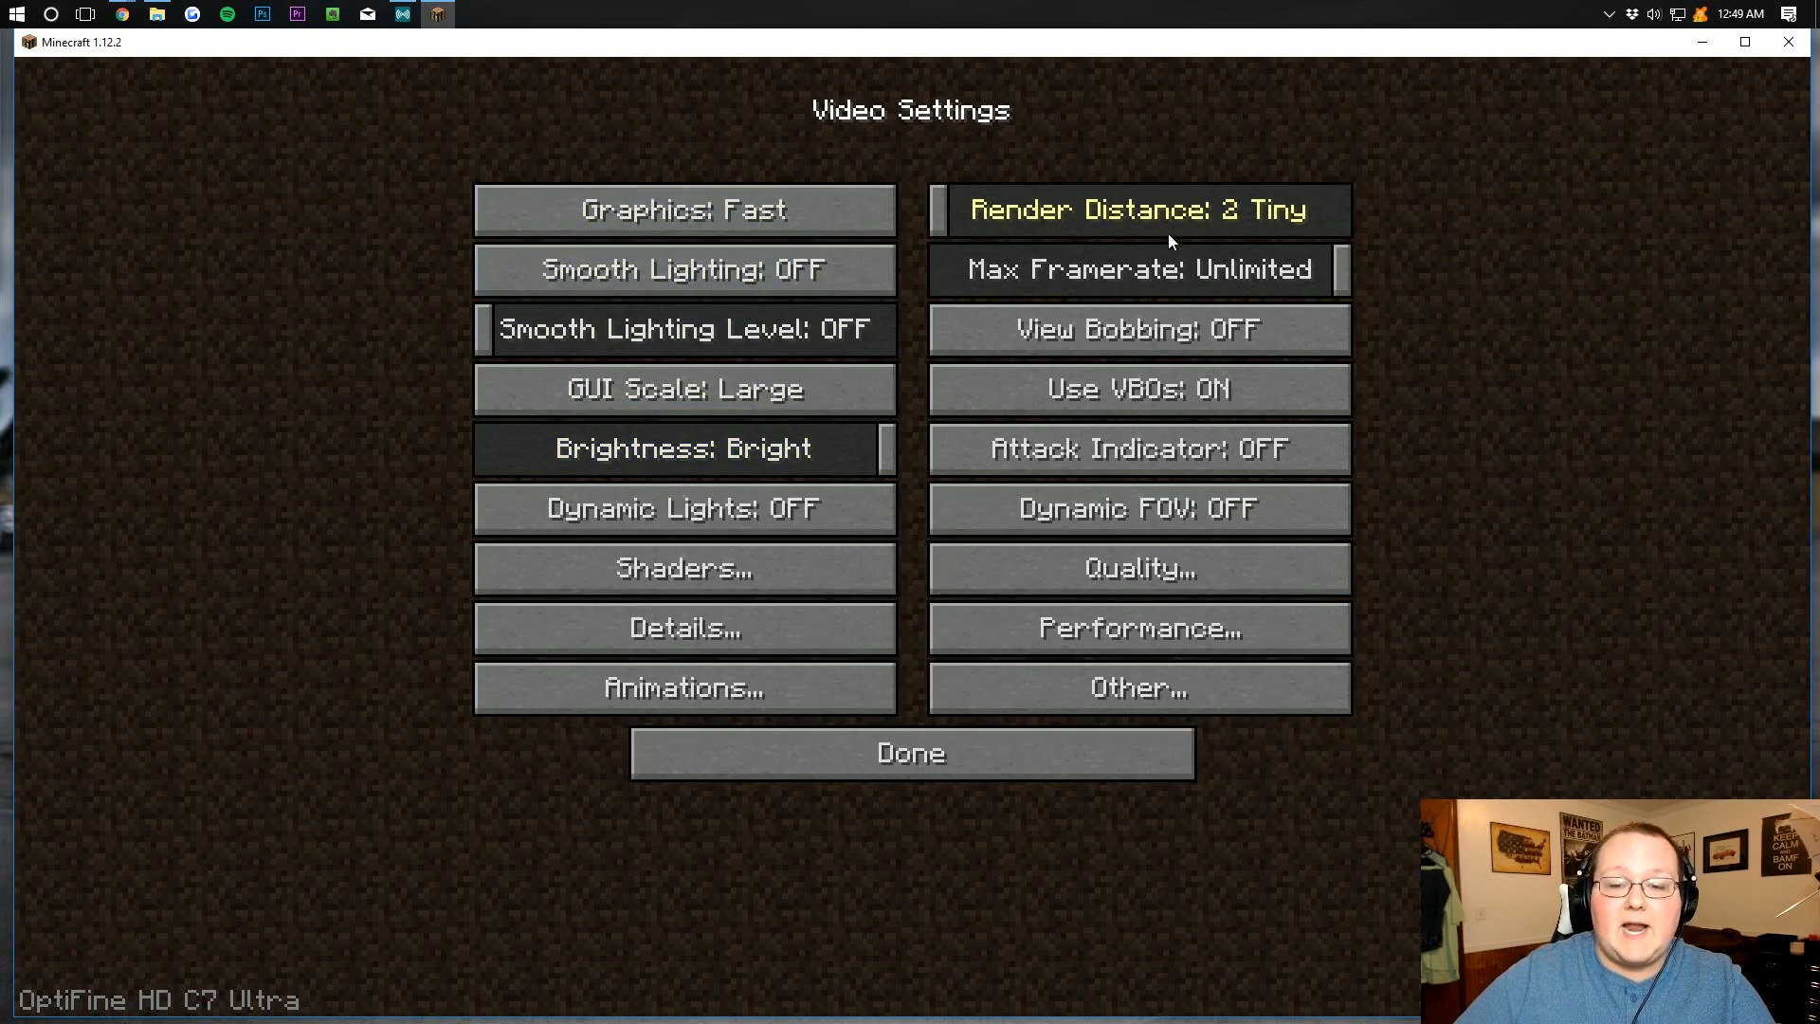
left_click(1137, 567)
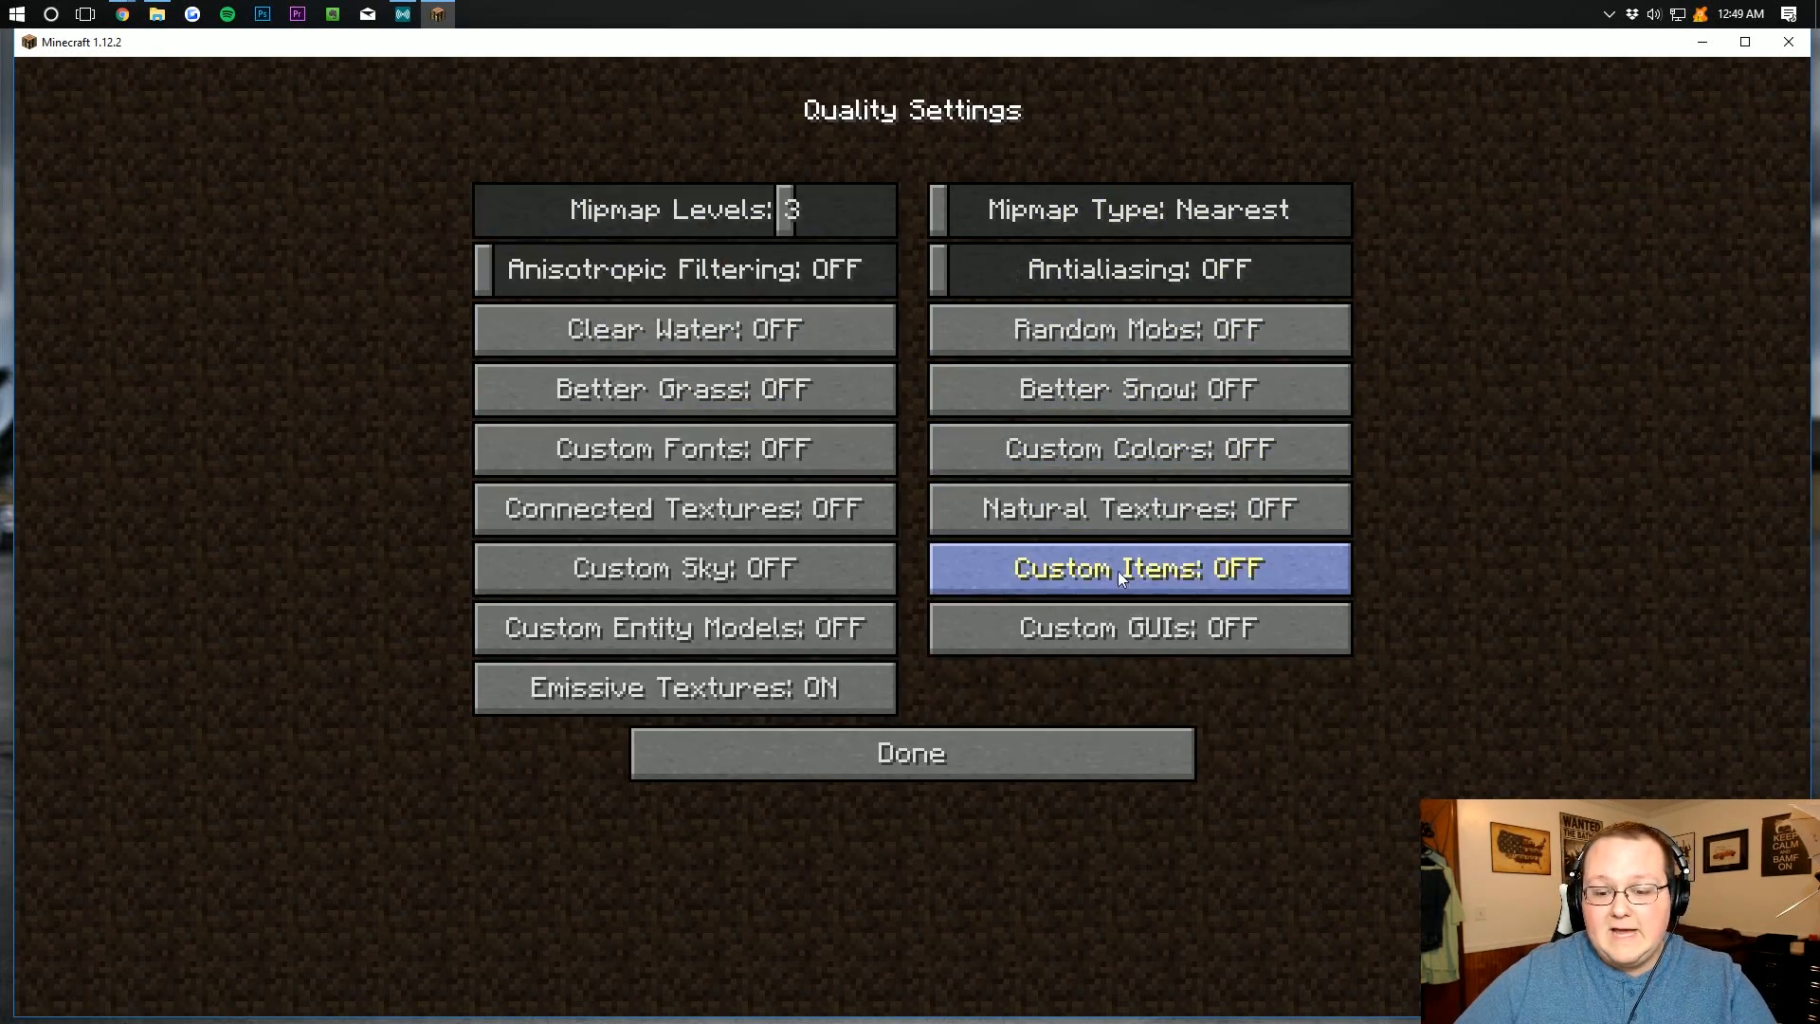
left_click(910, 753)
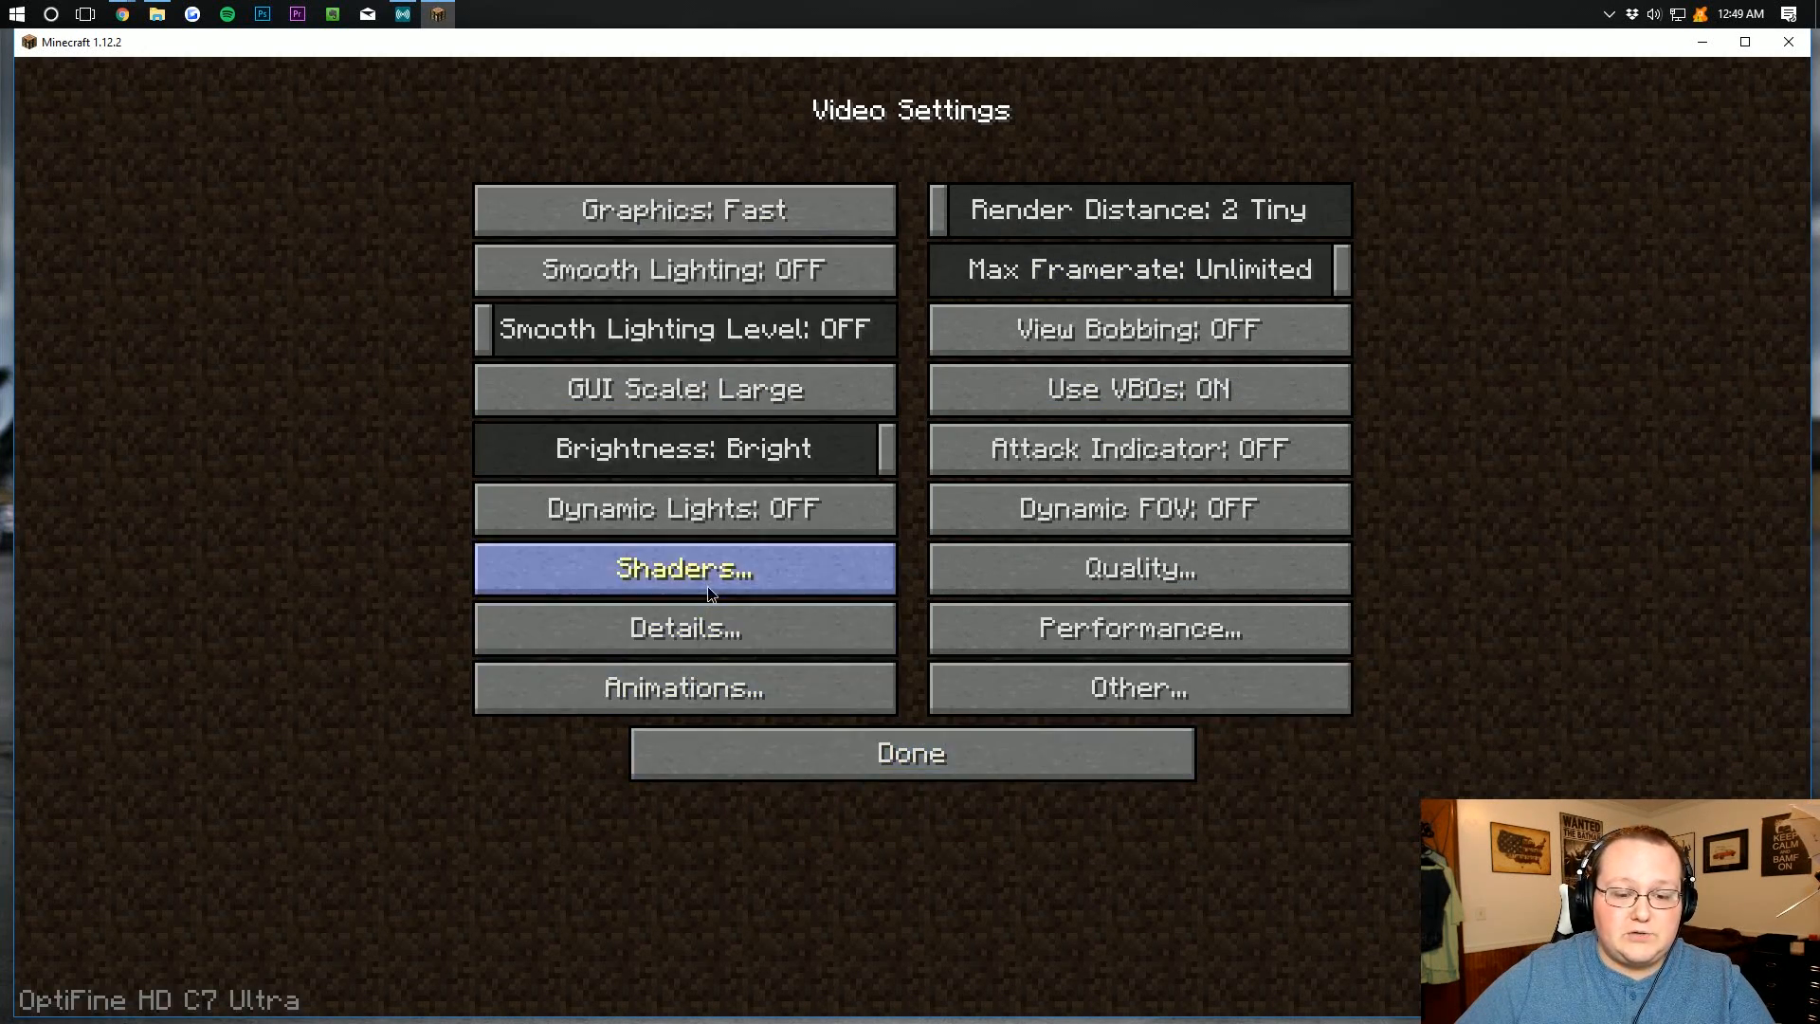
mouse_move(1140, 567)
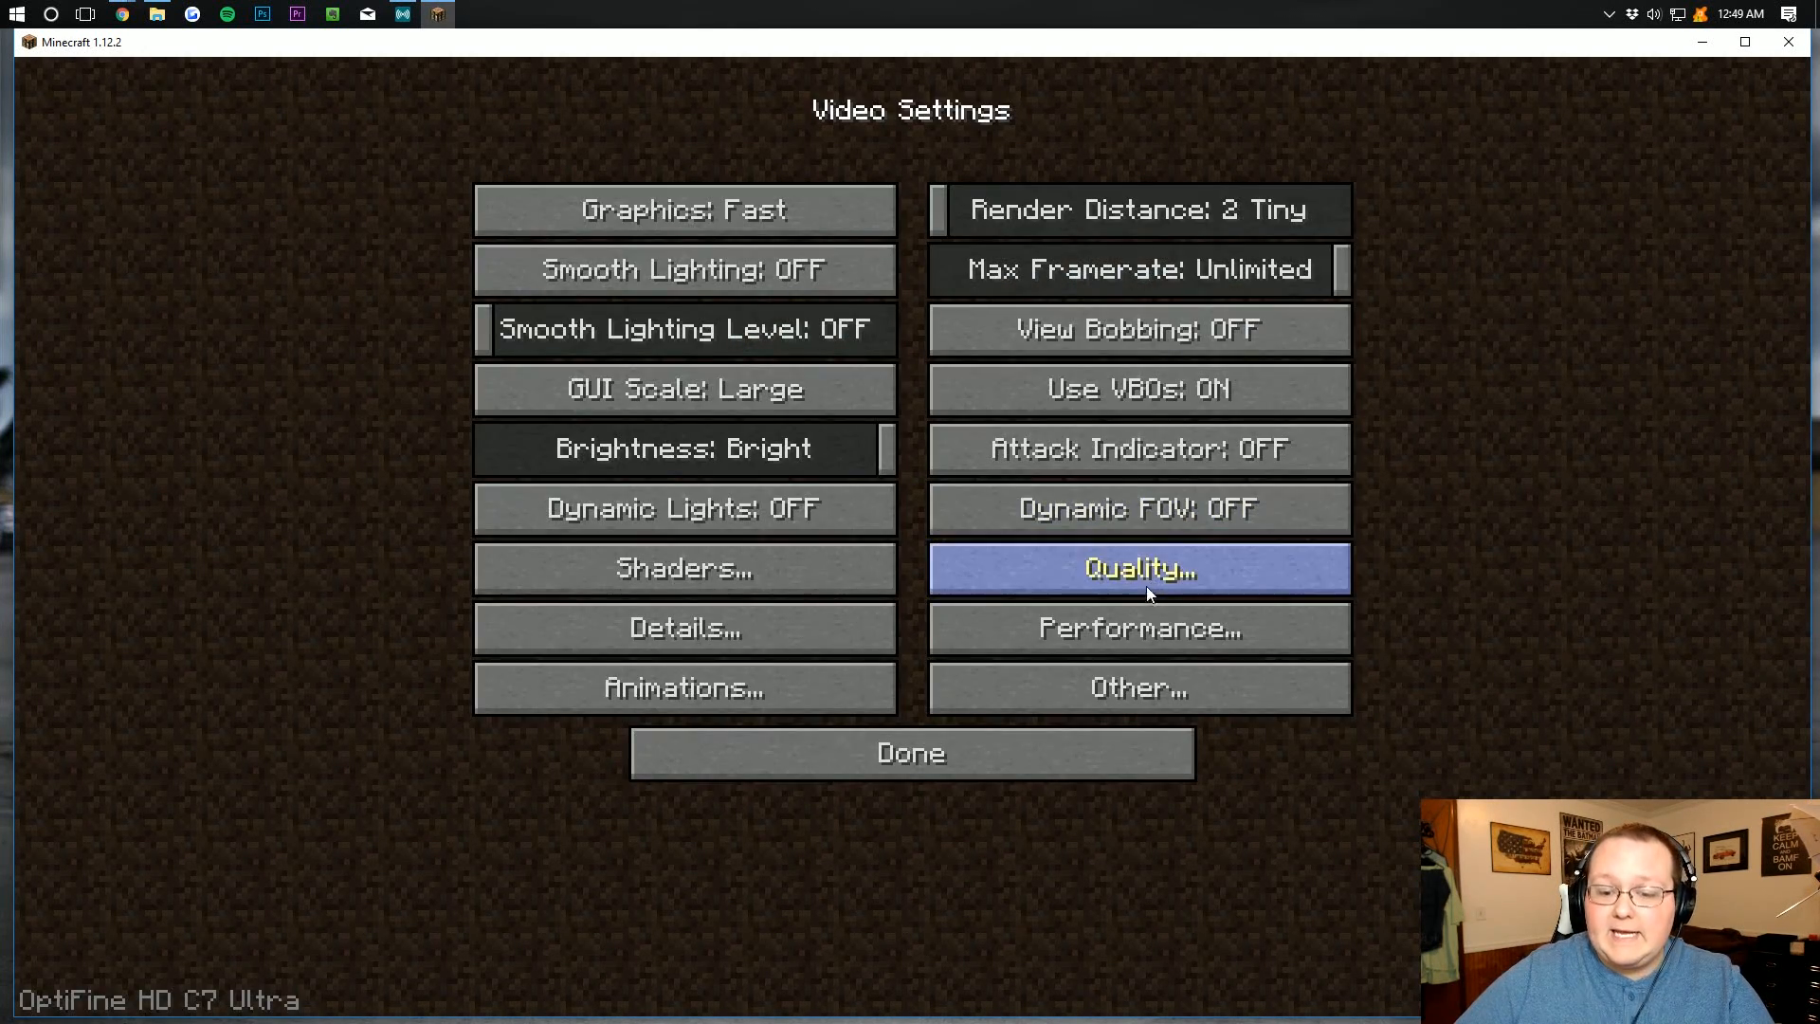
left_click(910, 753)
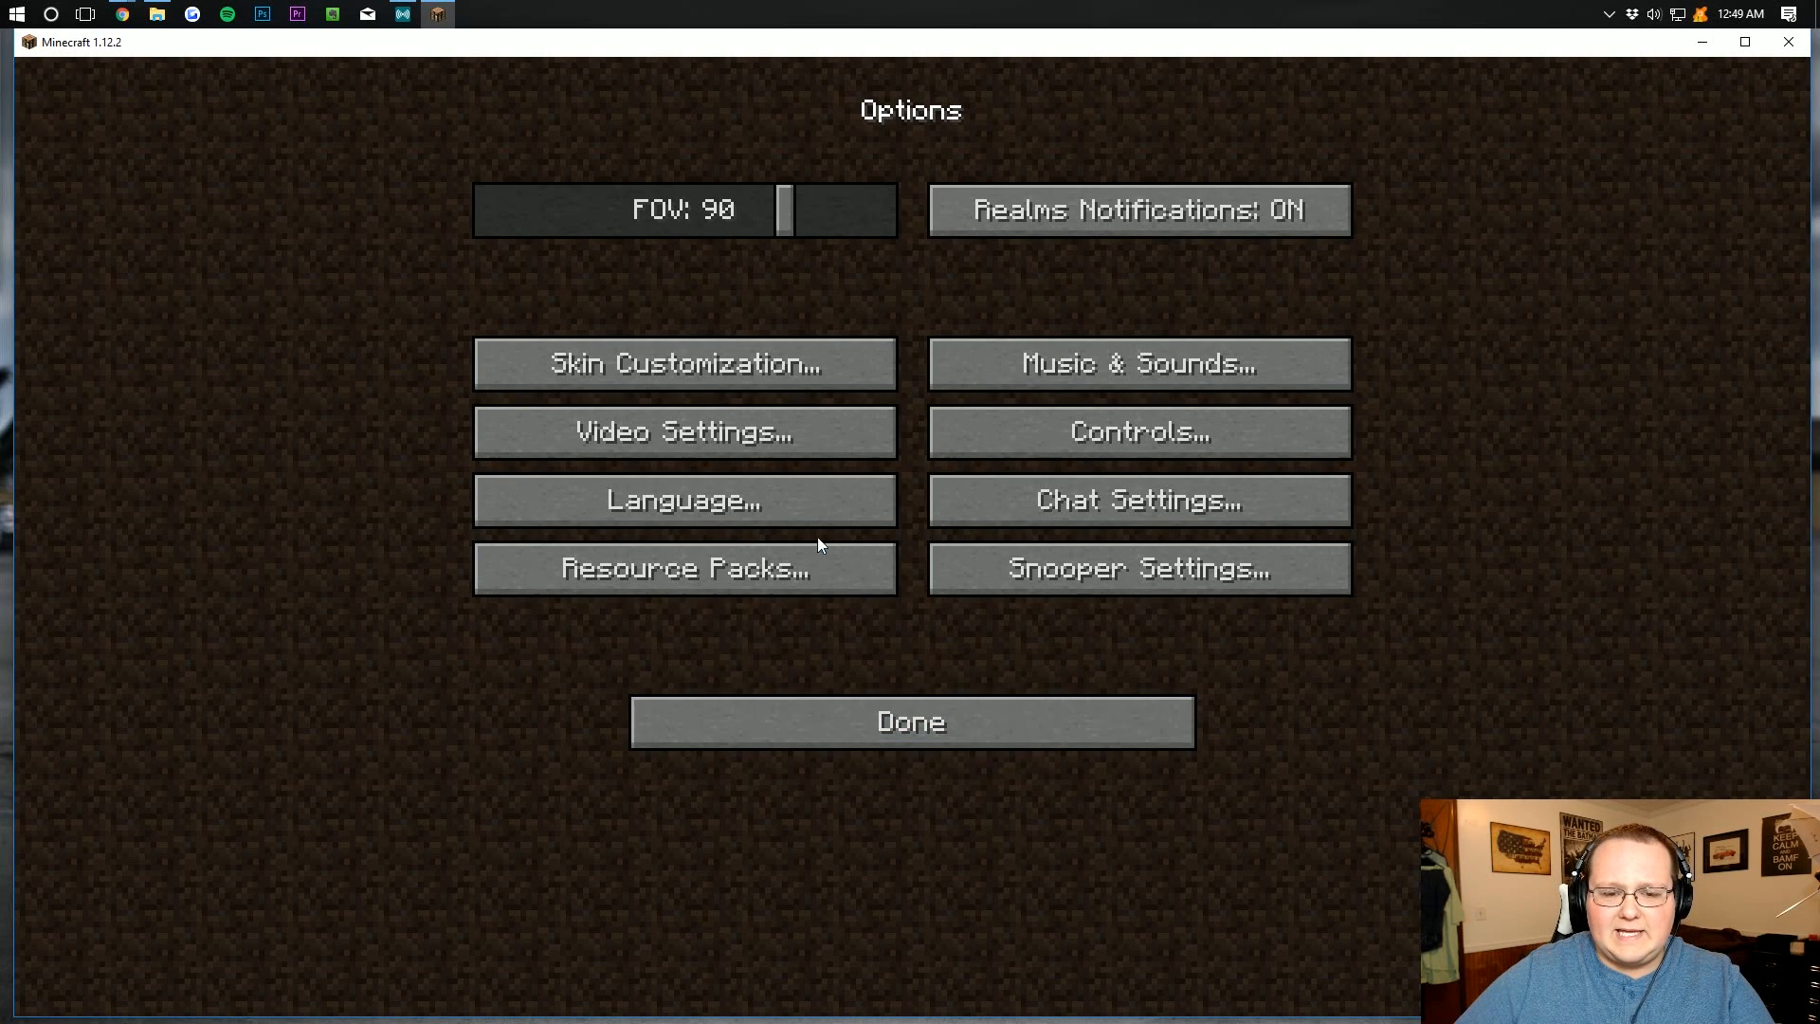
left_click(683, 433)
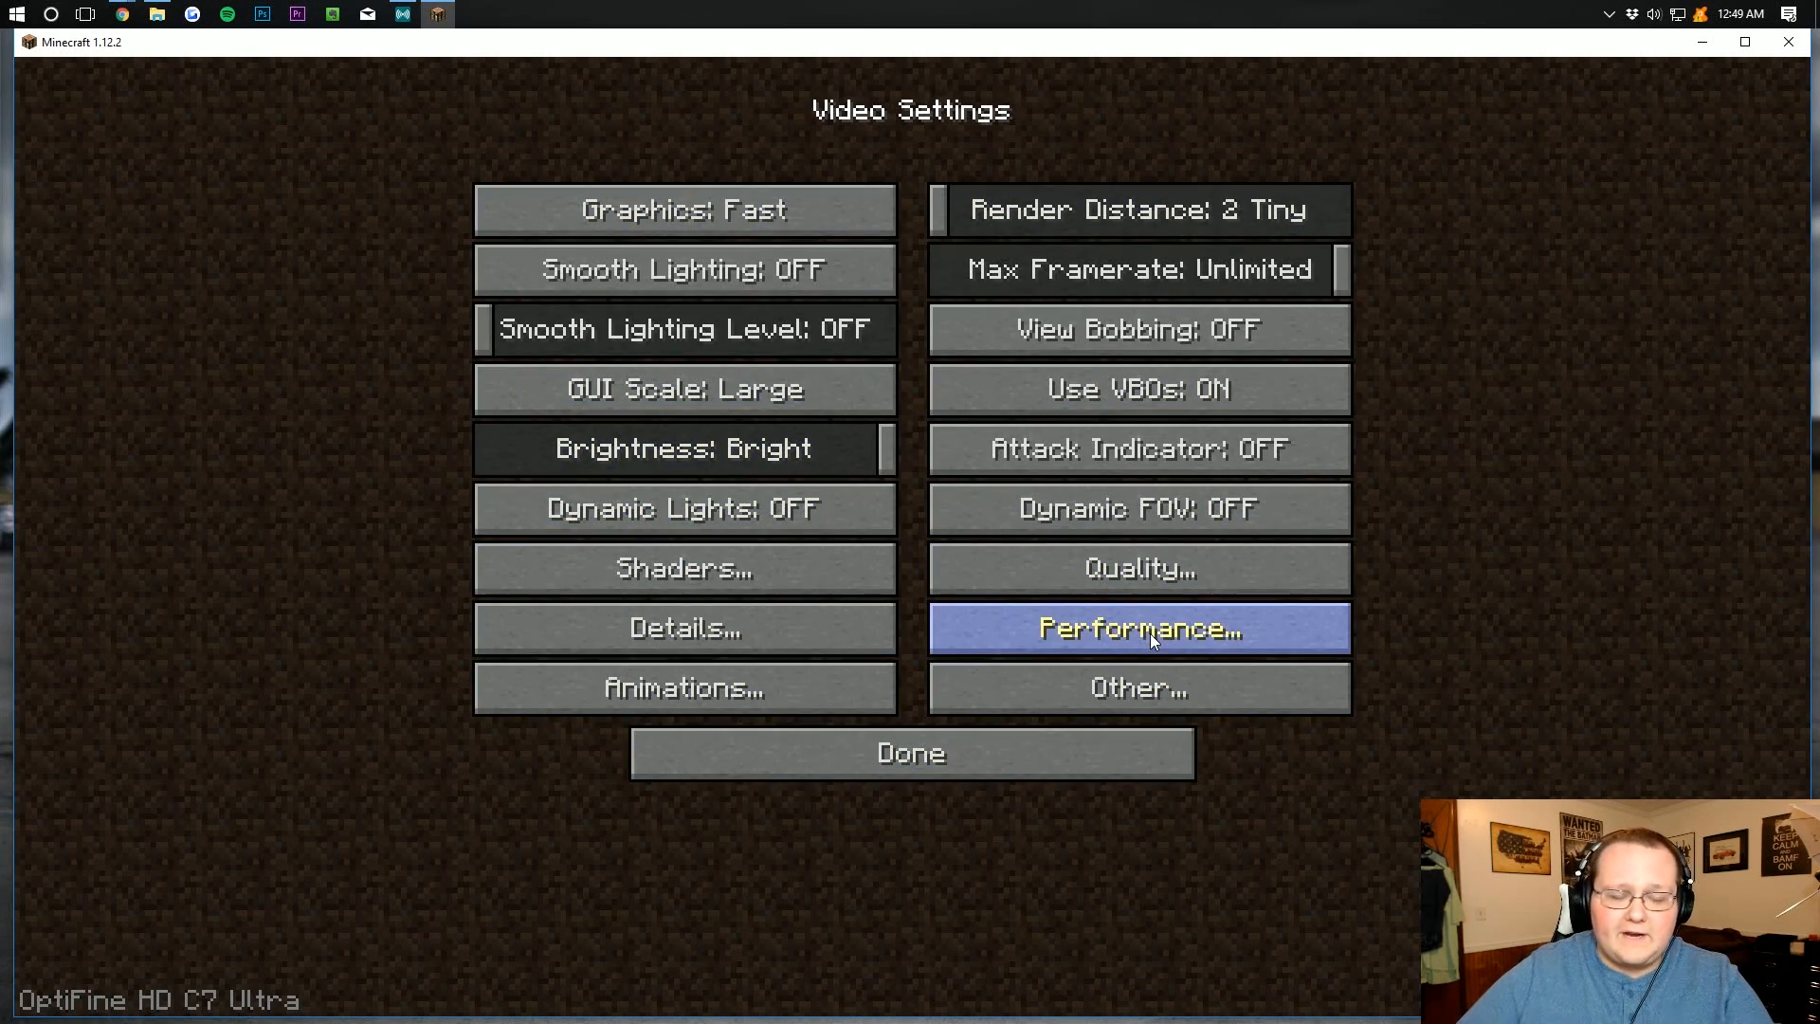